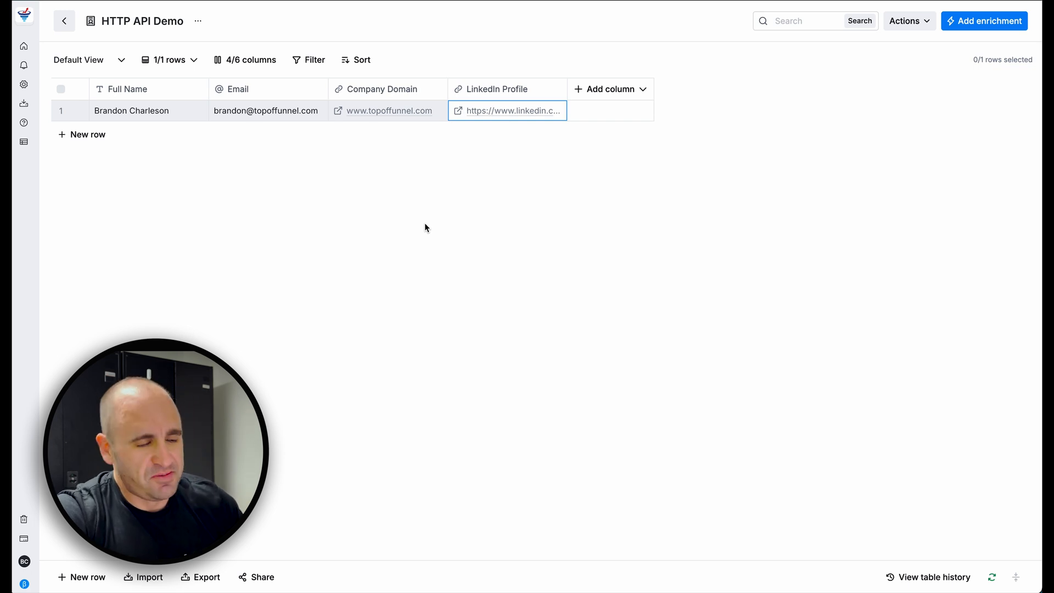
mouse_move(407, 240)
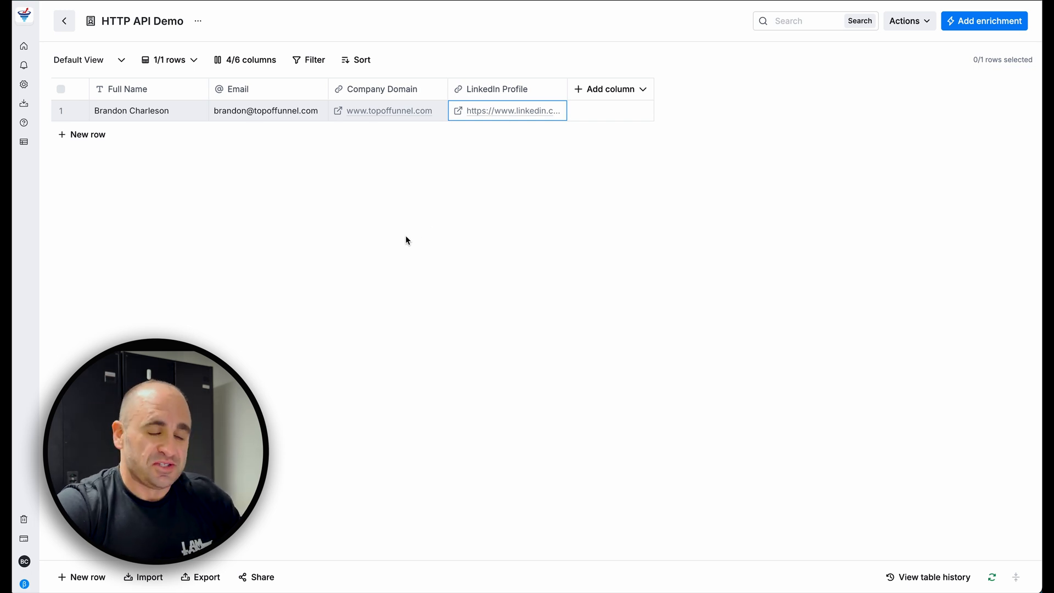
mouse_move(579, 138)
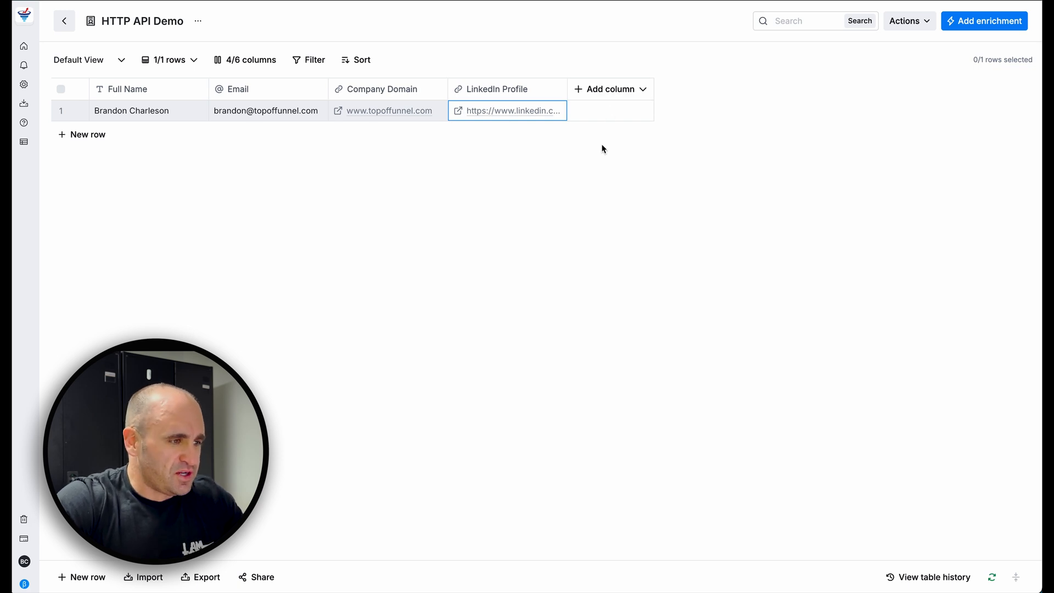
Step: Try adding an HTTP API enrichment column, then reopen the Add column menu
left_click(610, 89)
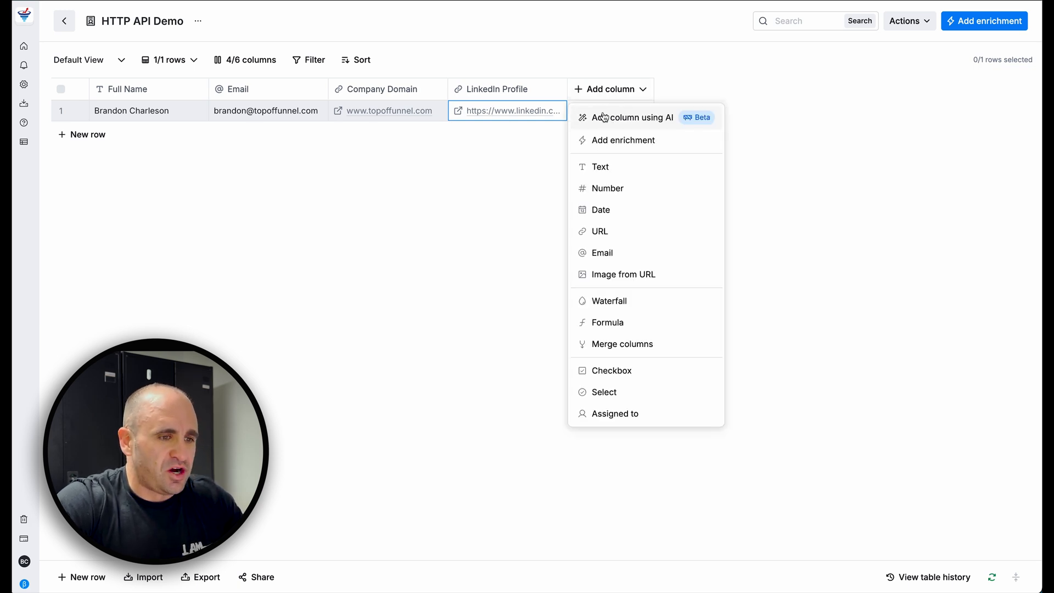
left_click(623, 140)
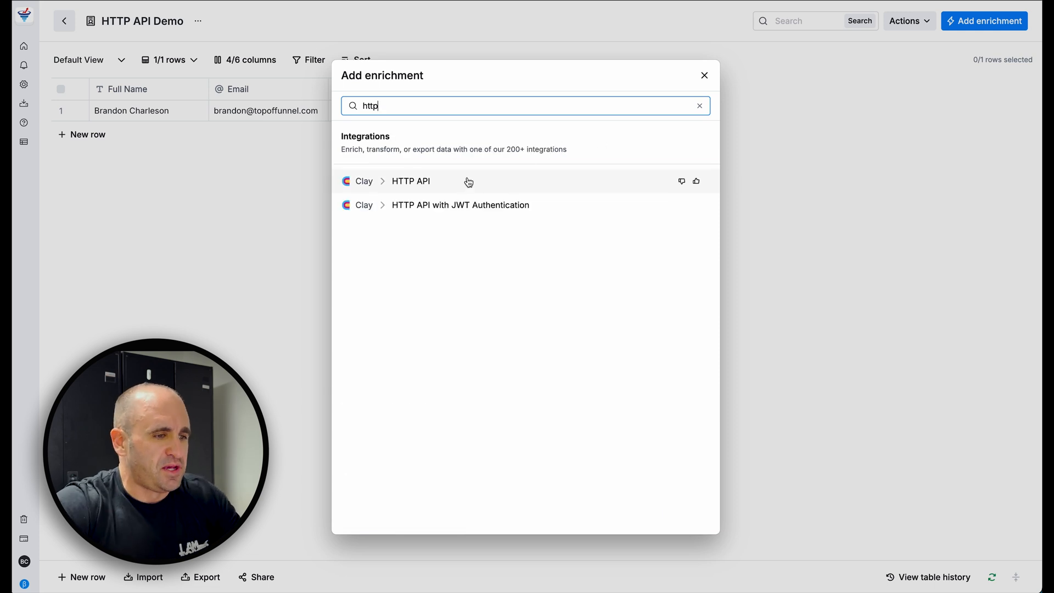
left_click(410, 181)
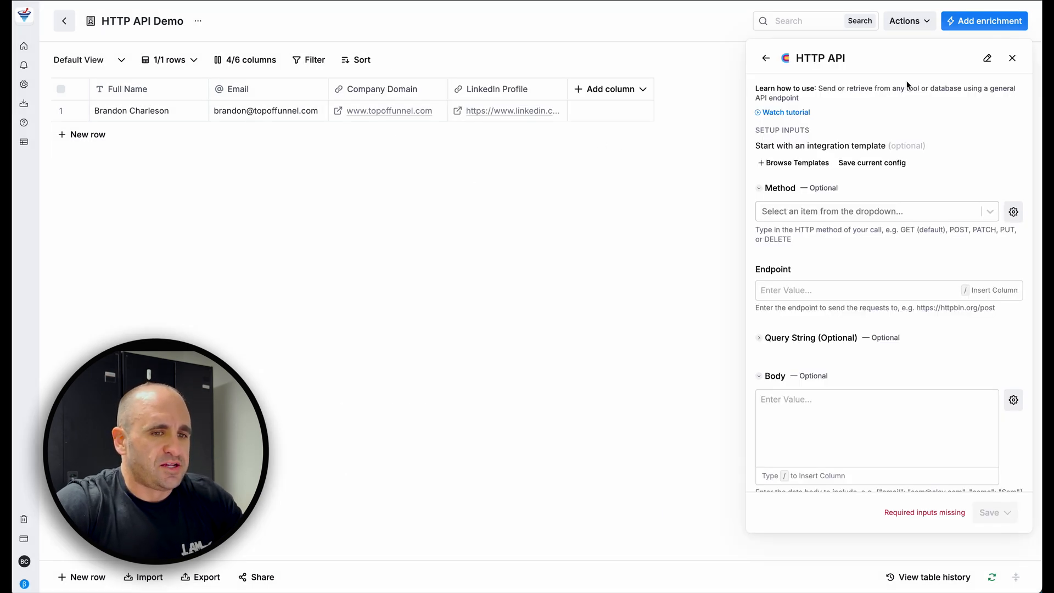
left_click(610, 89)
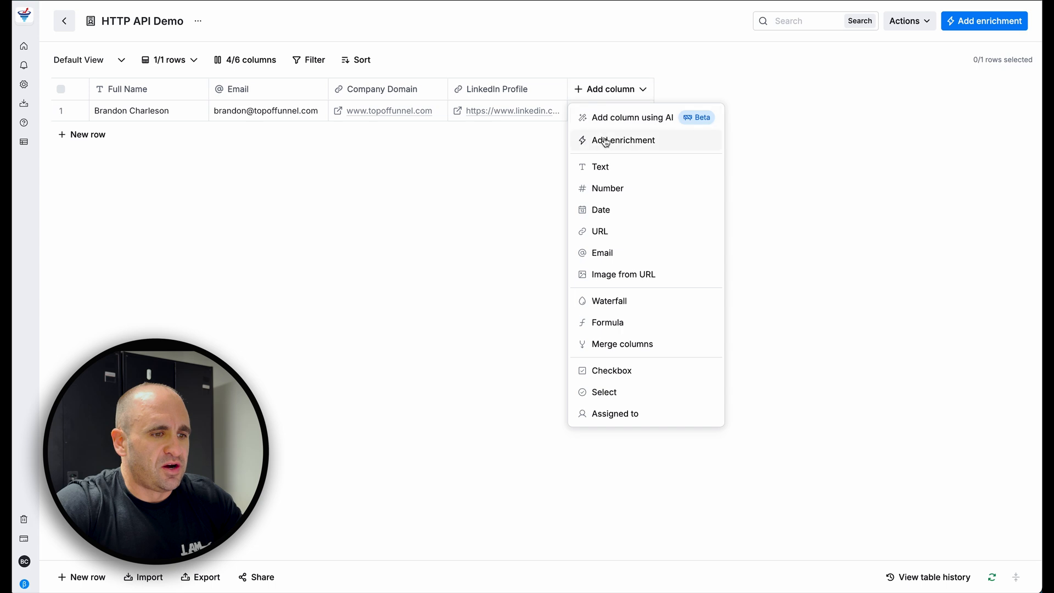
Step: Choose Add enrichment, browse the integrations, and search for 'http api'
left_click(607, 141)
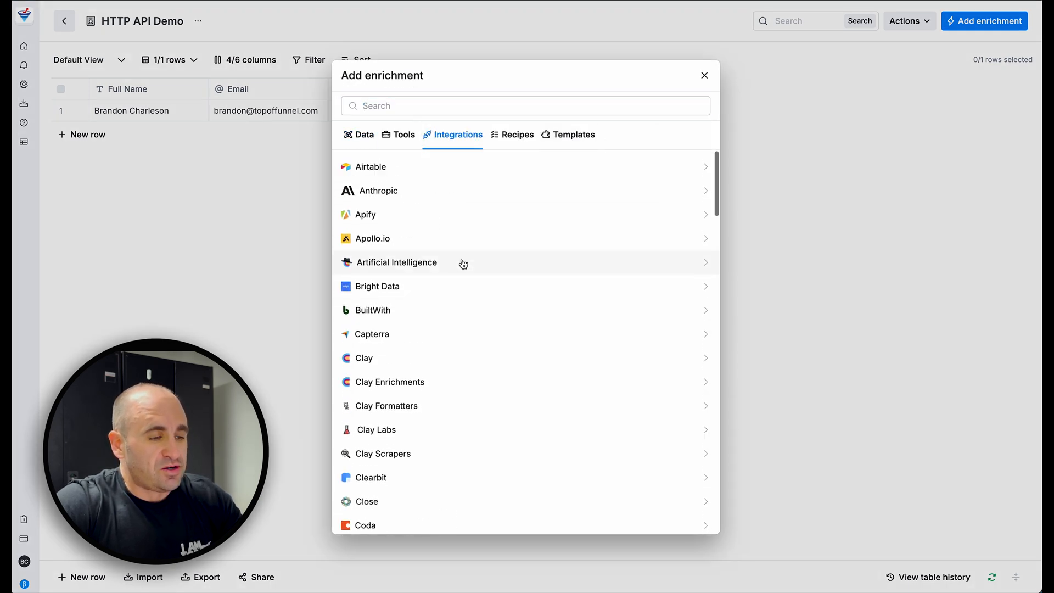
mouse_move(436, 313)
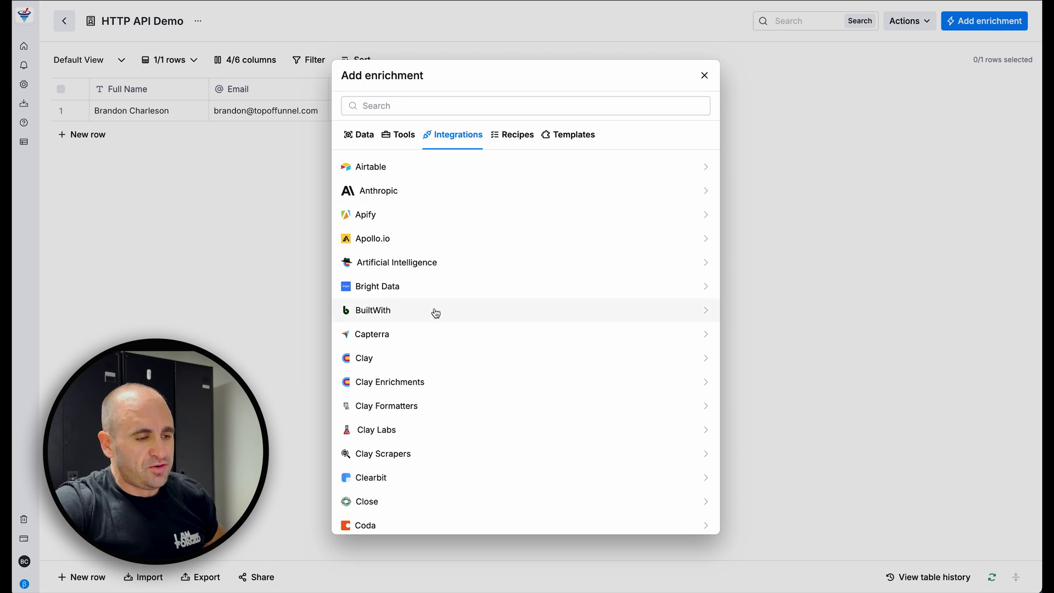
scroll("down", 3)
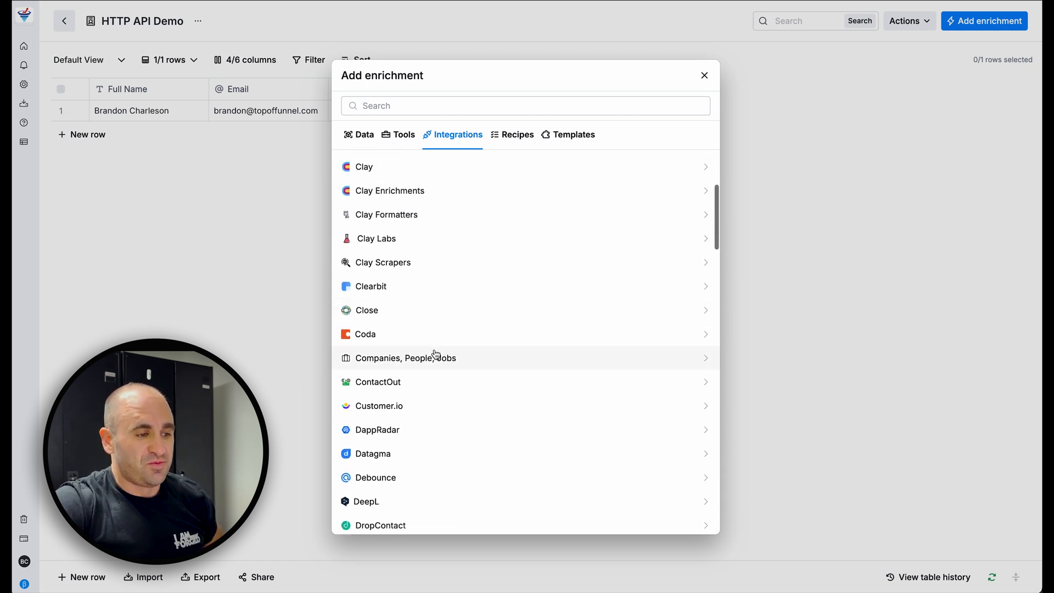
scroll("down", 3)
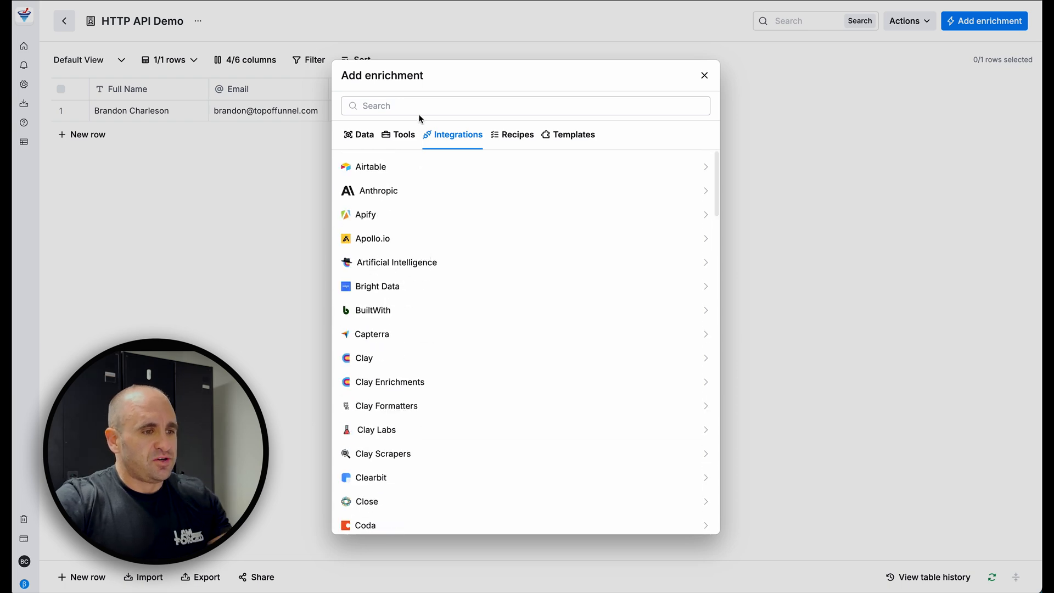
type("http api")
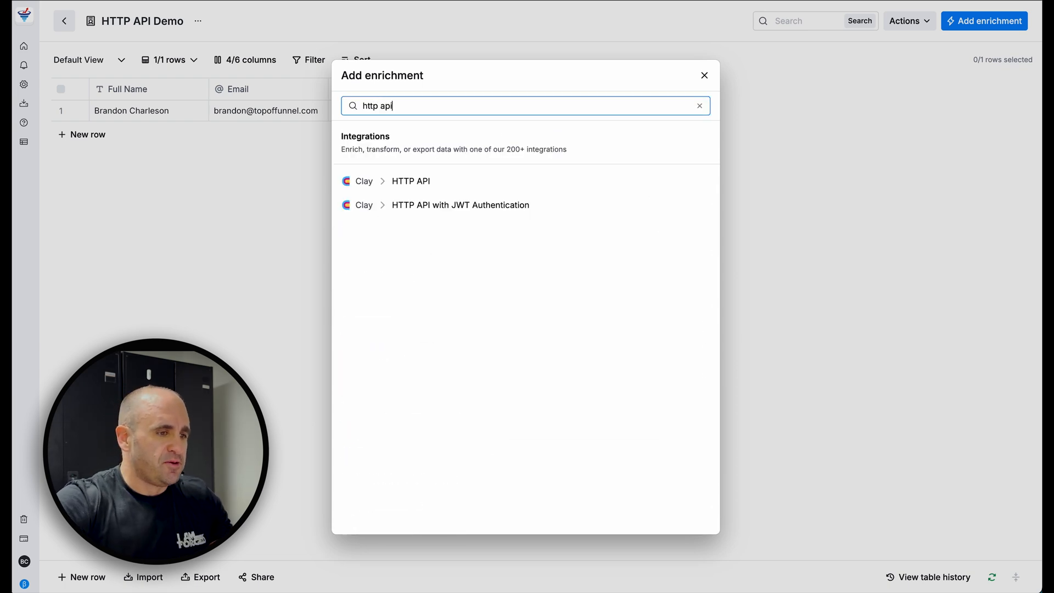
Step: Select the Clay HTTP API integration to show its method, endpoint and body fields
left_click(411, 181)
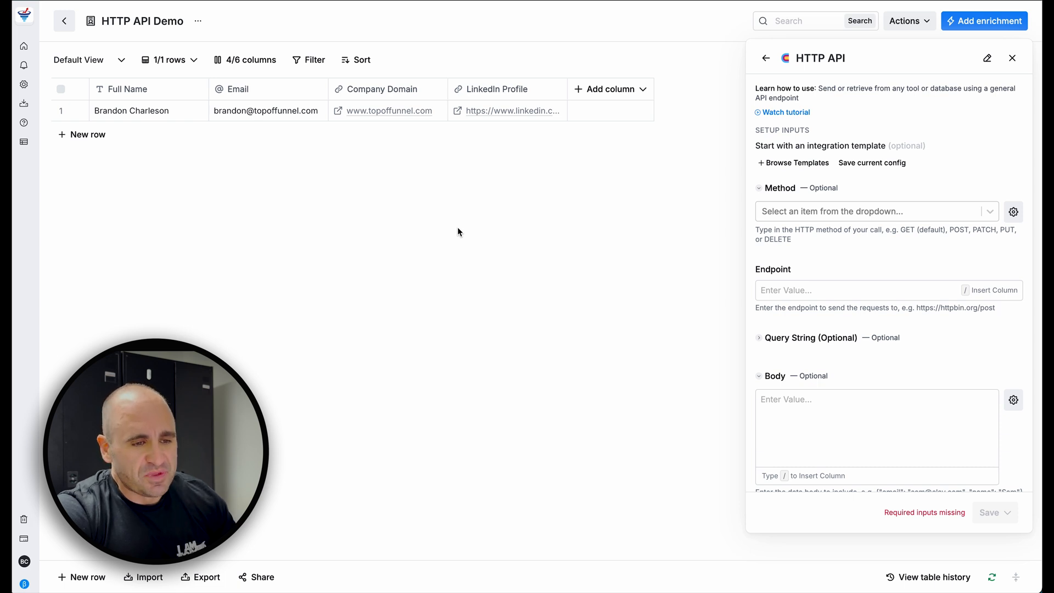
mouse_move(628, 236)
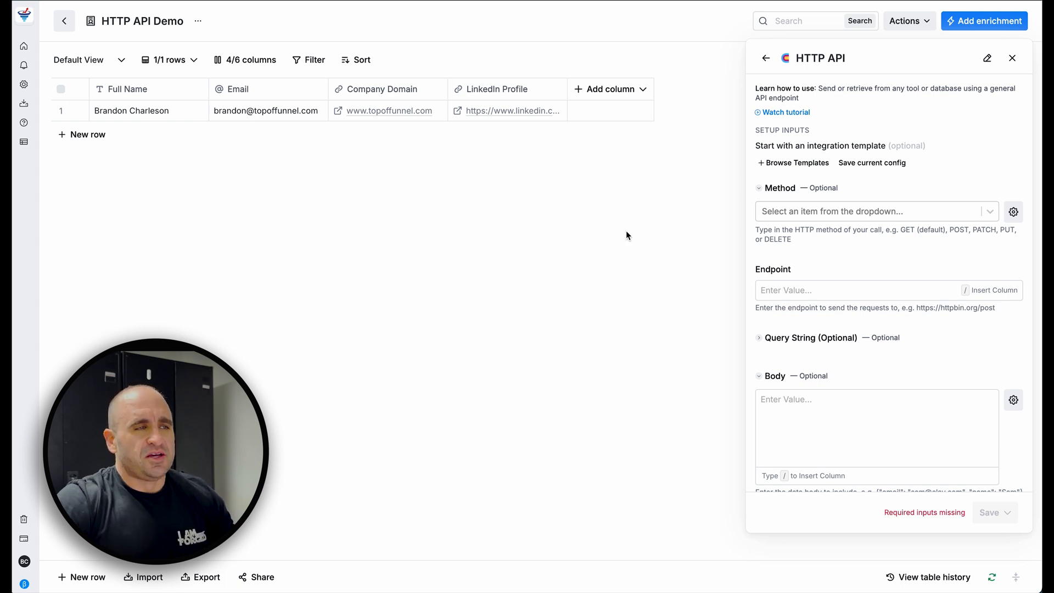
Step: Expand the Method dropdown showing GET, POST, PATCH, PUT and DELETE
left_click(875, 212)
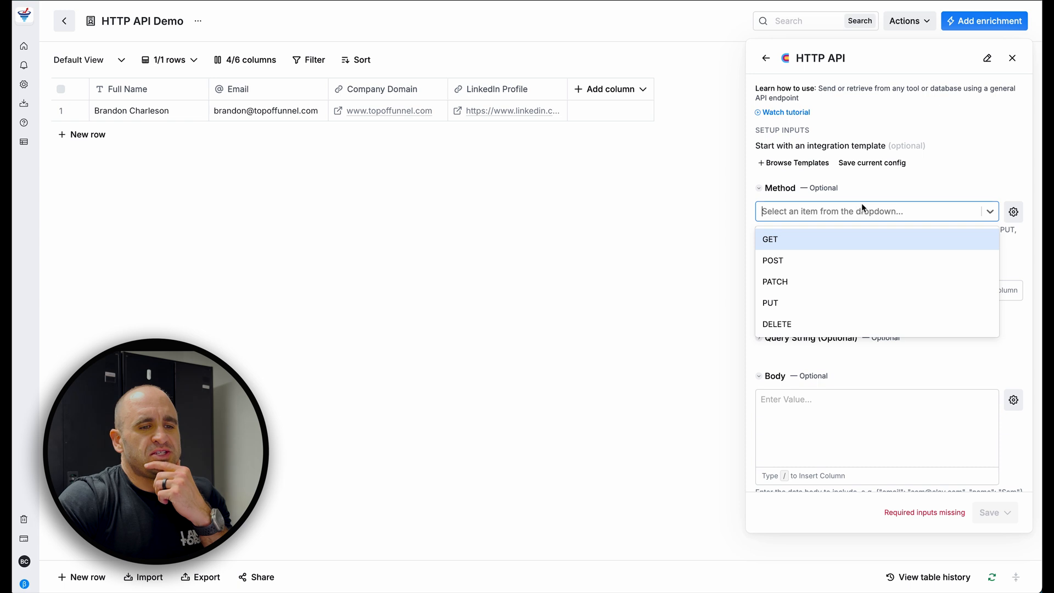
mouse_move(868, 248)
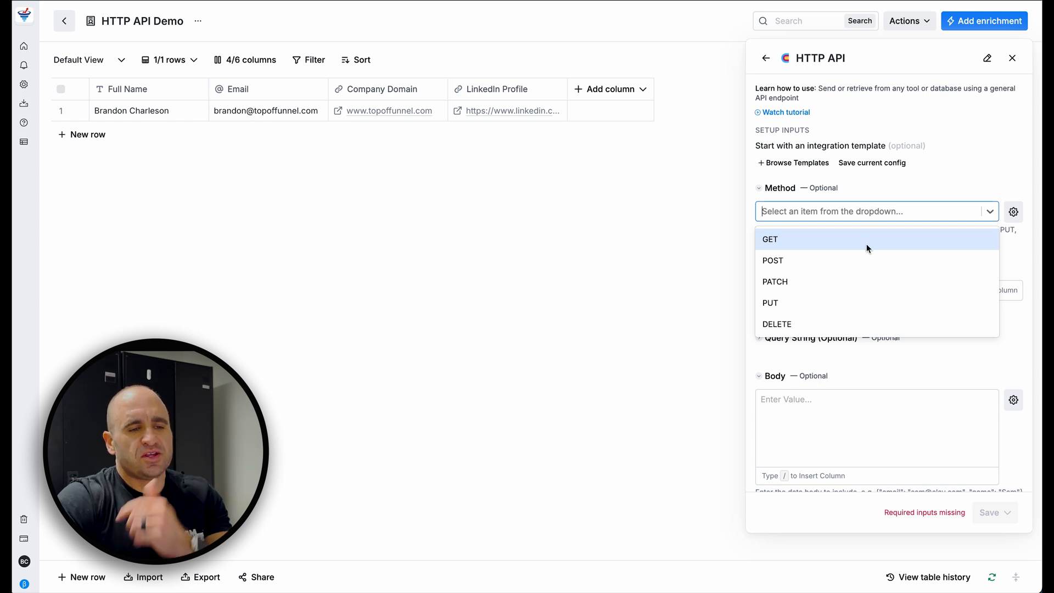
mouse_move(783, 262)
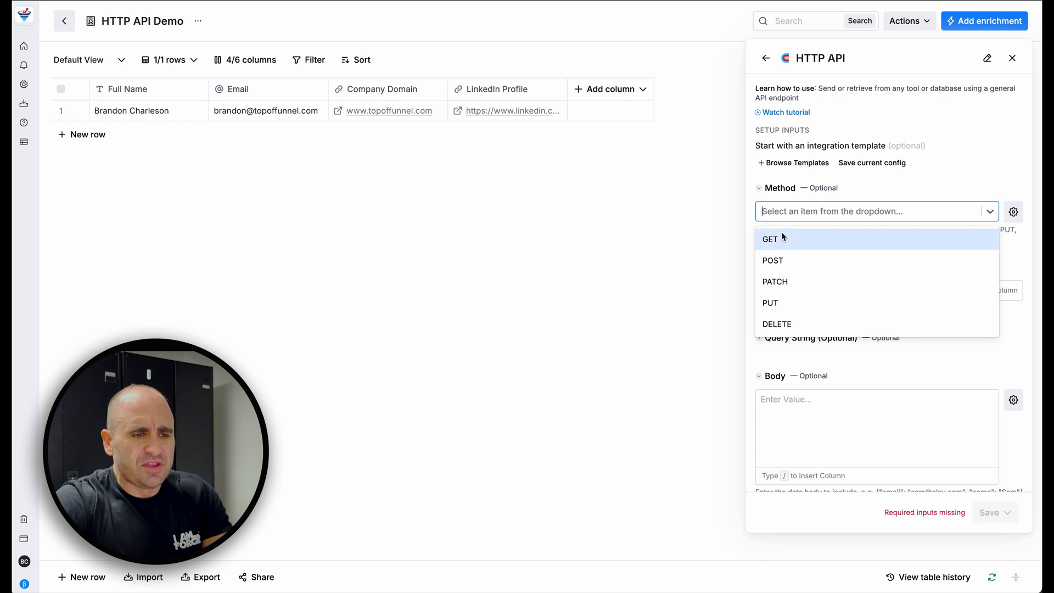
mouse_move(784, 259)
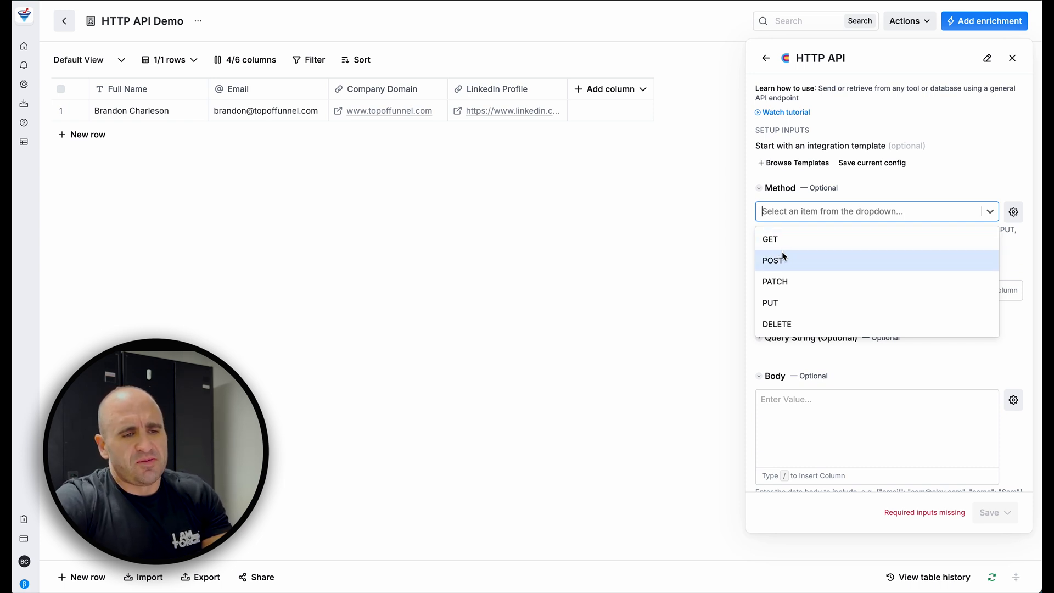
mouse_move(789, 248)
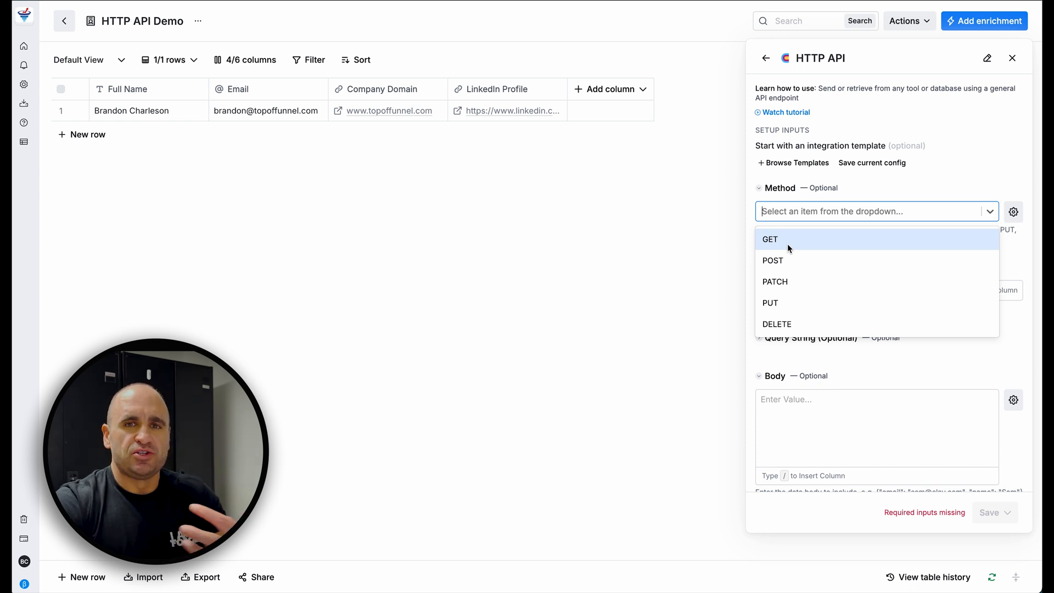
mouse_move(789, 266)
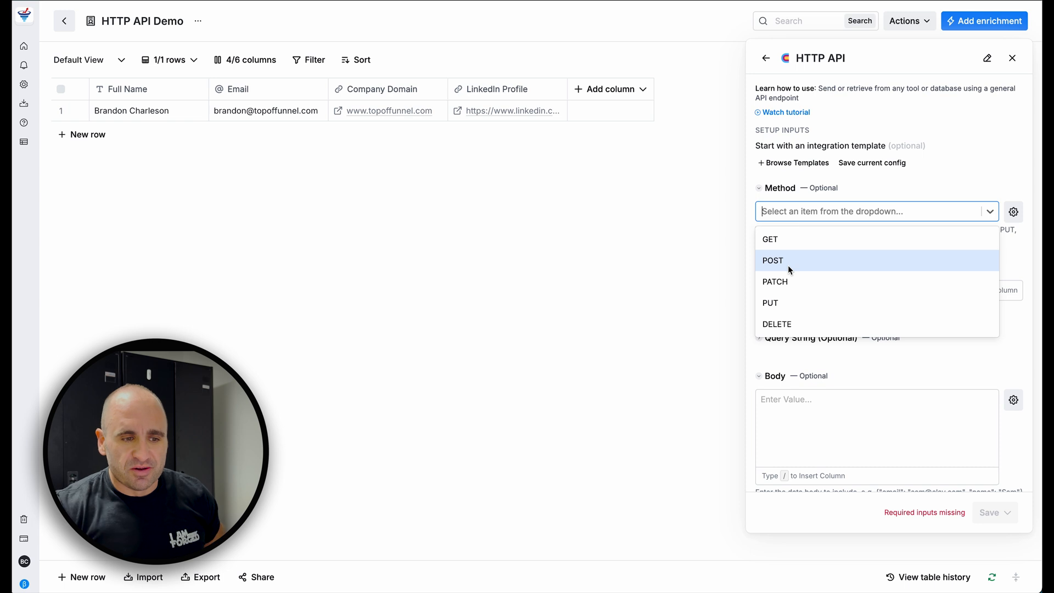
mouse_move(799, 254)
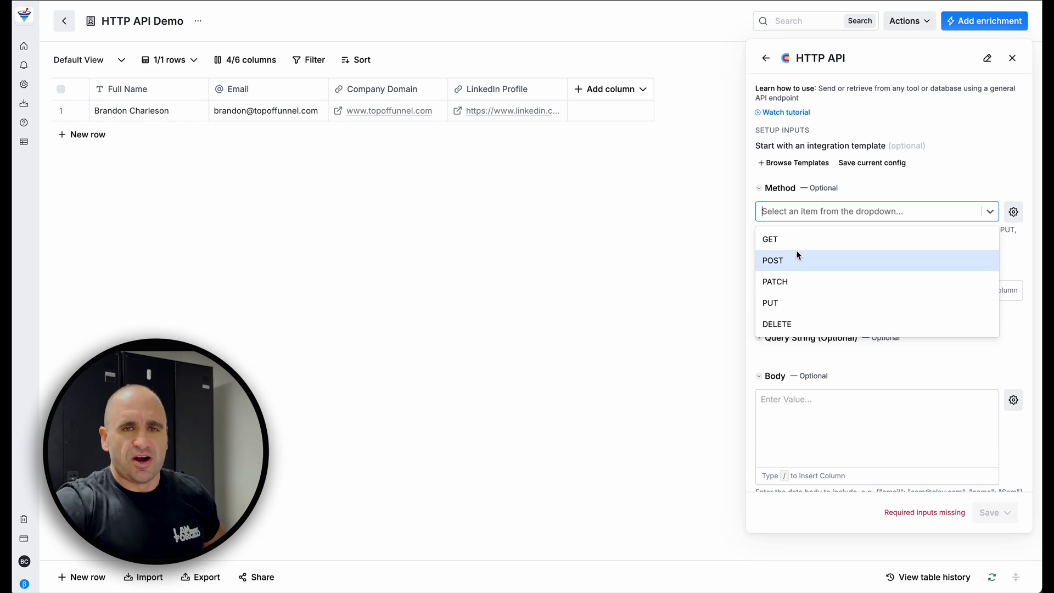
mouse_move(799, 240)
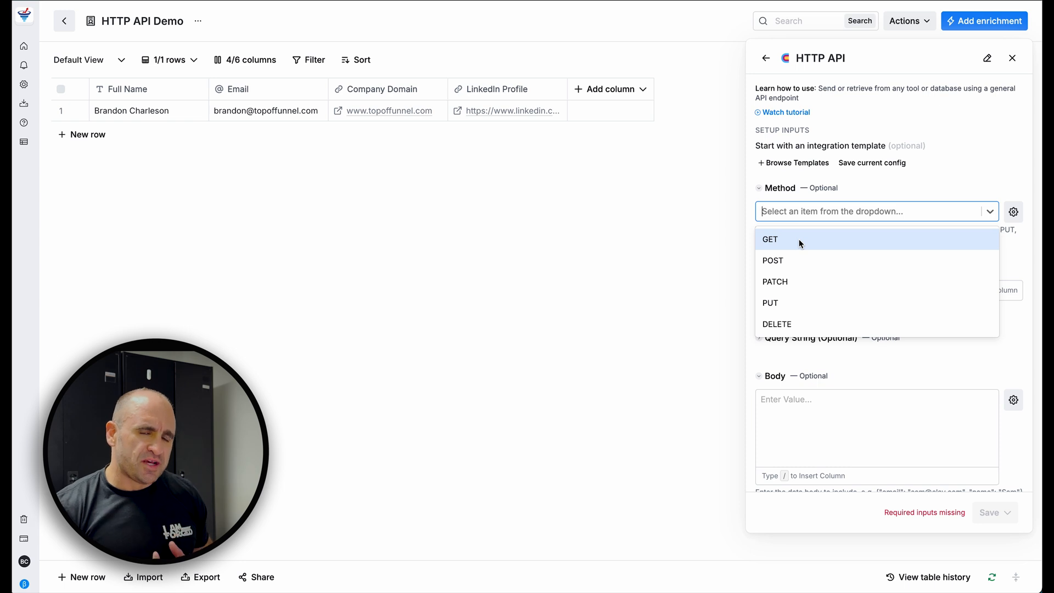
mouse_move(805, 249)
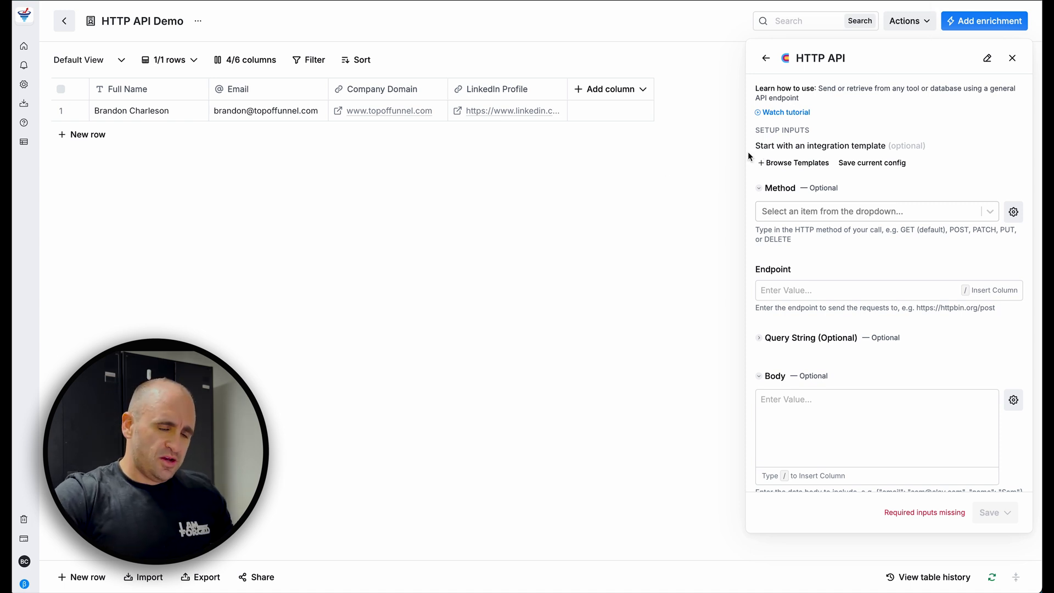
mouse_move(597, 142)
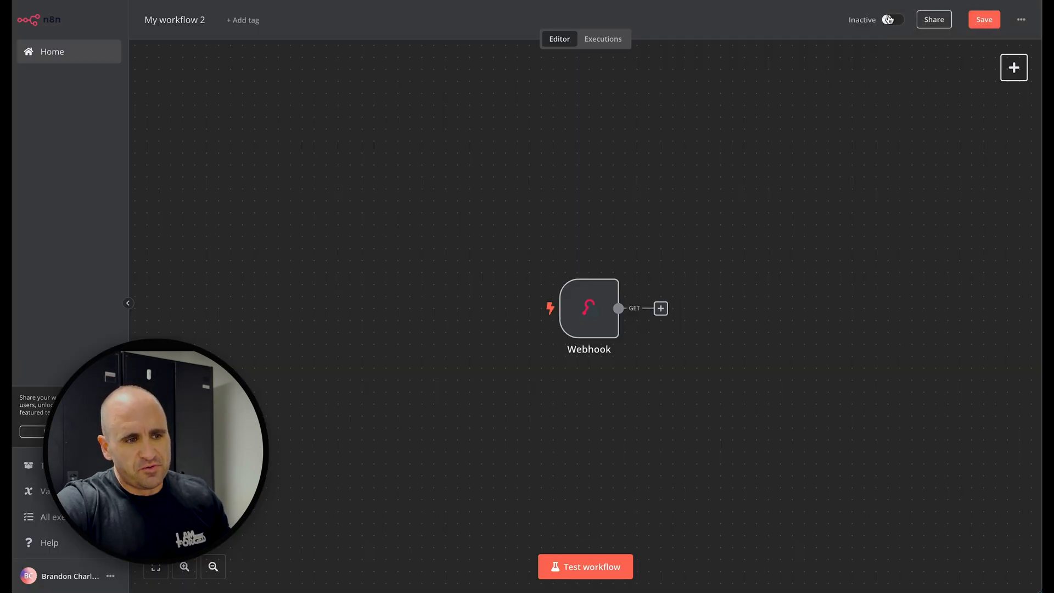
mouse_move(369, 257)
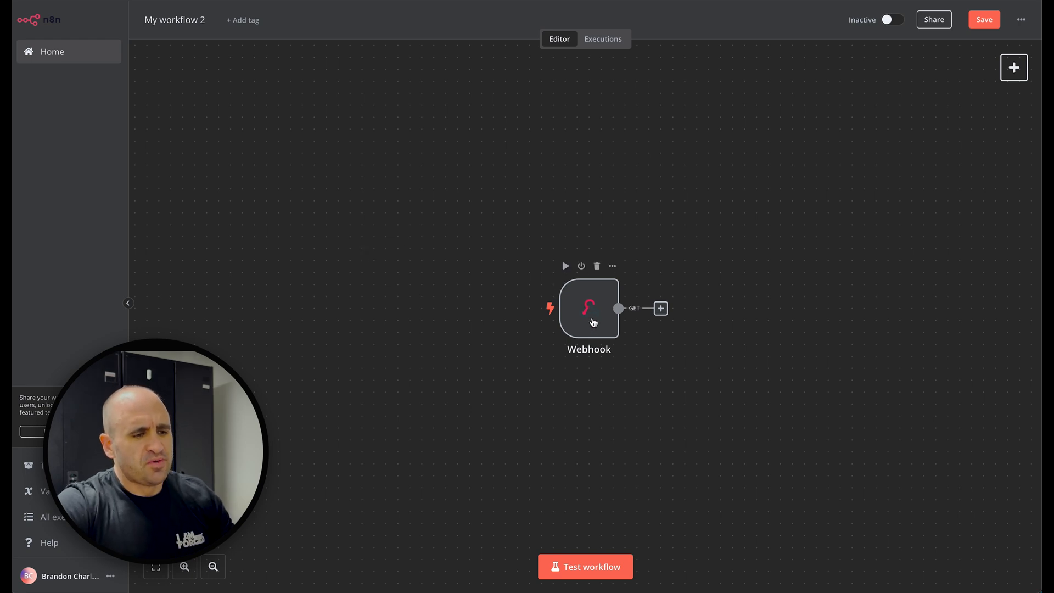
Step: Nudge the unconnected GET Webhook node slightly upward on the canvas
left_click_drag(589, 309, 589, 296)
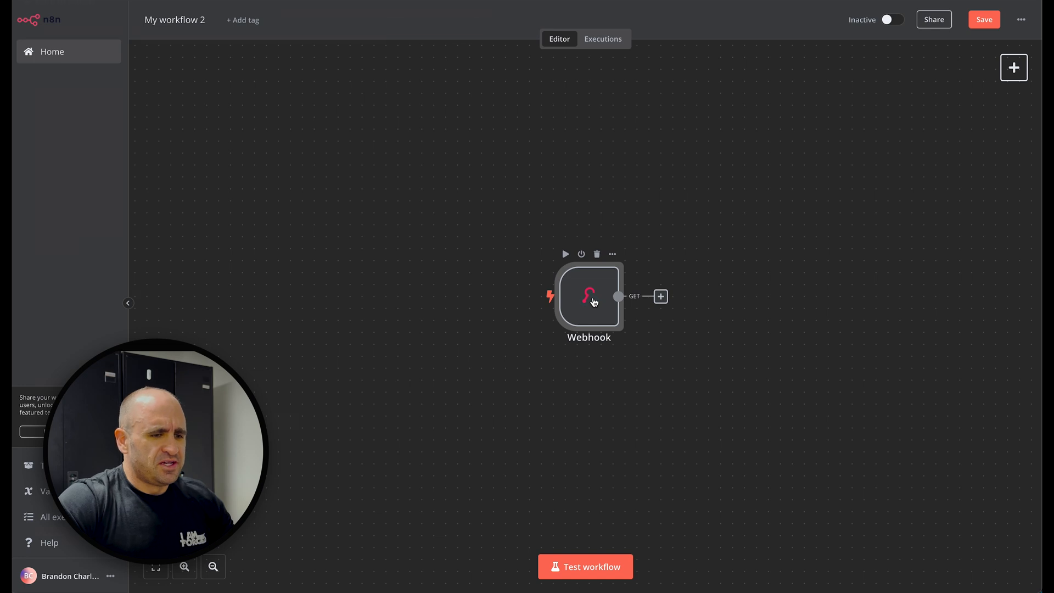
Step: Open the Webhook node, compare production and test URLs, and copy the test URL
double_click(589, 299)
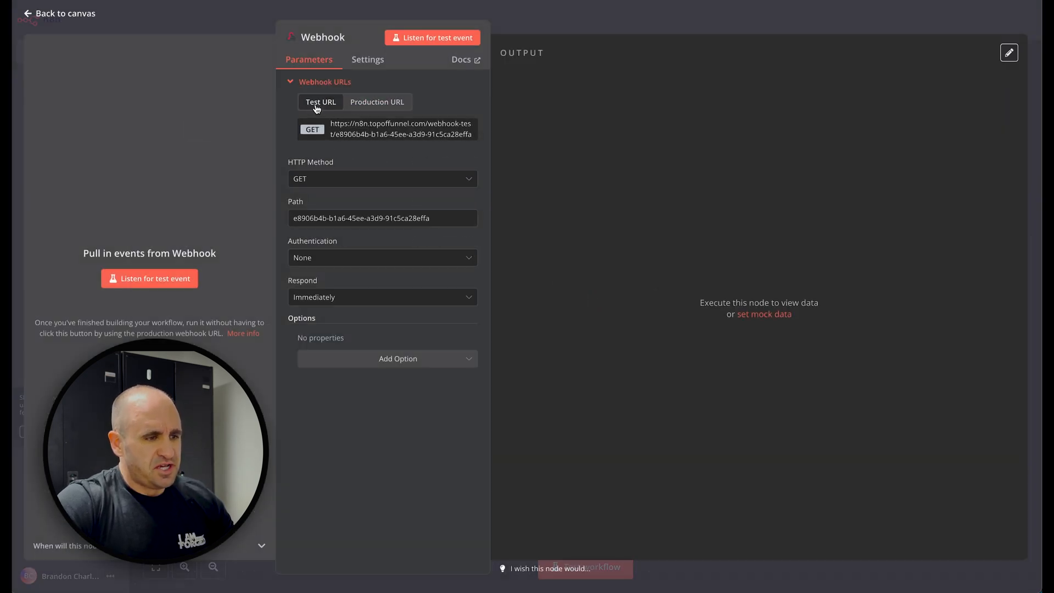
left_click(377, 101)
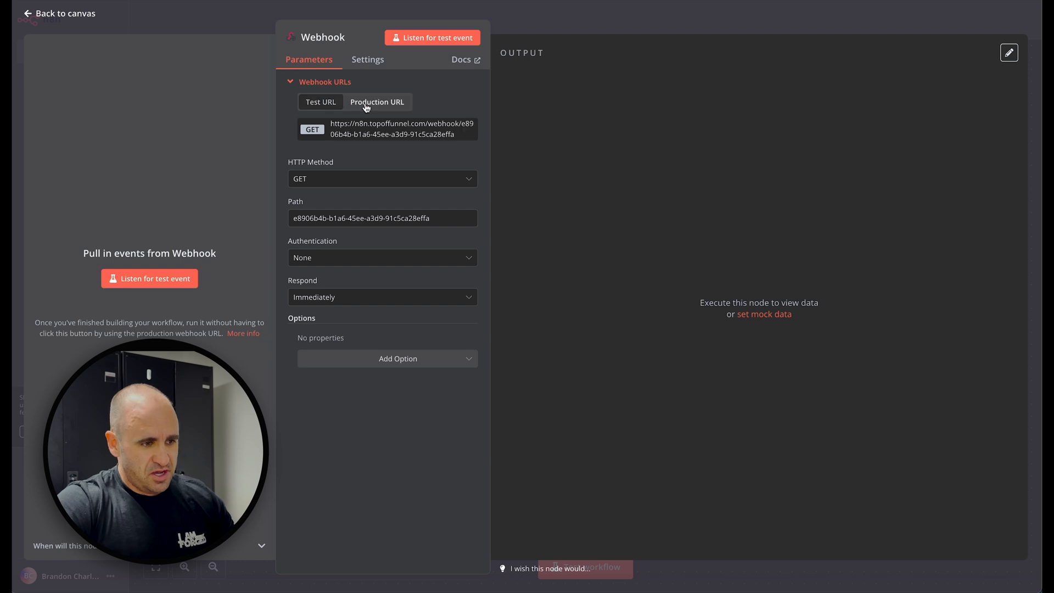
left_click(320, 102)
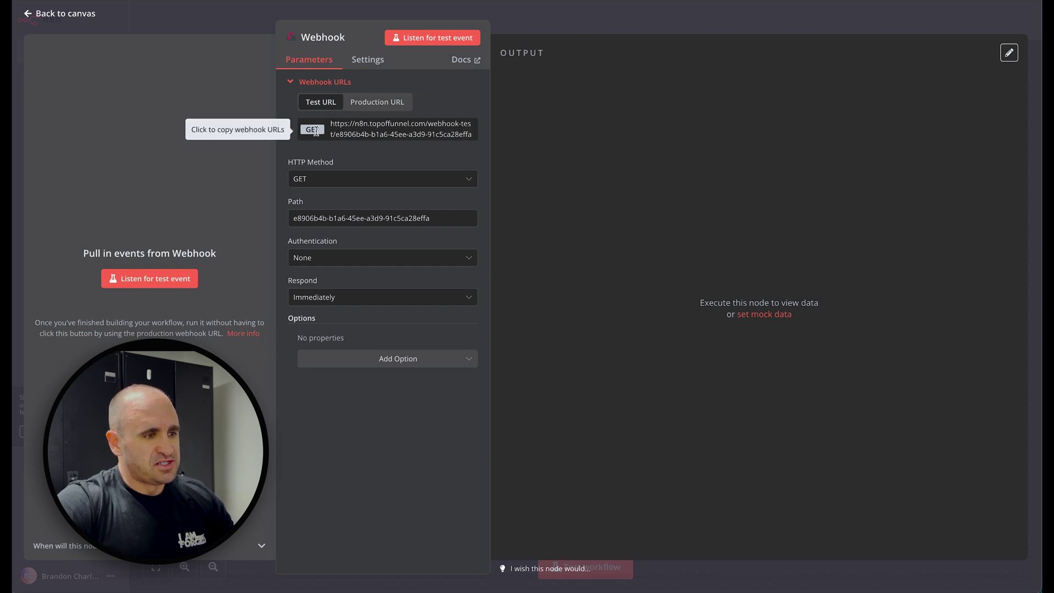
mouse_move(271, 174)
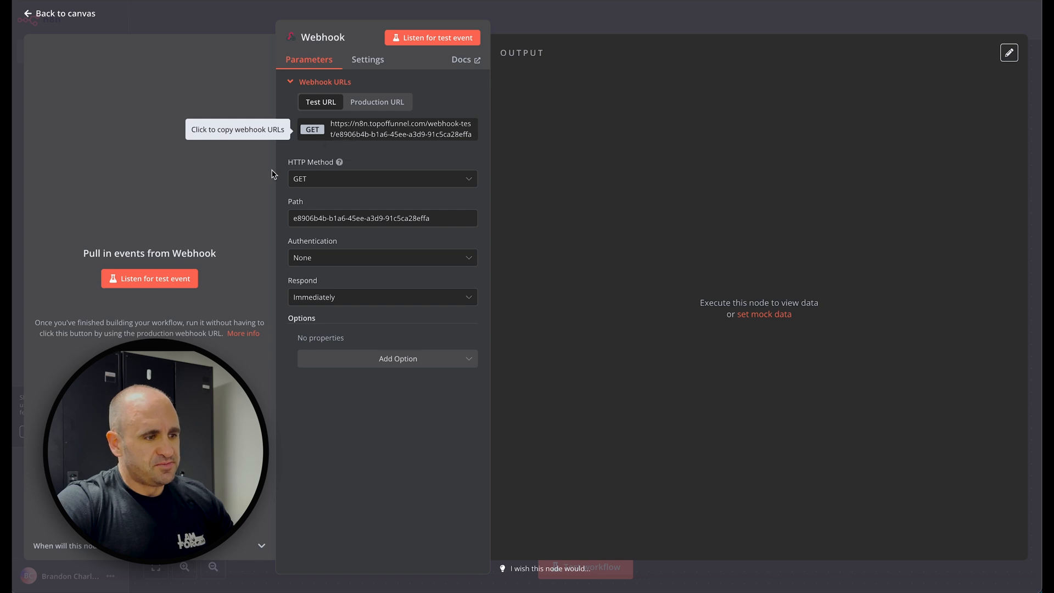
left_click(397, 130)
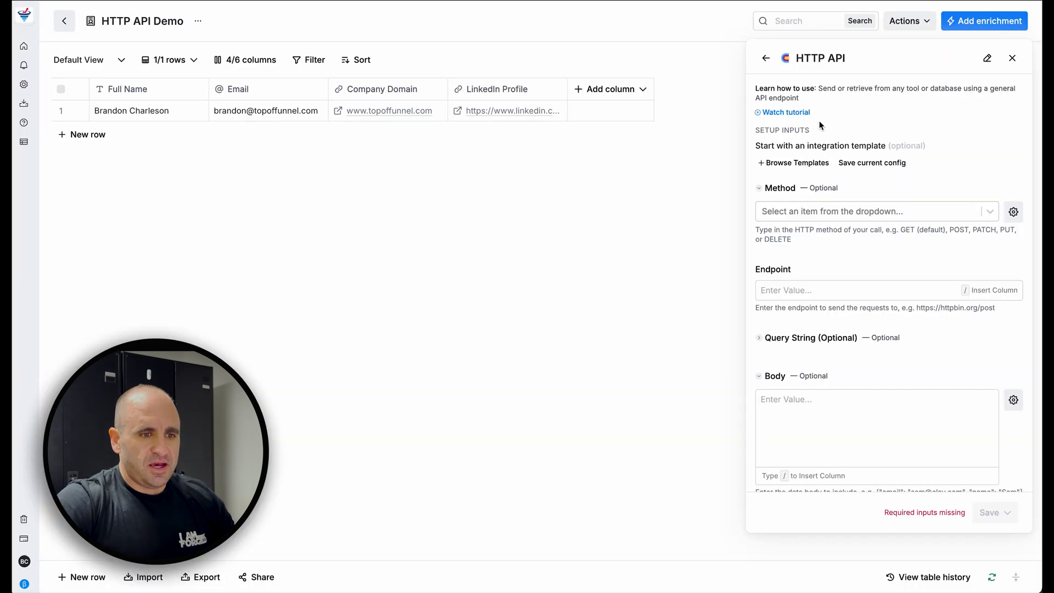
left_click(868, 210)
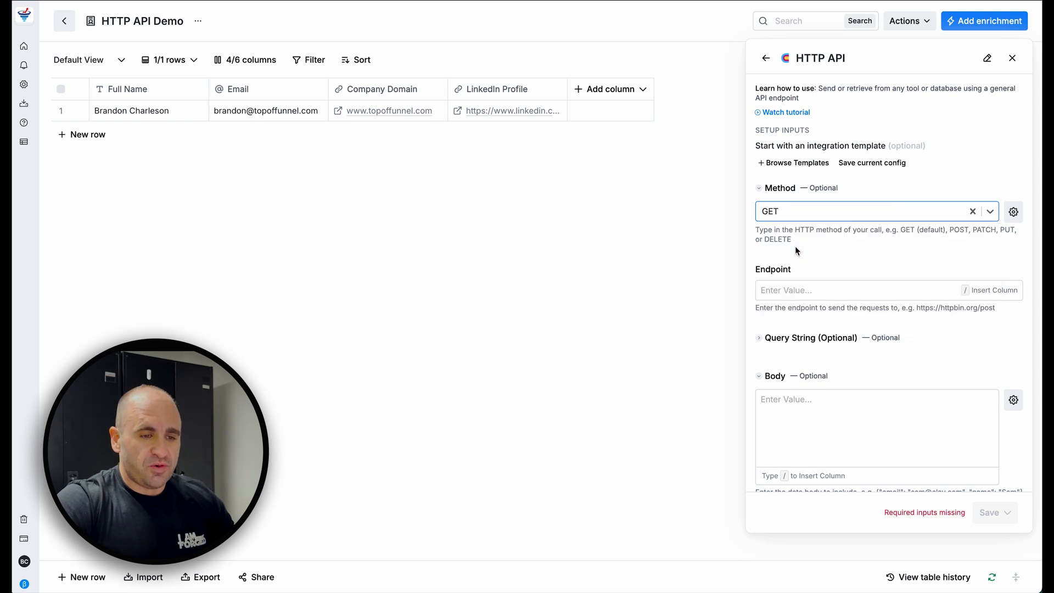
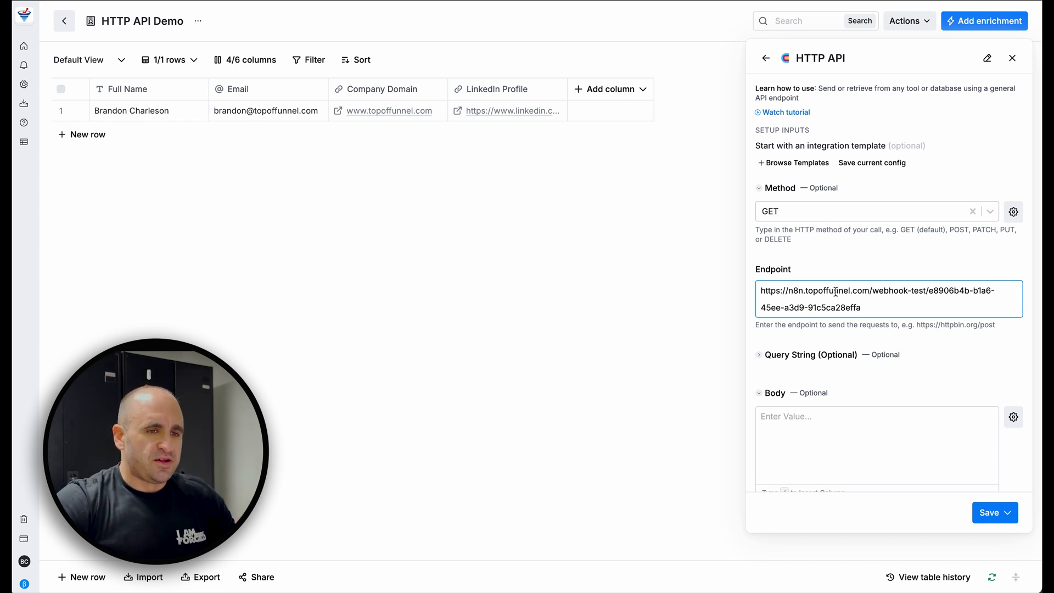
mouse_move(920, 50)
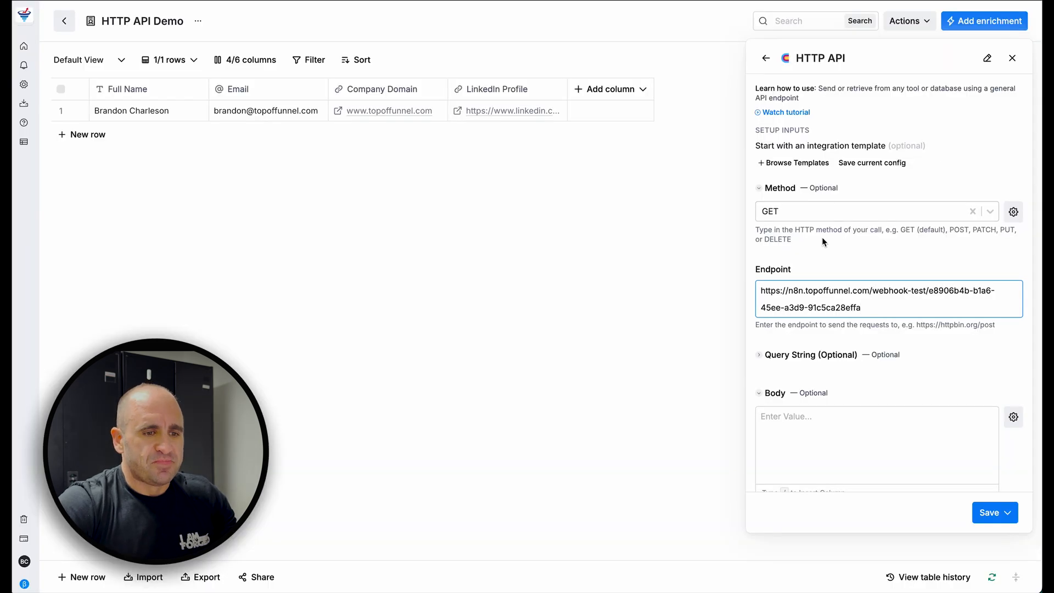
scroll("down", 3)
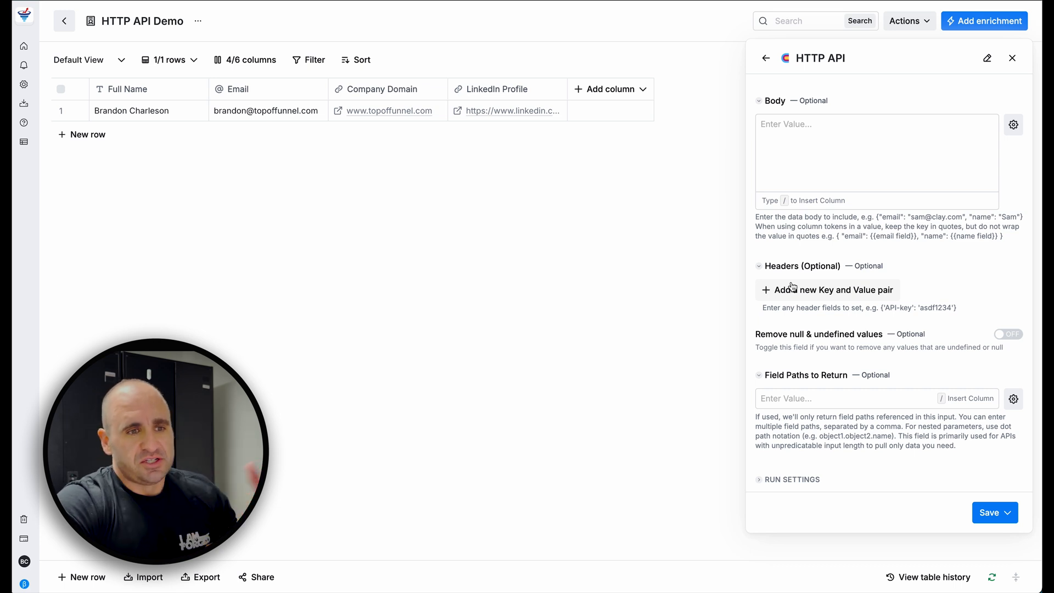
Step: Add a Content-Type: application/json header pair, then clear both fields
left_click(827, 289)
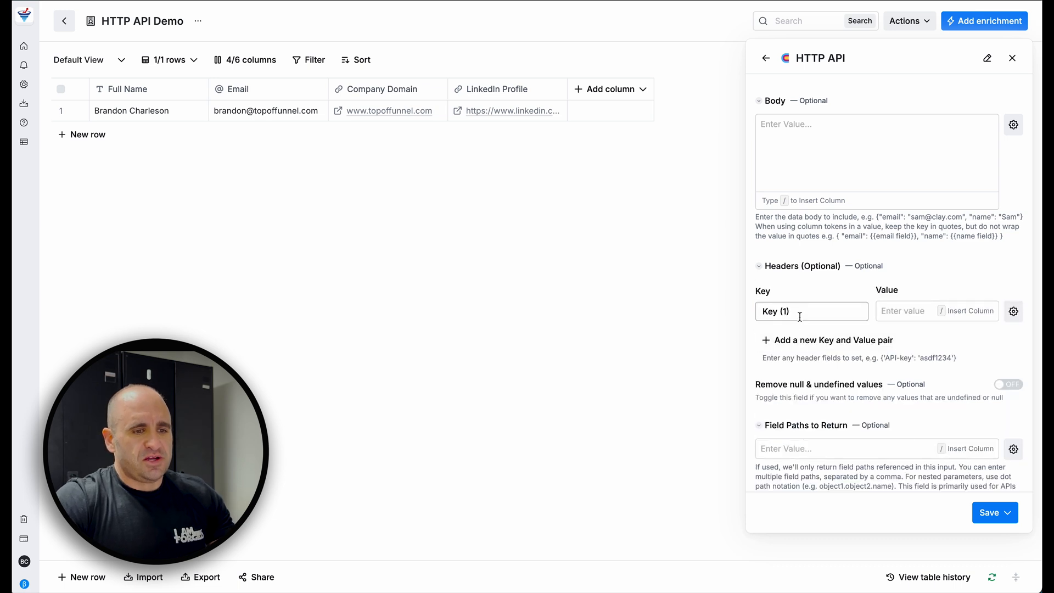
type("Content-Typ")
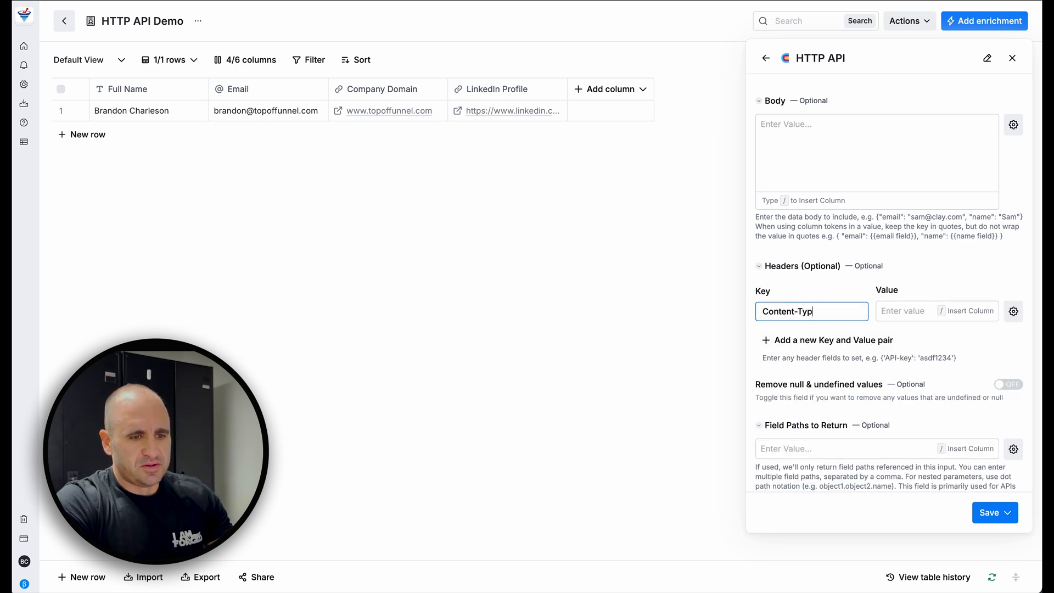
type("application/json")
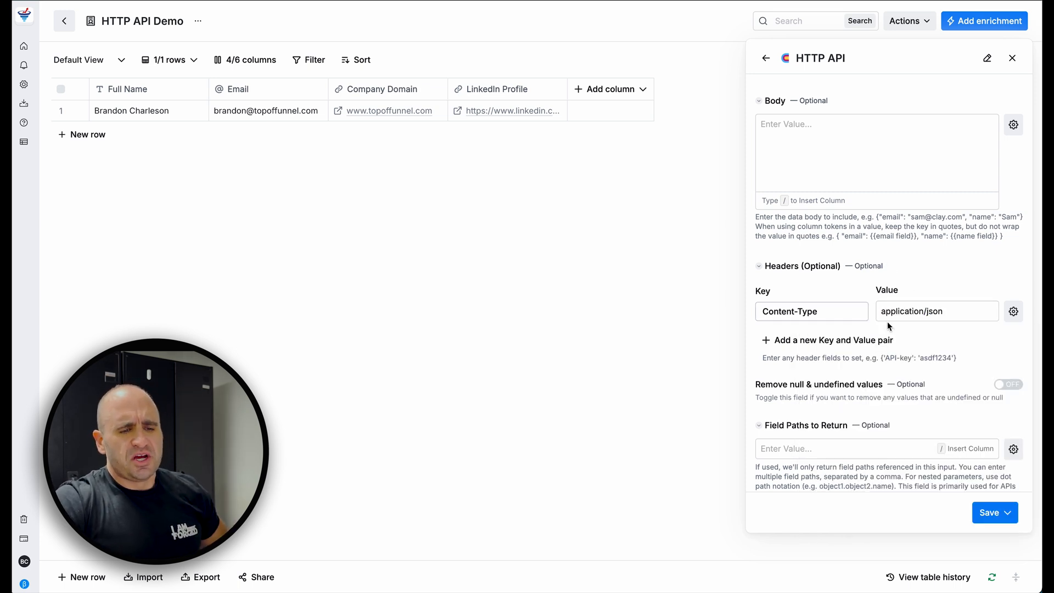
left_click(925, 311)
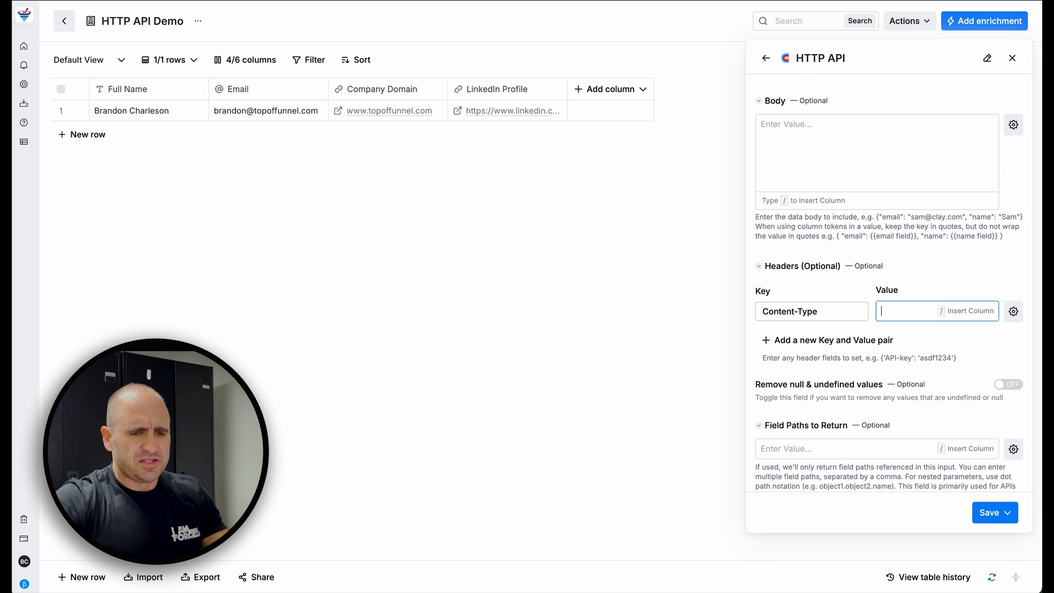
left_click(813, 311)
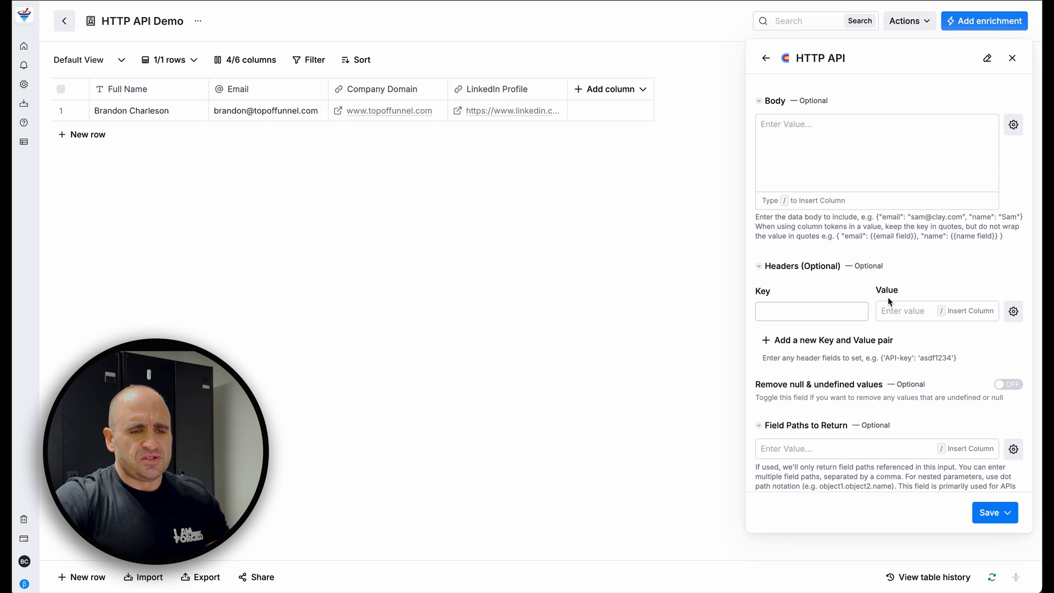
left_click(812, 311)
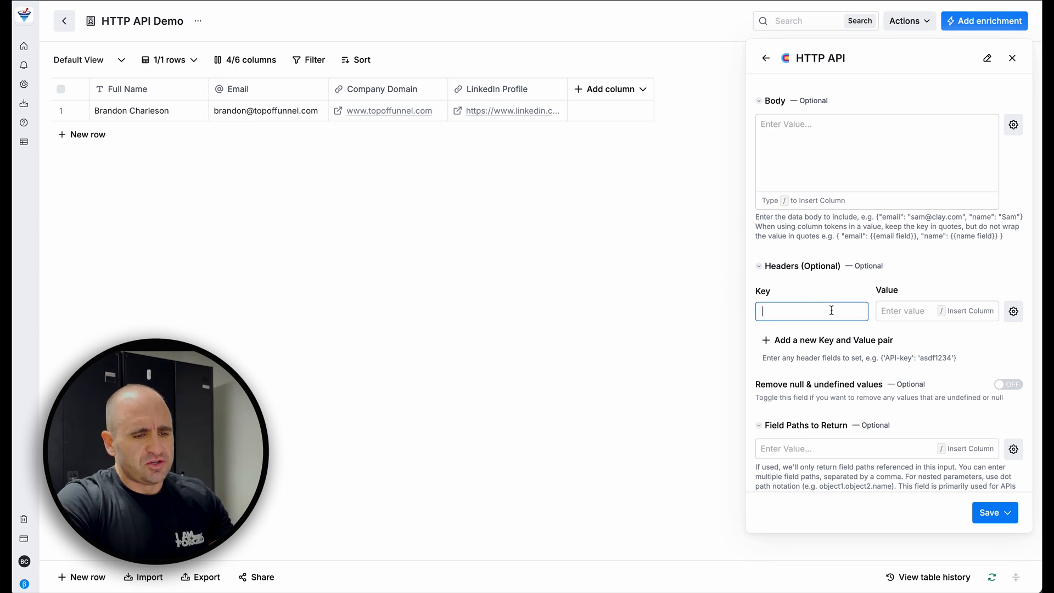
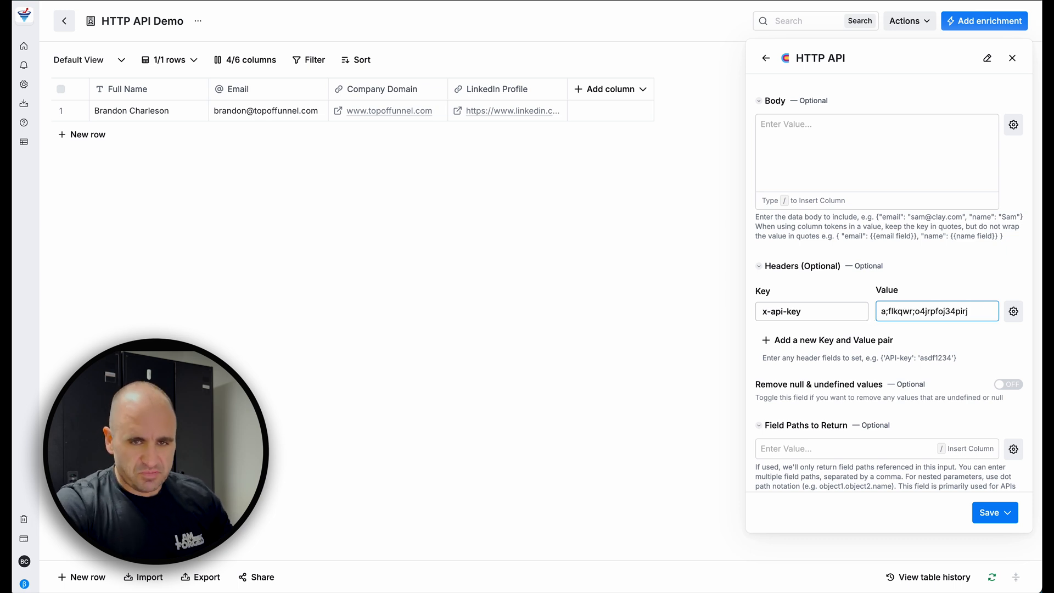
left_click(938, 311)
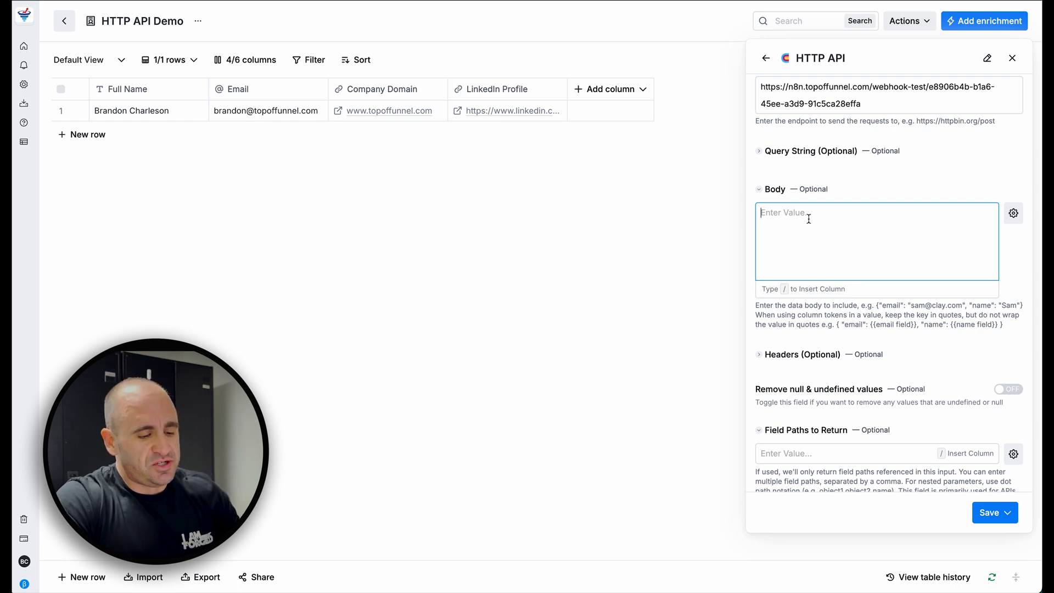
Step: Type JSON, then an opening { into the HTTP API request body
type("JSON")
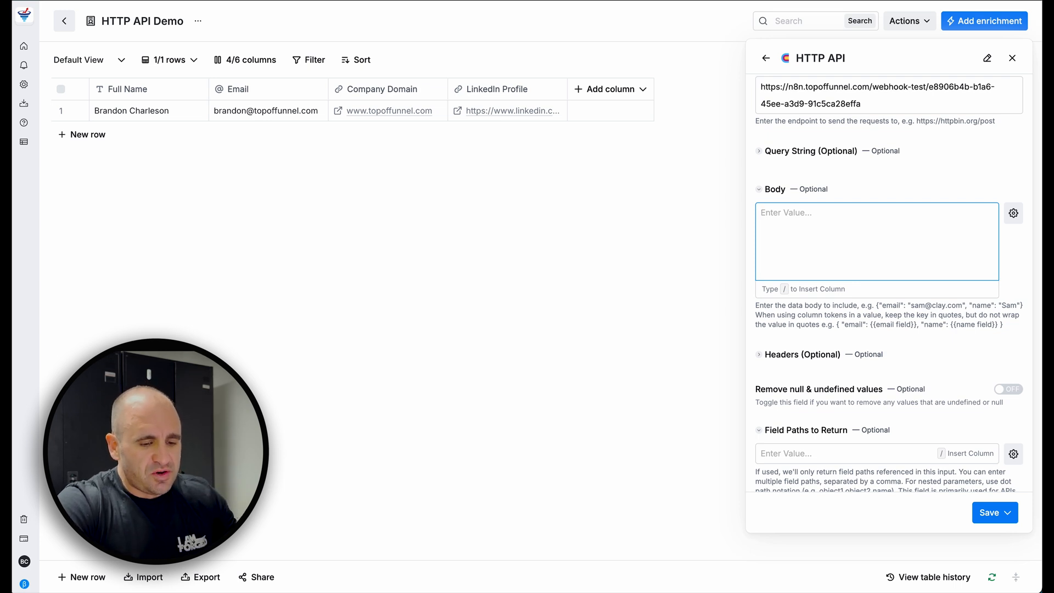
type("{")
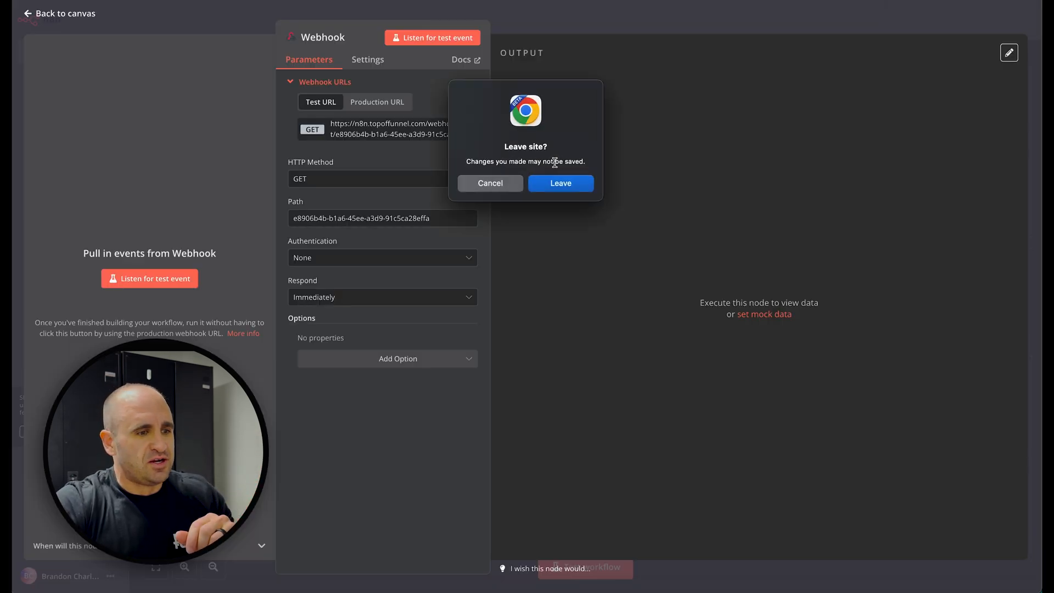
Step: Cancel n8n's Leave site? warning to stay on the workflow page
left_click(491, 183)
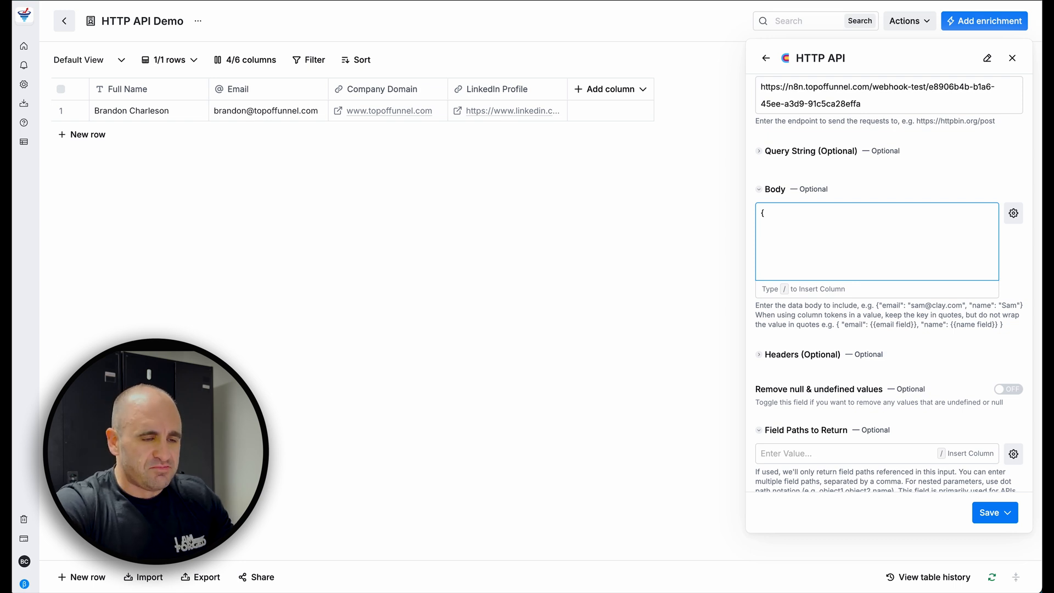
Step: Map body keys fullname to the Full Name column and email to Email, starting a third key
type("\"fullname")
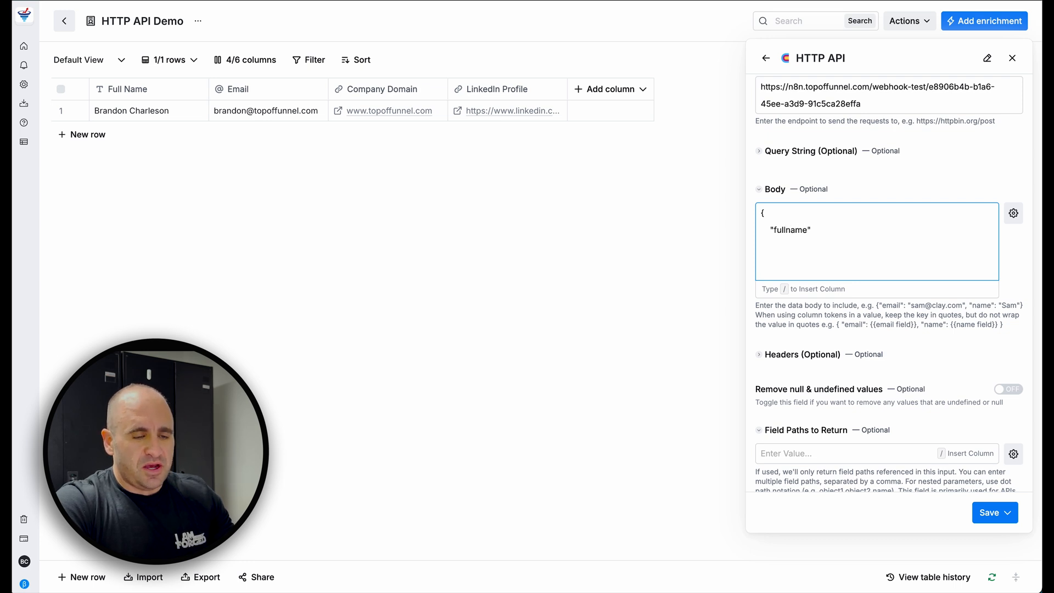
type(": Full Name ,")
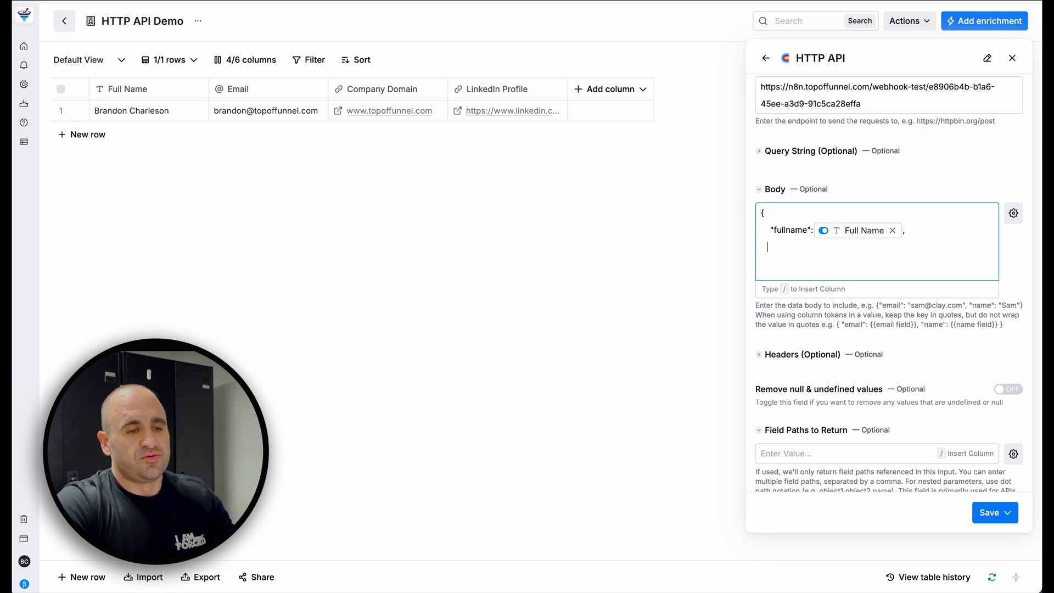
type("\"email")
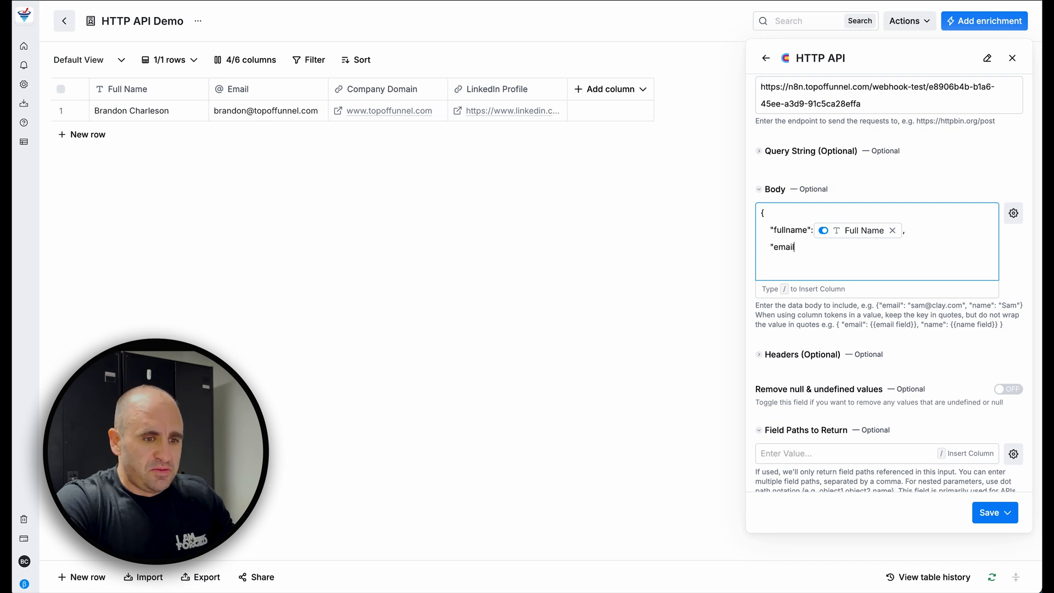
type("\": Email,")
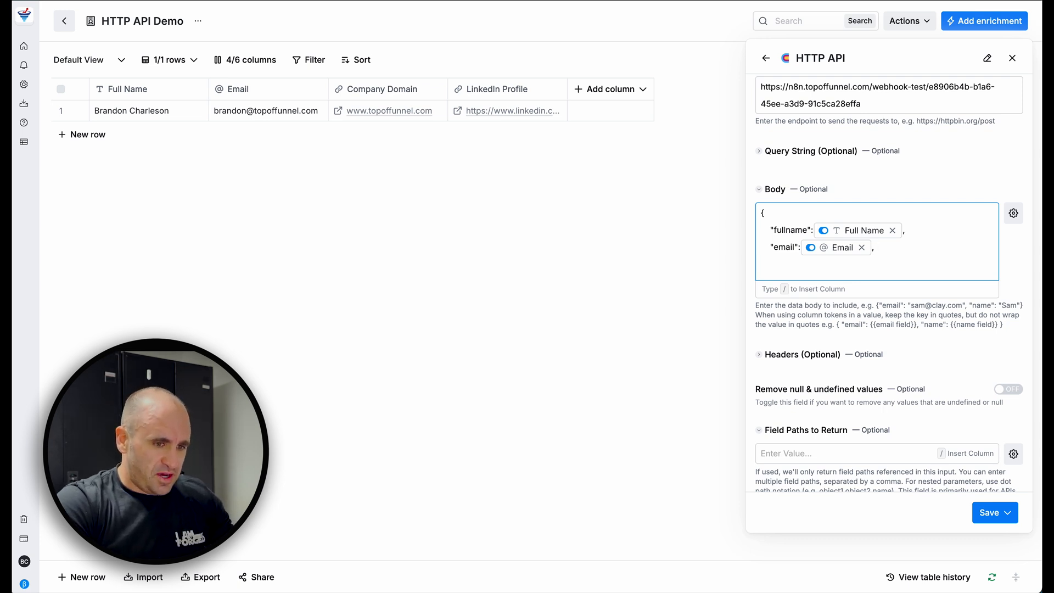
type("\"")
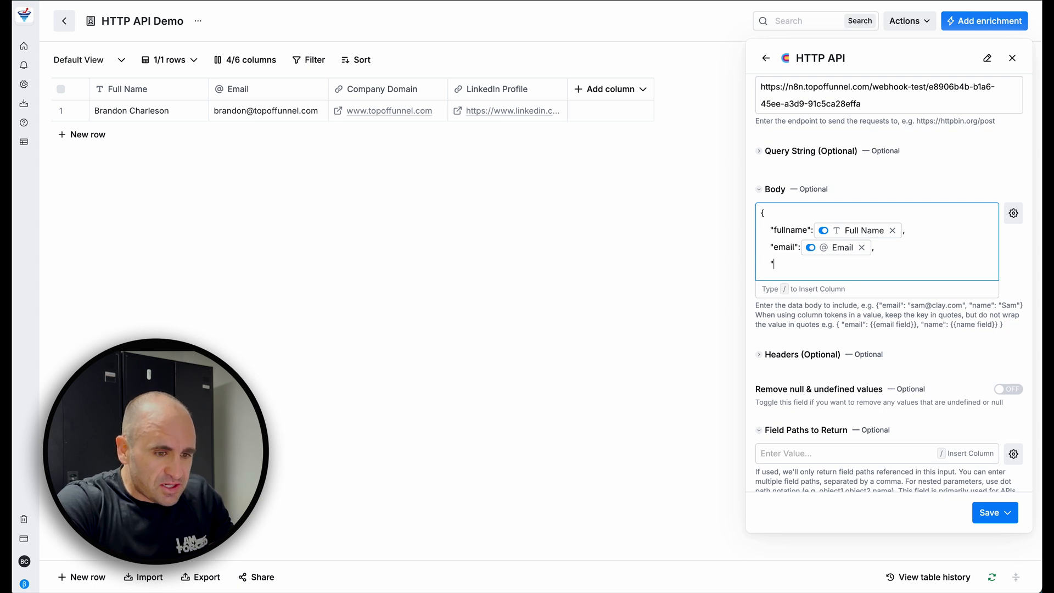
Step: Map a website key to Company Domain, then start the n8n webhook listening for a test call
type("website:")
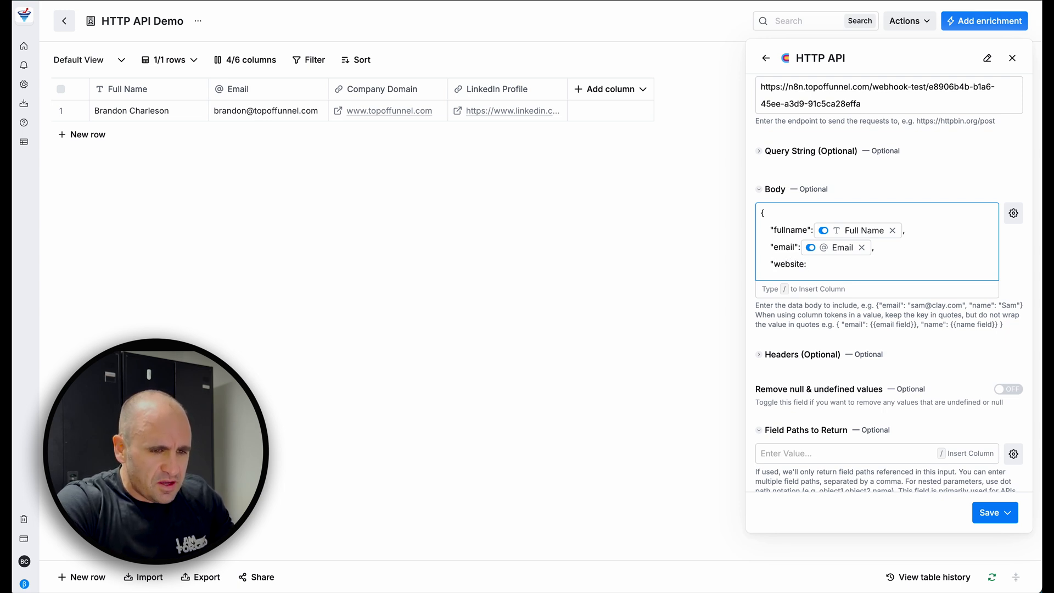
type("\":")
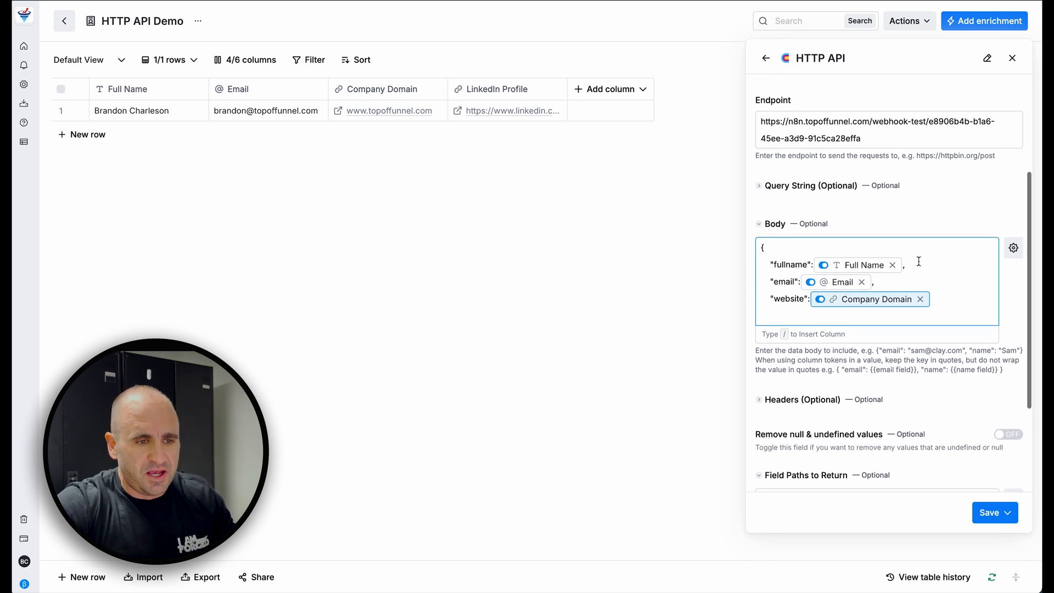
mouse_move(954, 313)
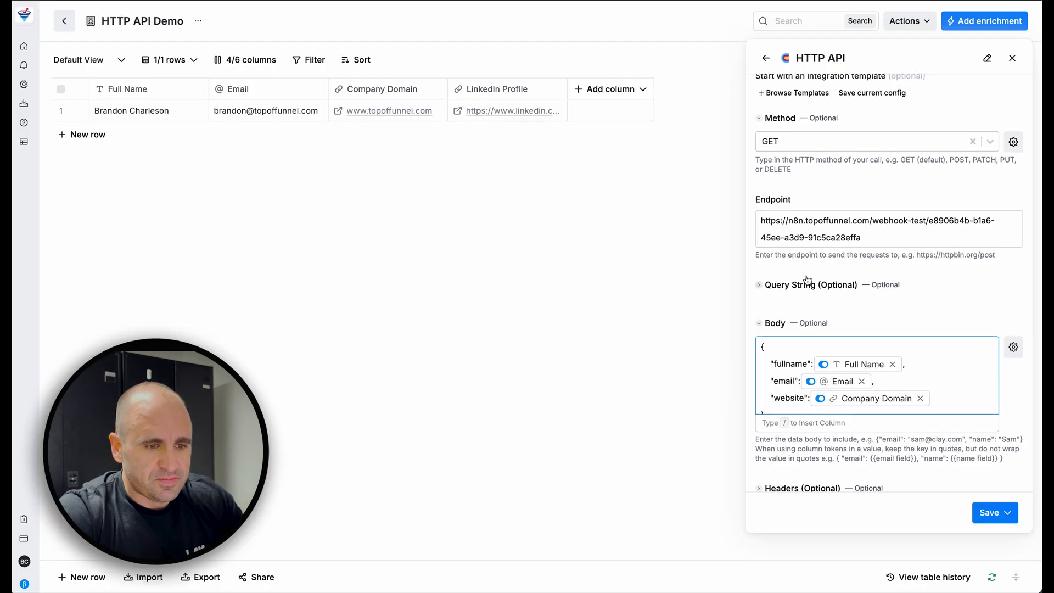
scroll("down", 3)
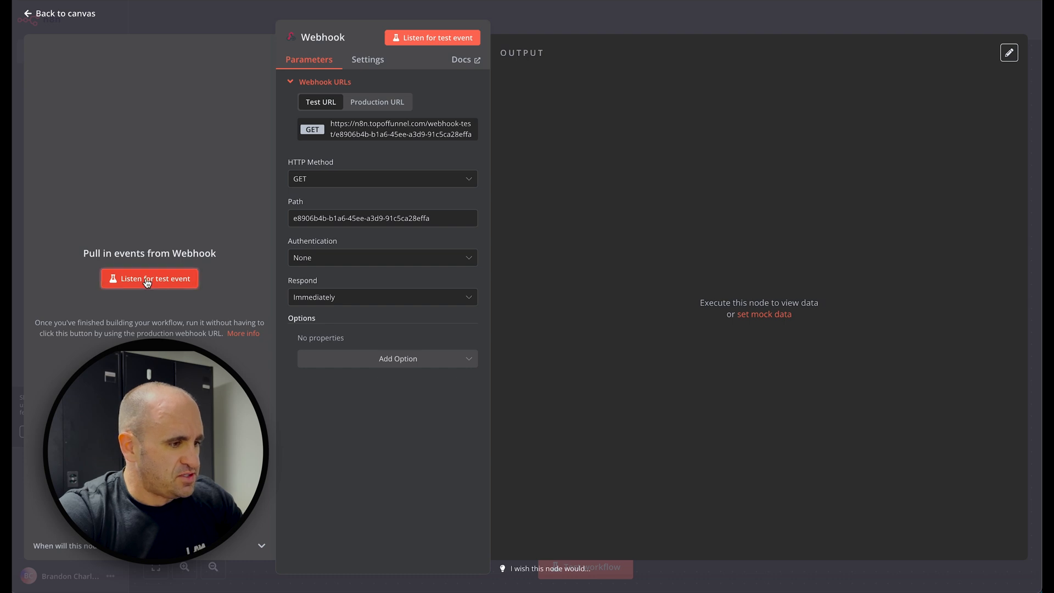
left_click(149, 279)
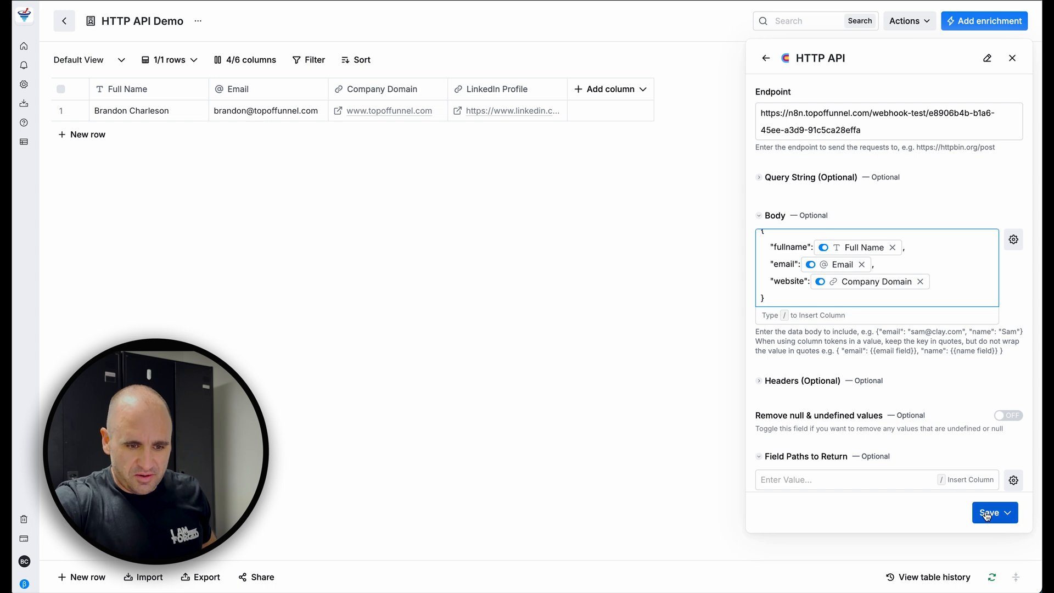
Step: Discard the unsaved HTTP API column setup with Don't save
left_click(988, 513)
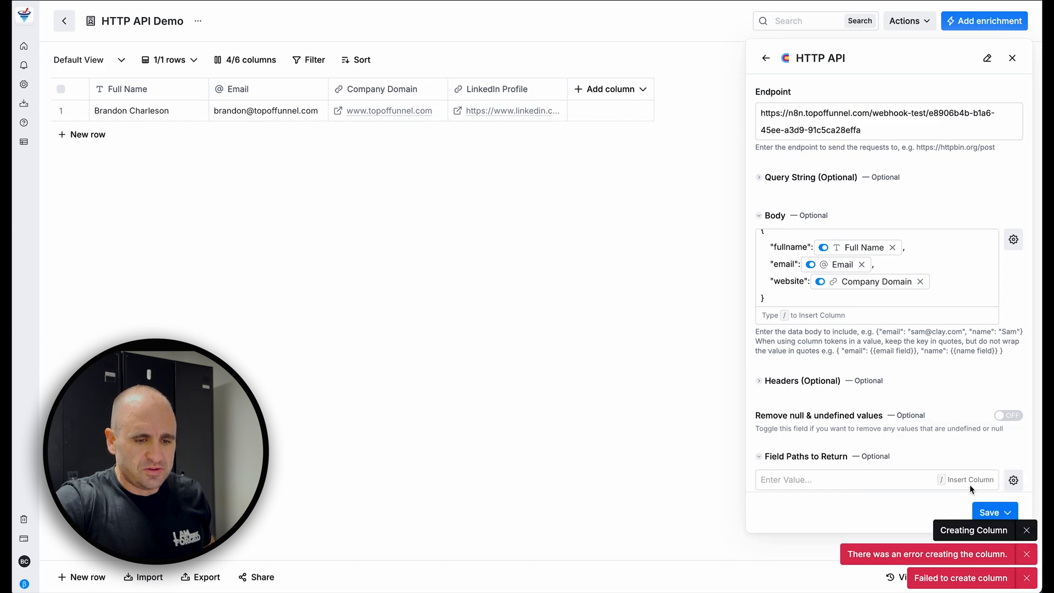
scroll("down", 3)
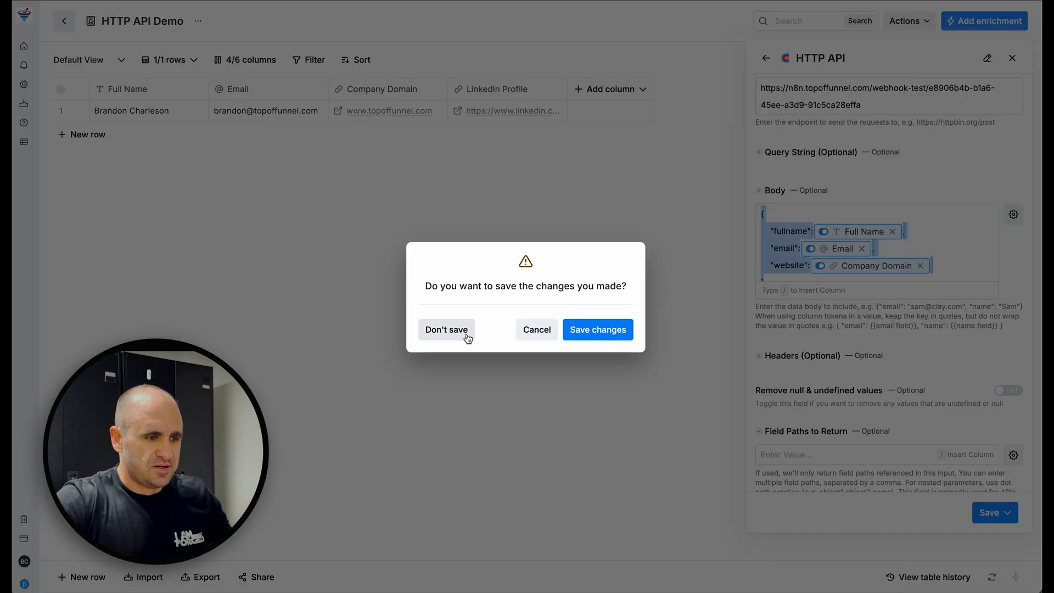
left_click(446, 330)
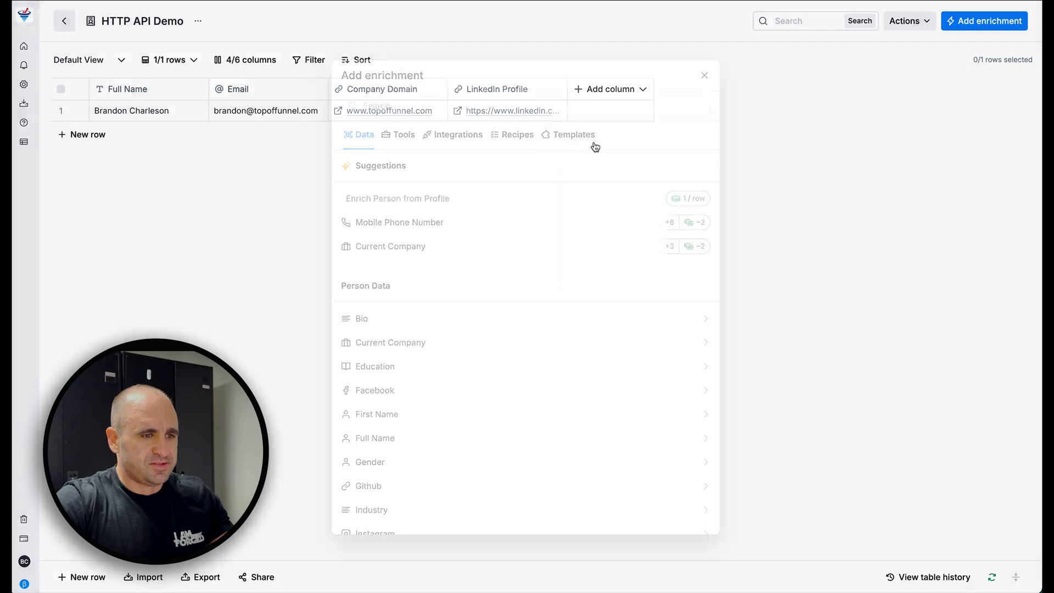
Step: Add an HTTP API enrichment with the webhook endpoint and body, method GET, and save
type("http api")
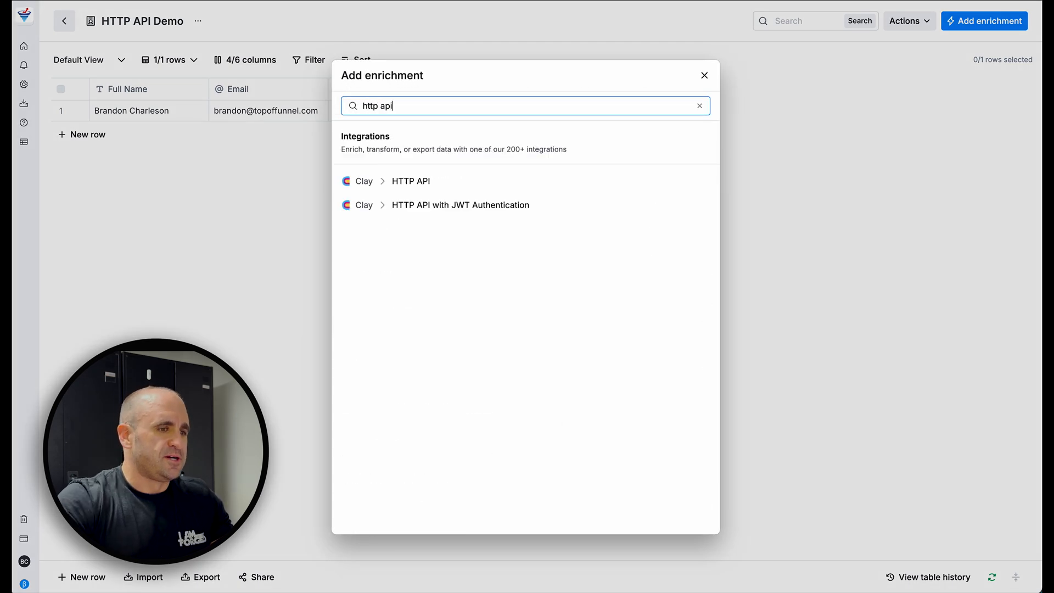
left_click(411, 181)
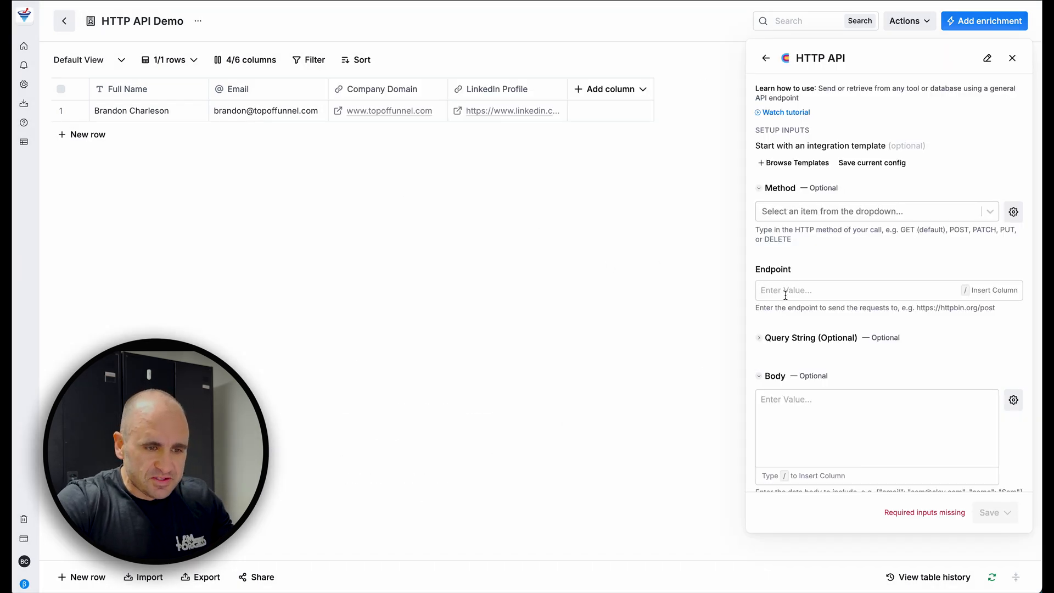
left_click(877, 430)
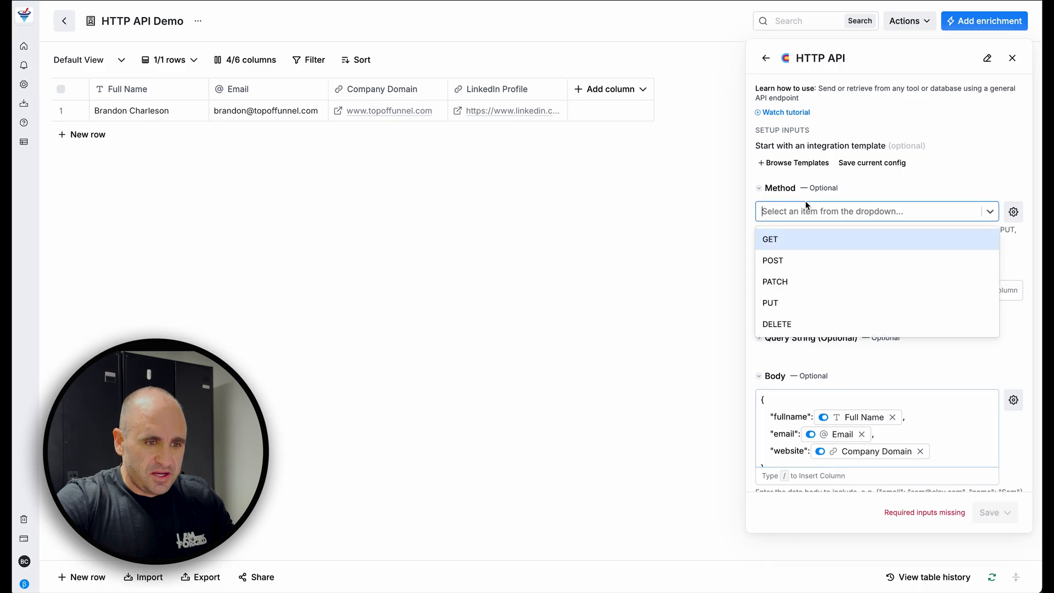
left_click(770, 239)
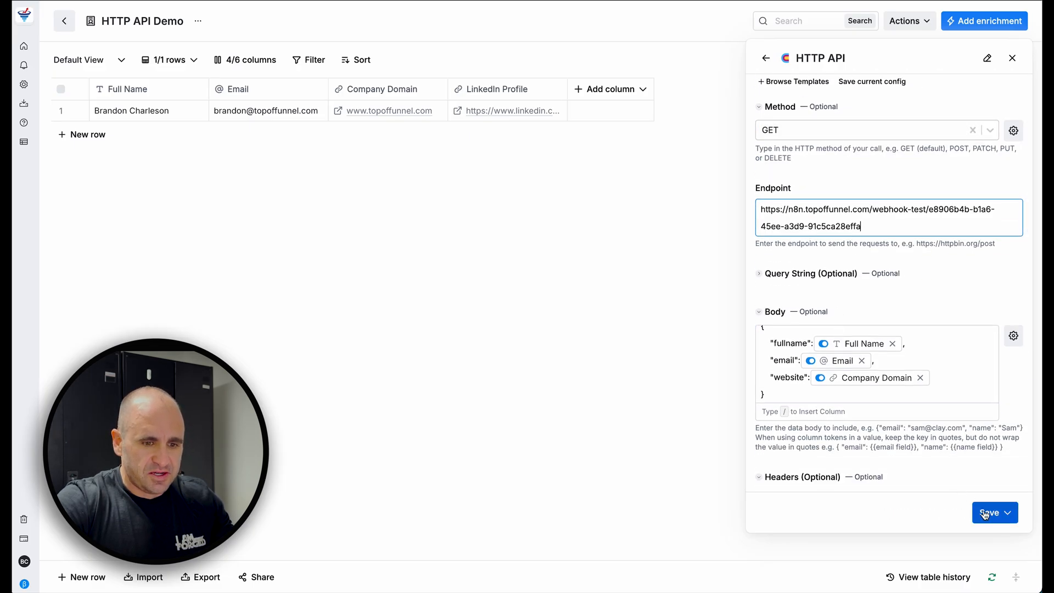
left_click(987, 512)
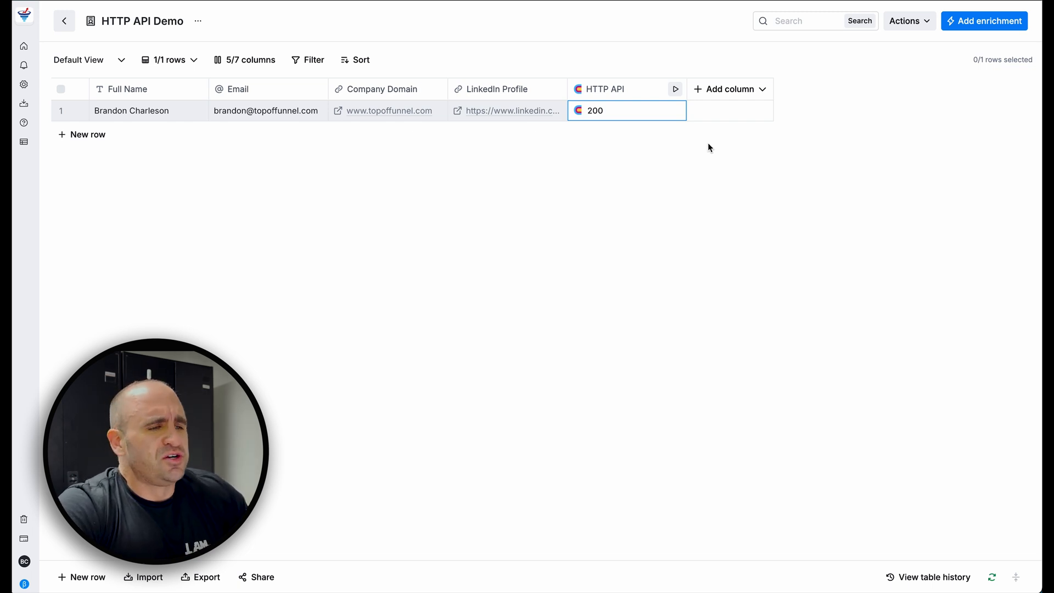
mouse_move(620, 134)
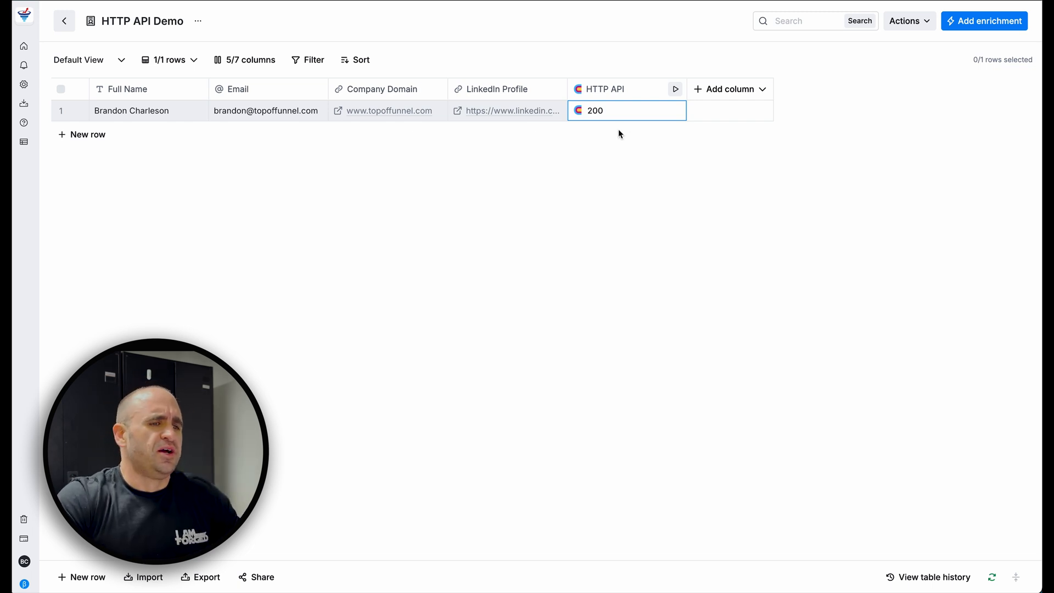
Step: Open the row's 200 cell details showing 'Workflow was started', then close them
left_click(627, 111)
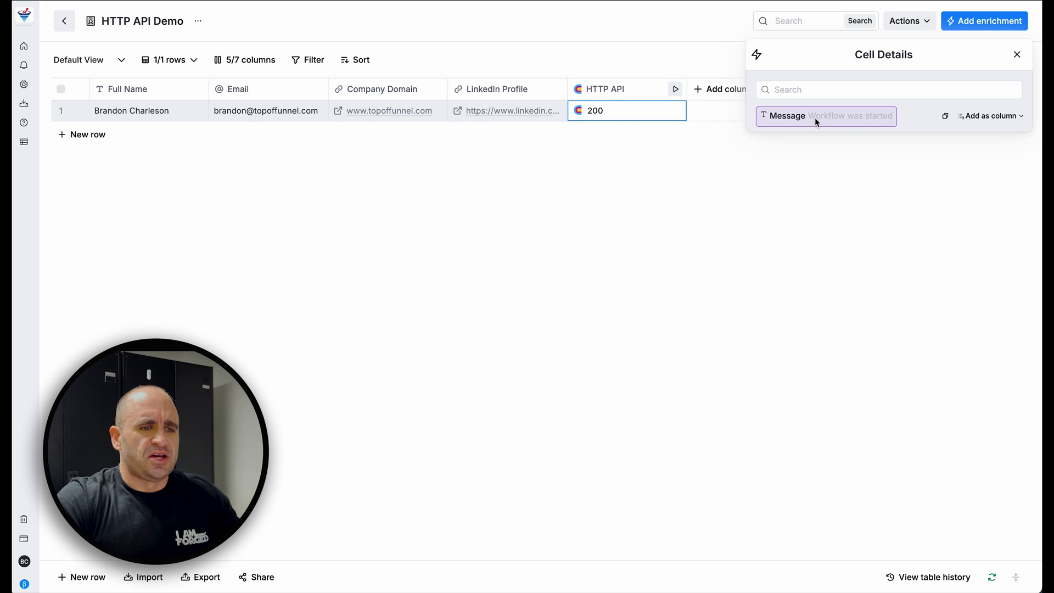
mouse_move(930, 45)
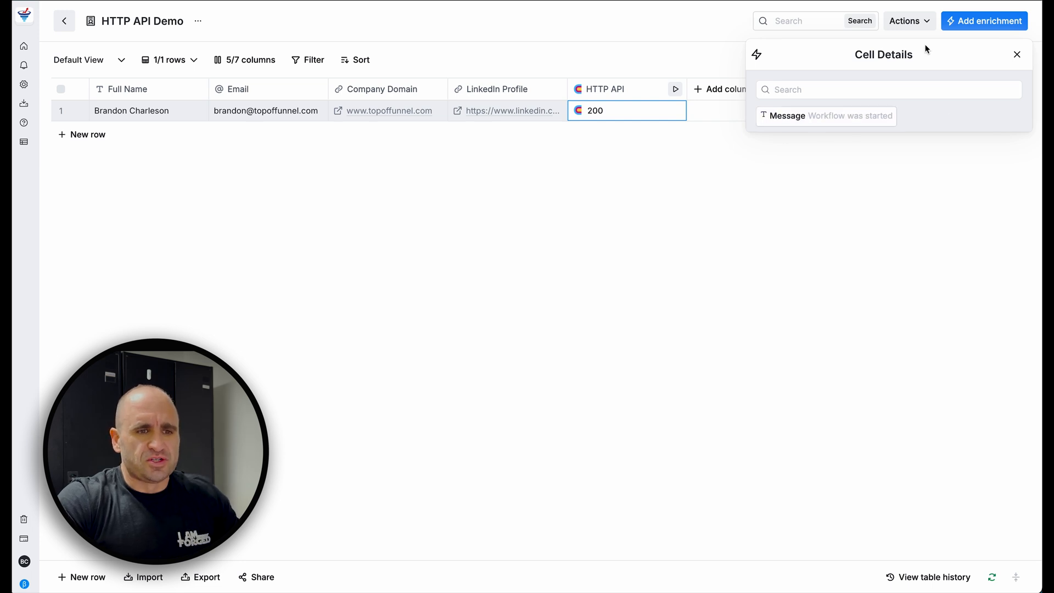
left_click(1016, 55)
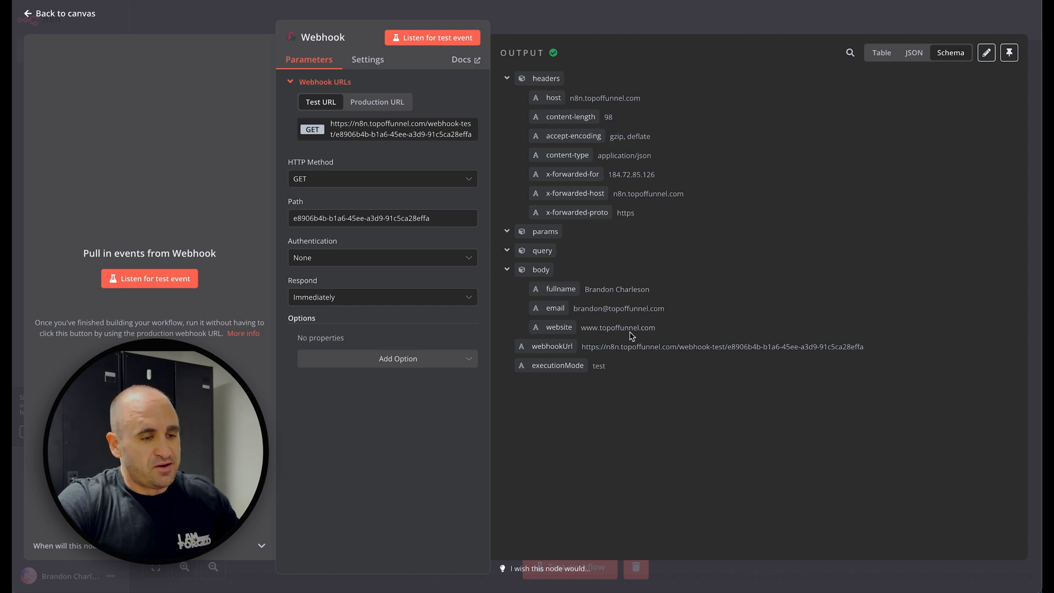
mouse_move(559, 336)
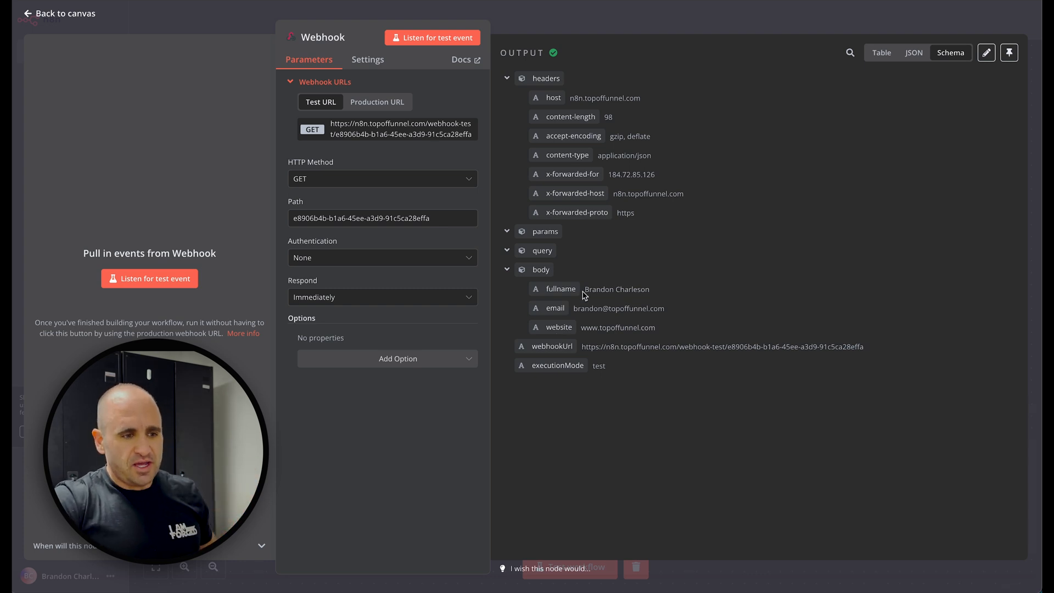
mouse_move(573, 51)
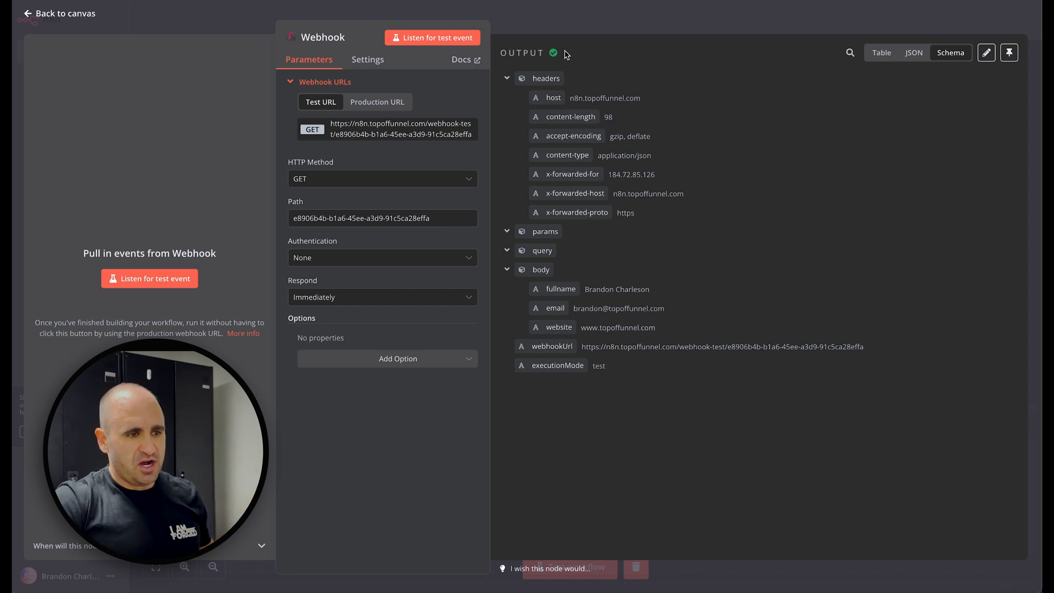
Step: Return to the n8n canvas after reviewing fullname, email and website in the Webhook output
left_click(59, 13)
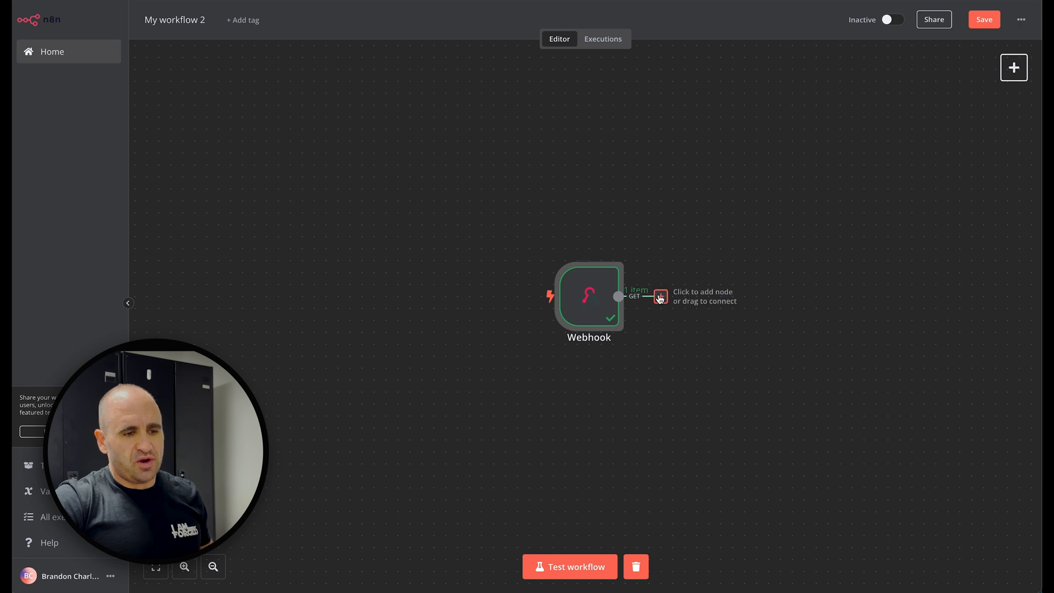
Step: Add an OpenAI node from Advanced AI after the Webhook, using the Message a Model action
left_click(660, 297)
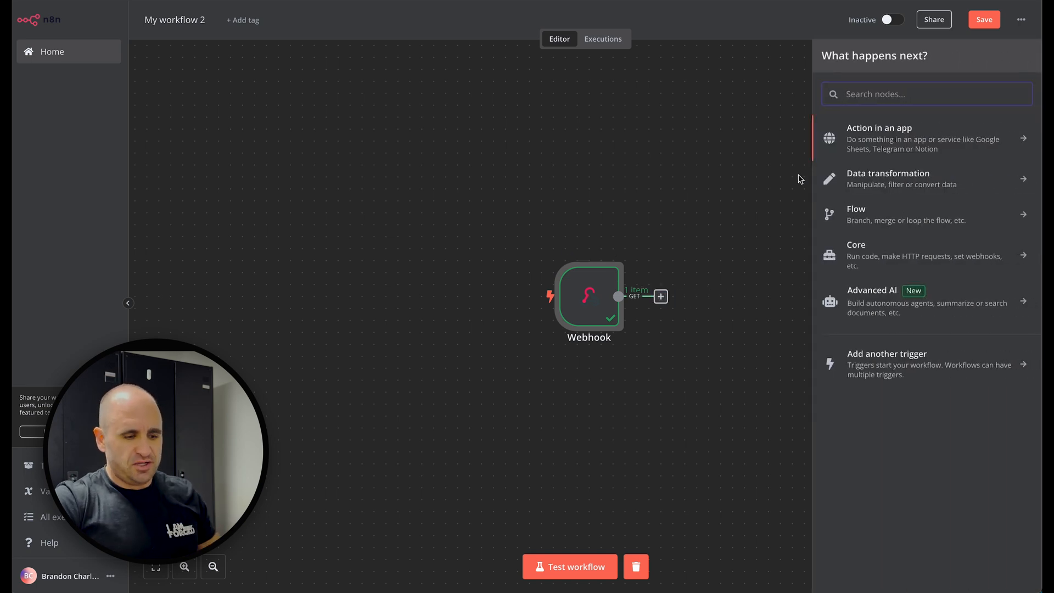
type("ai")
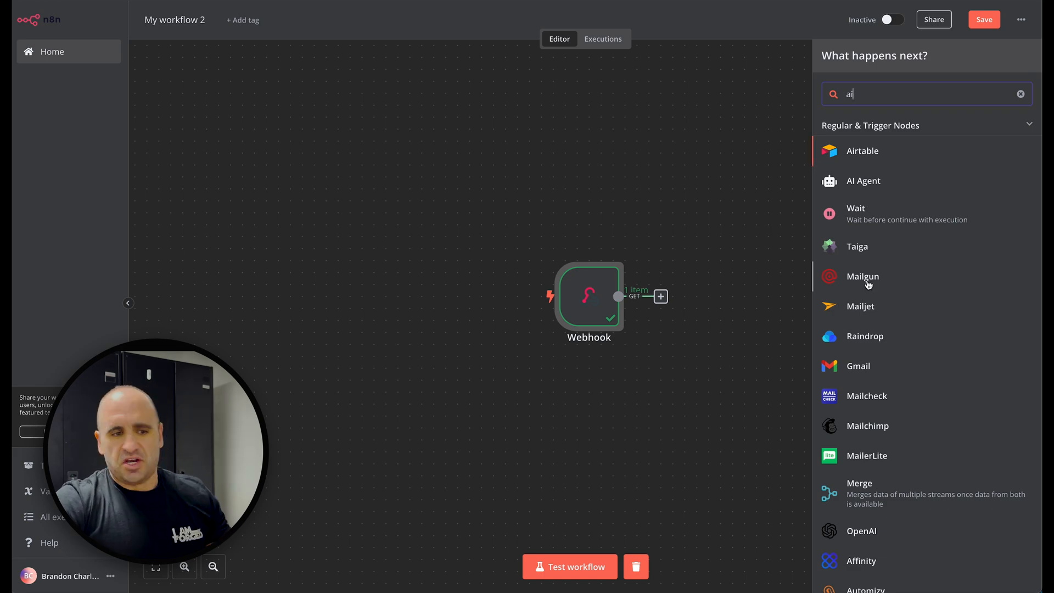
scroll("down", 3)
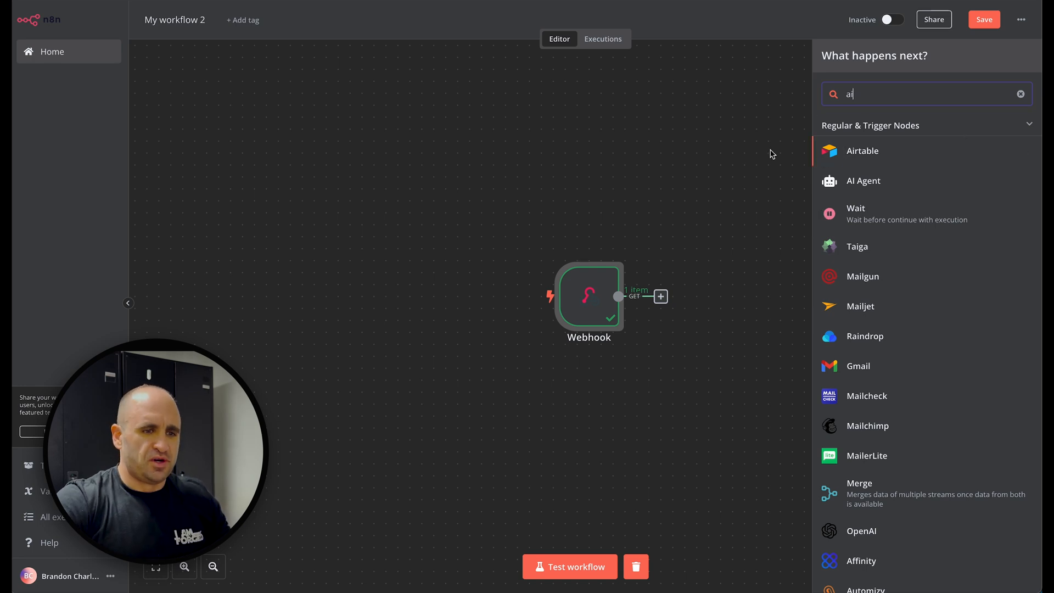
left_click(1021, 93)
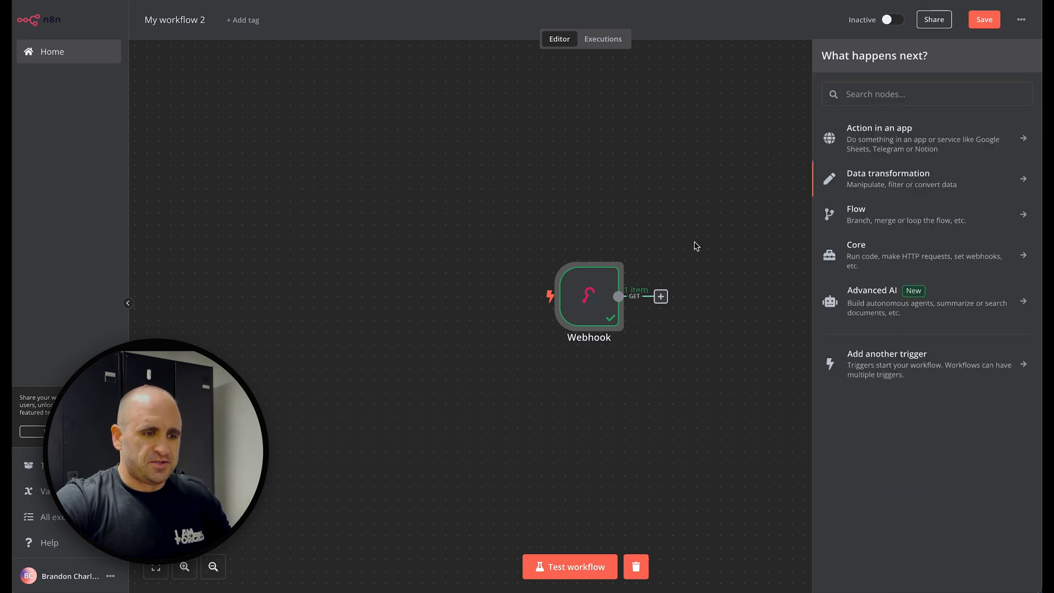
left_click(884, 301)
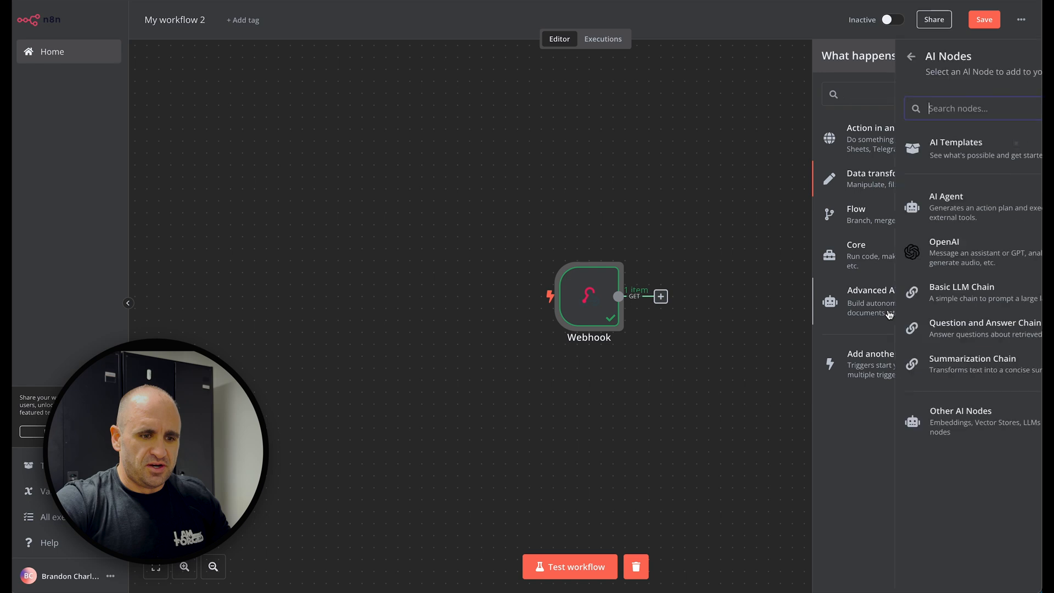
left_click(944, 252)
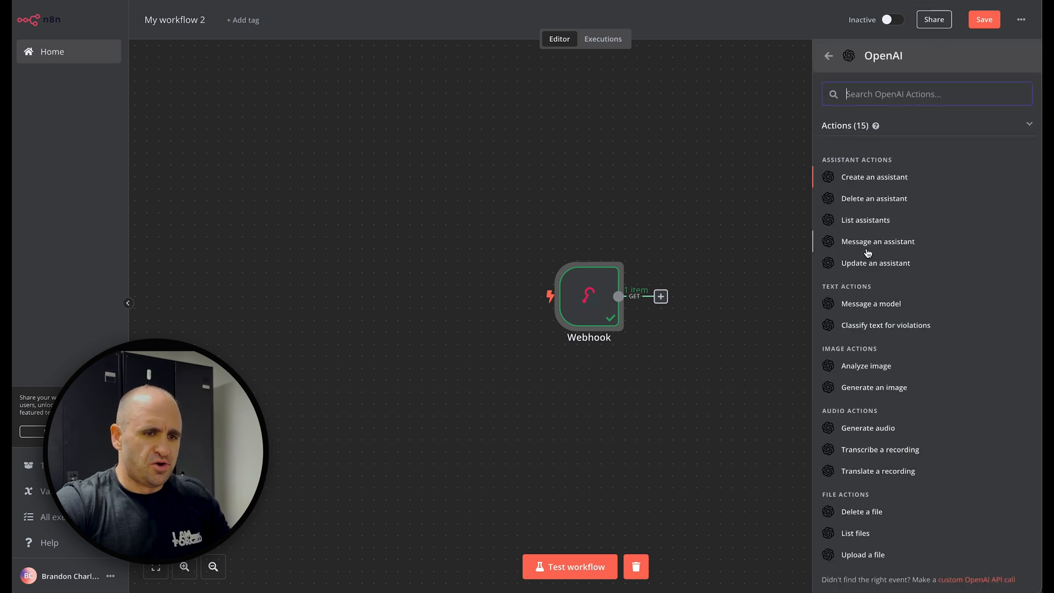
mouse_move(904, 235)
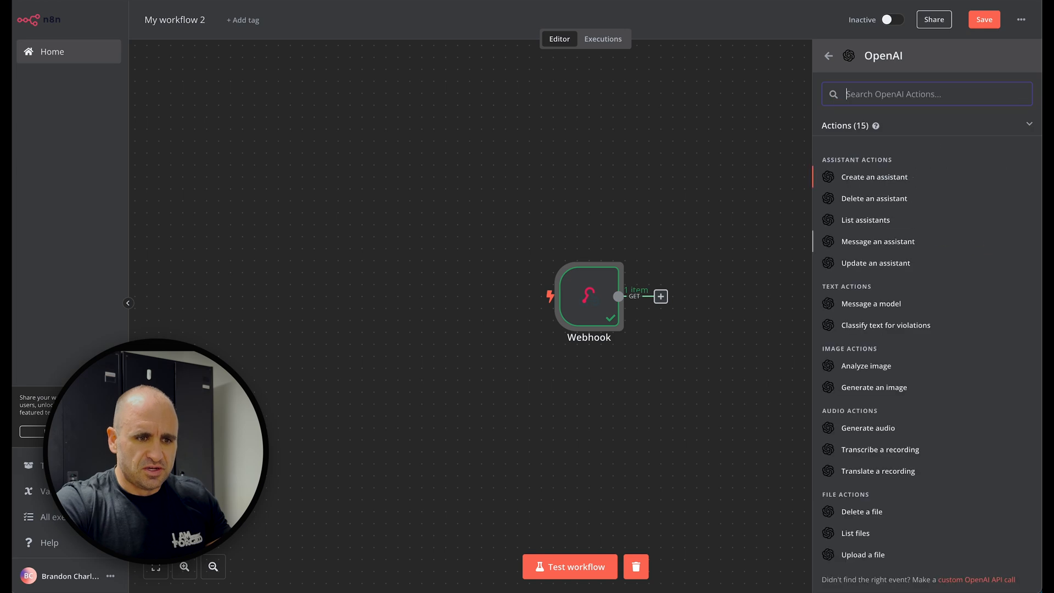
mouse_move(861, 314)
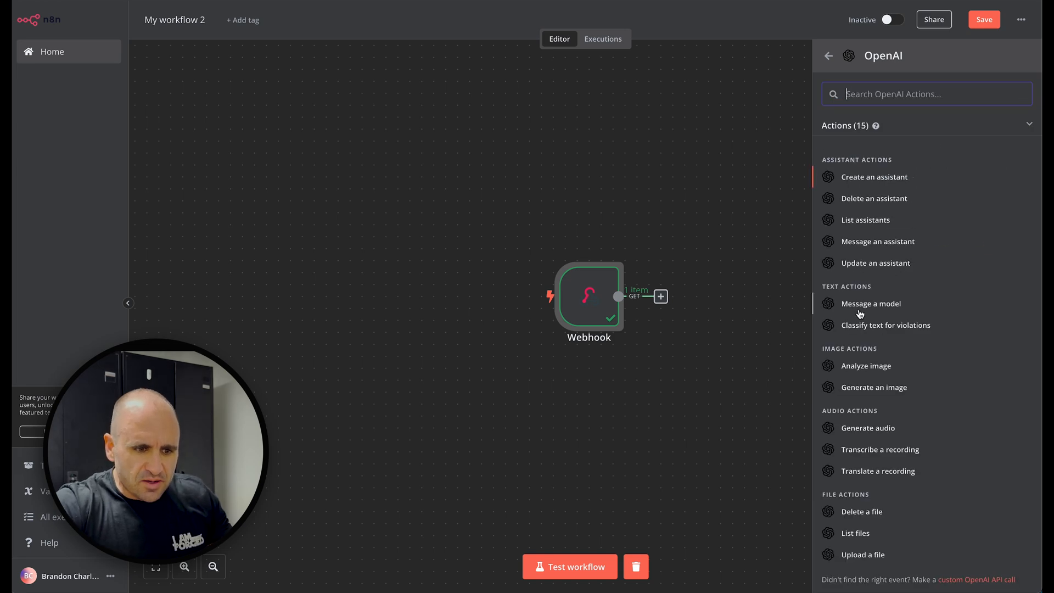
left_click(871, 303)
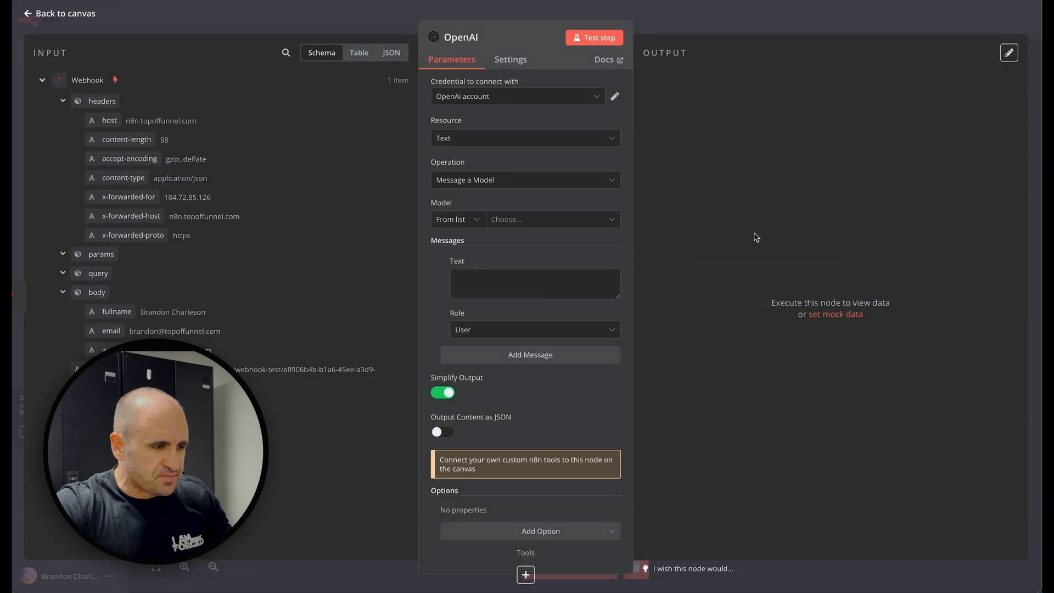
Step: Keep Message a Model, make the prompt an expression, and choose GPT-4O as the model
left_click(535, 284)
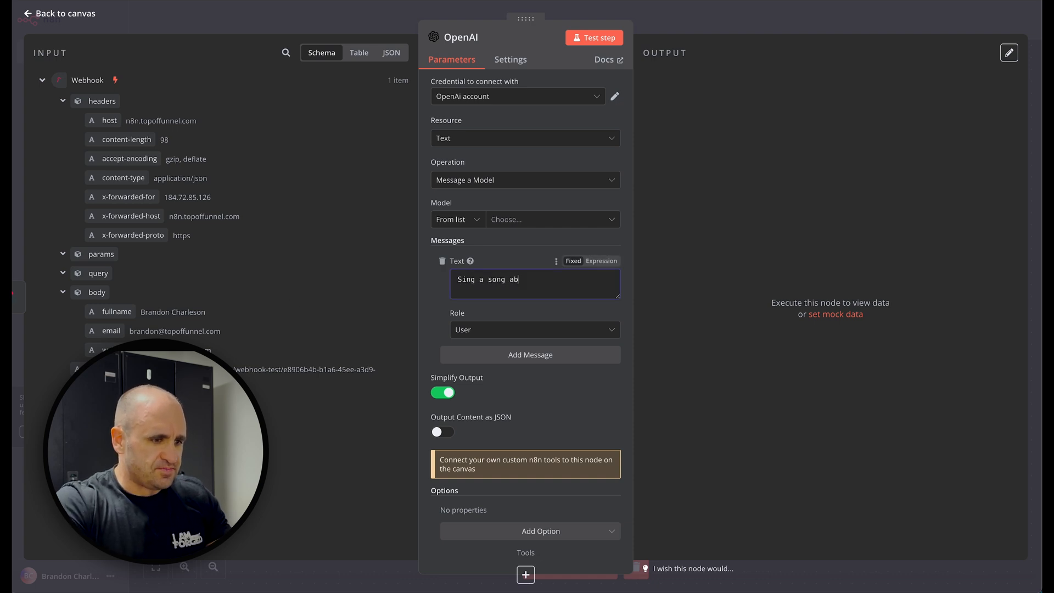
left_click(525, 138)
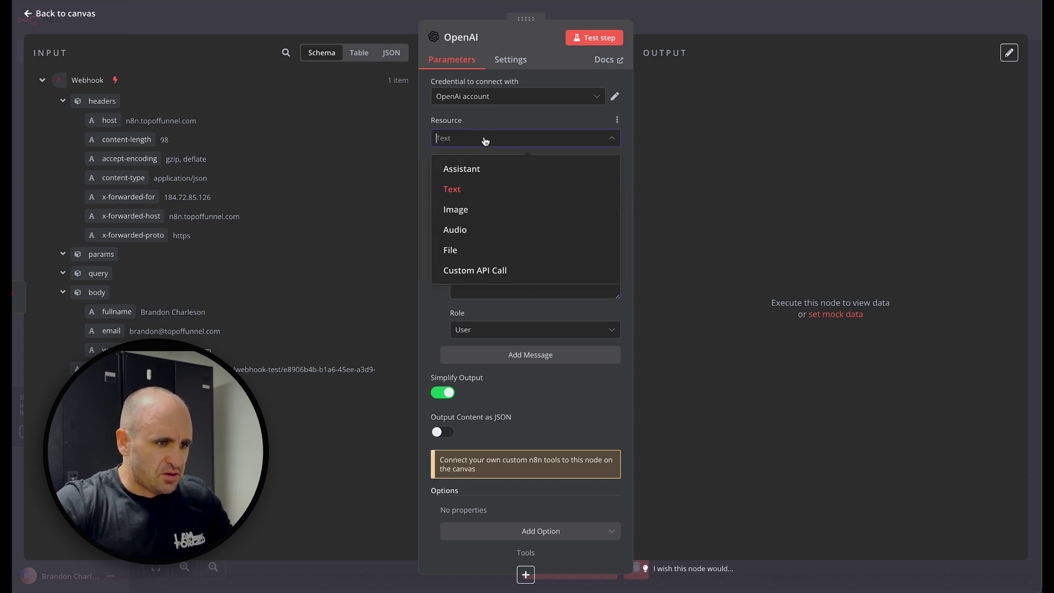
left_click(452, 189)
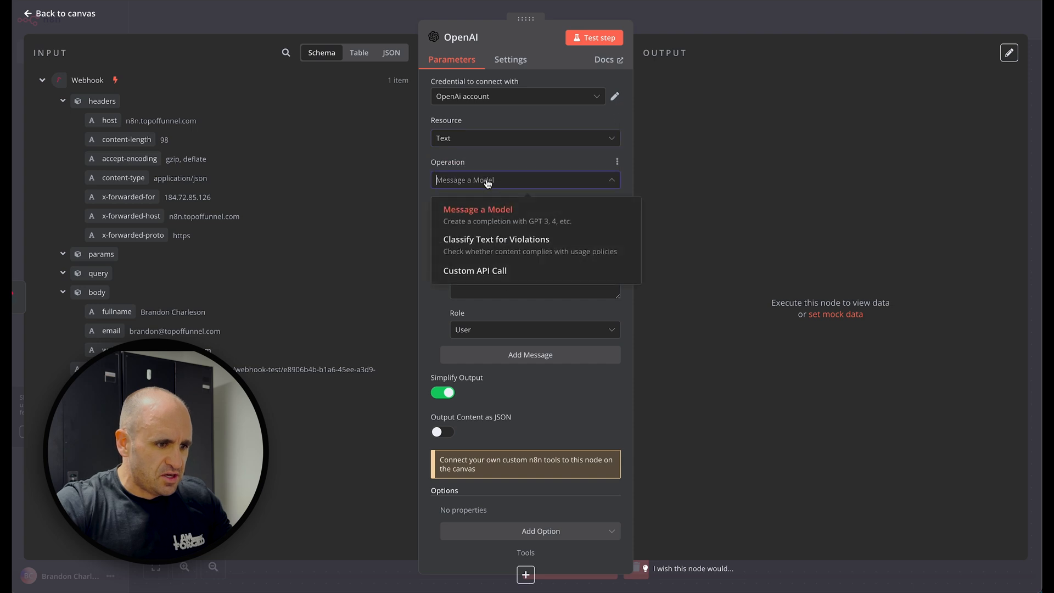
left_click(478, 210)
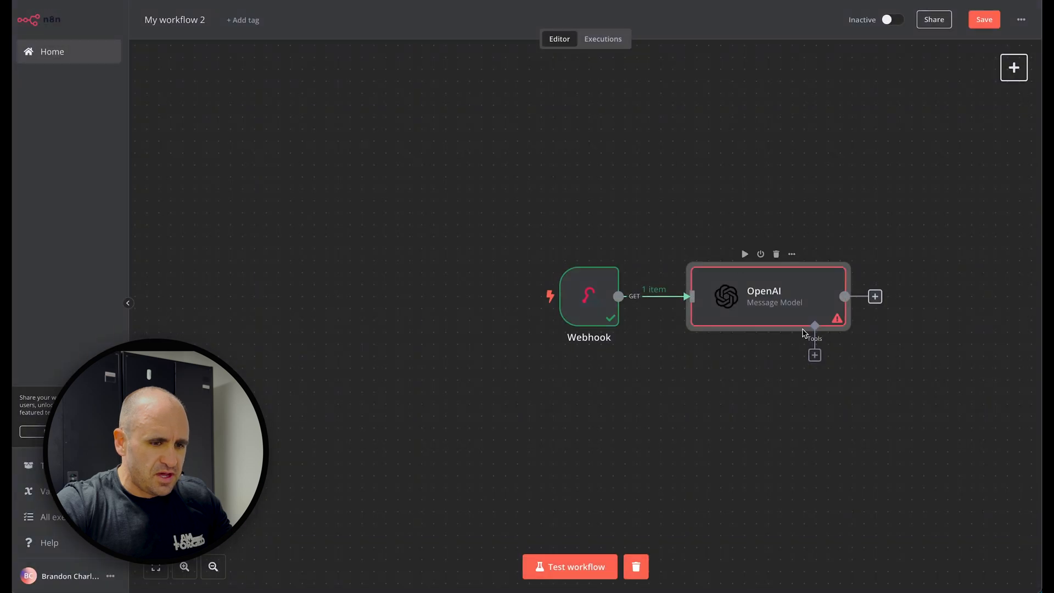
double_click(768, 297)
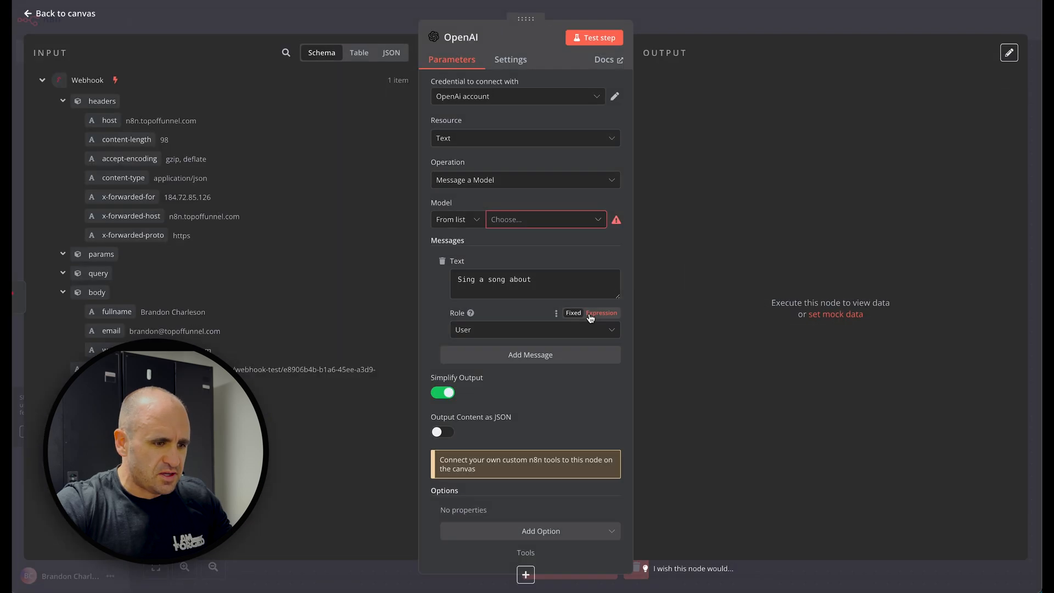
left_click(536, 281)
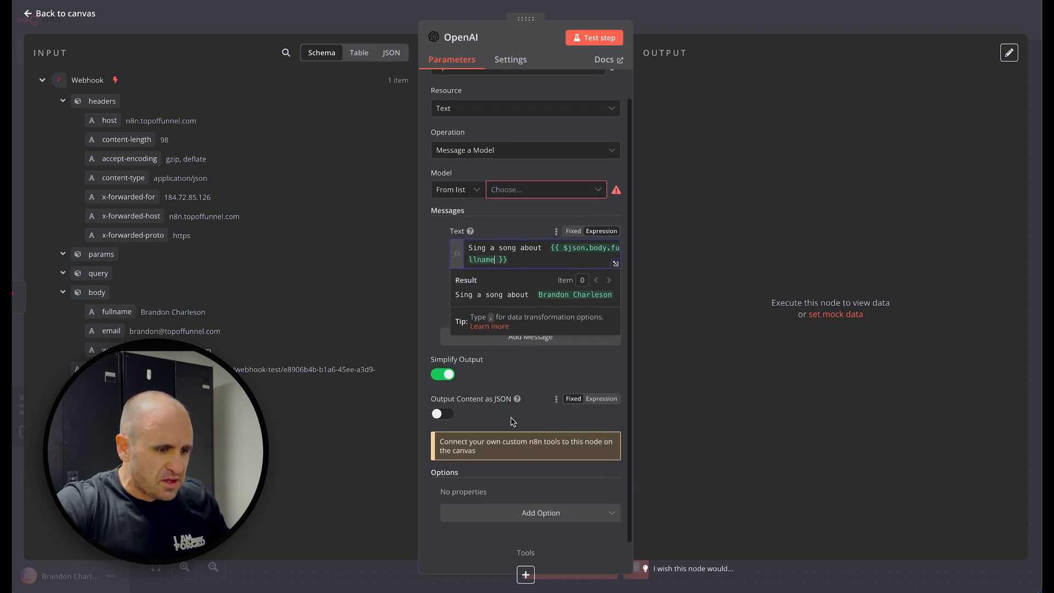
left_click(595, 38)
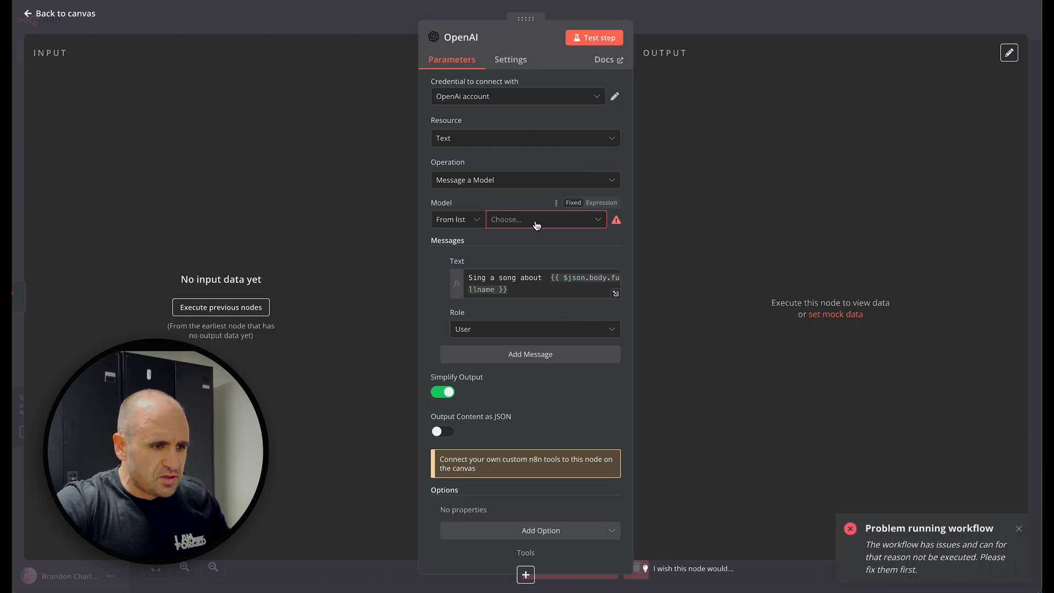
left_click(541, 220)
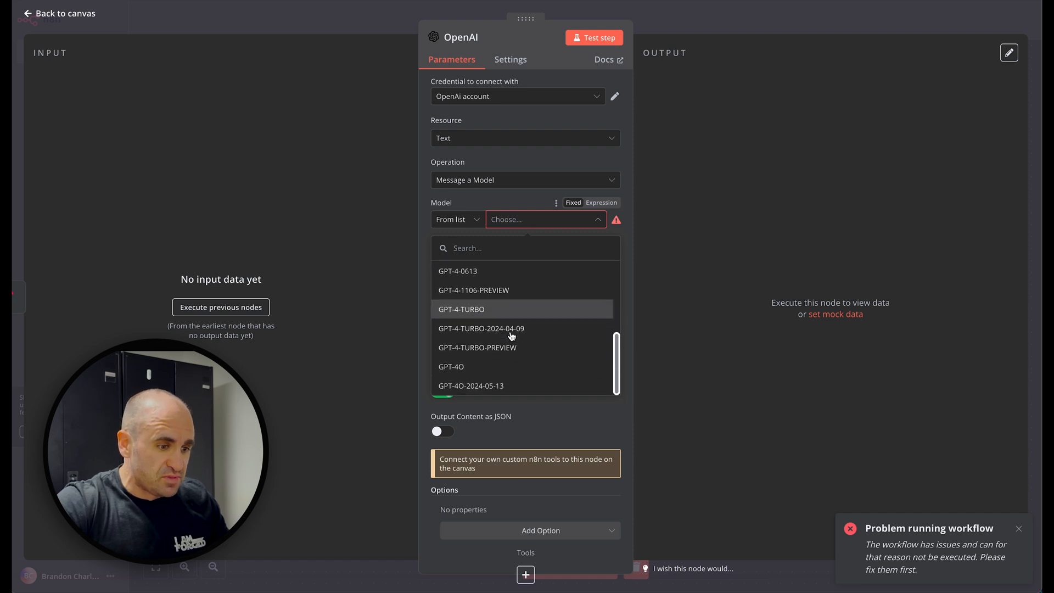
left_click(451, 367)
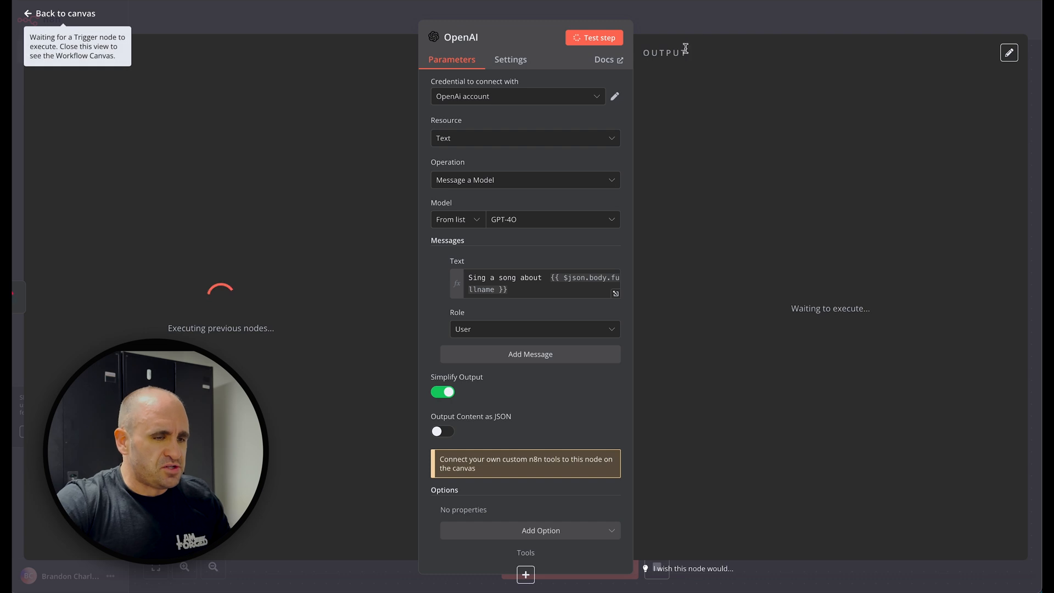
mouse_move(703, 37)
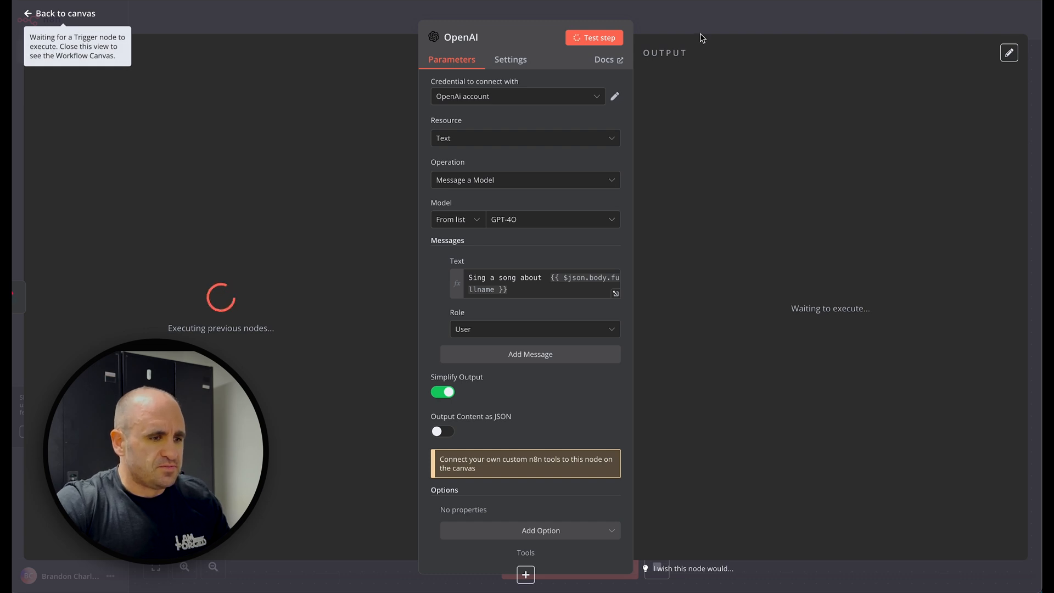
mouse_move(720, 32)
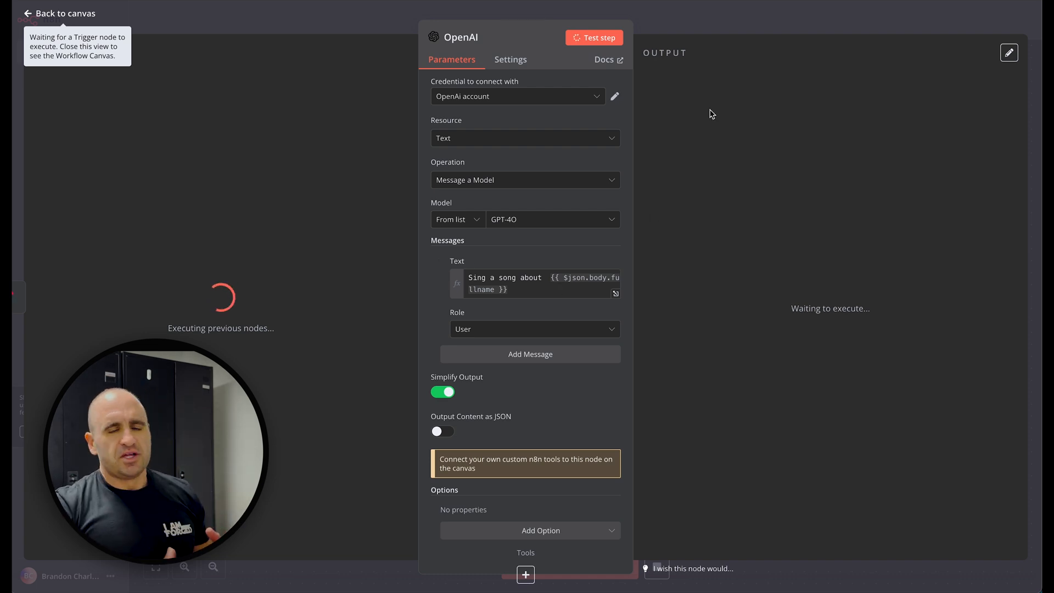
mouse_move(701, 73)
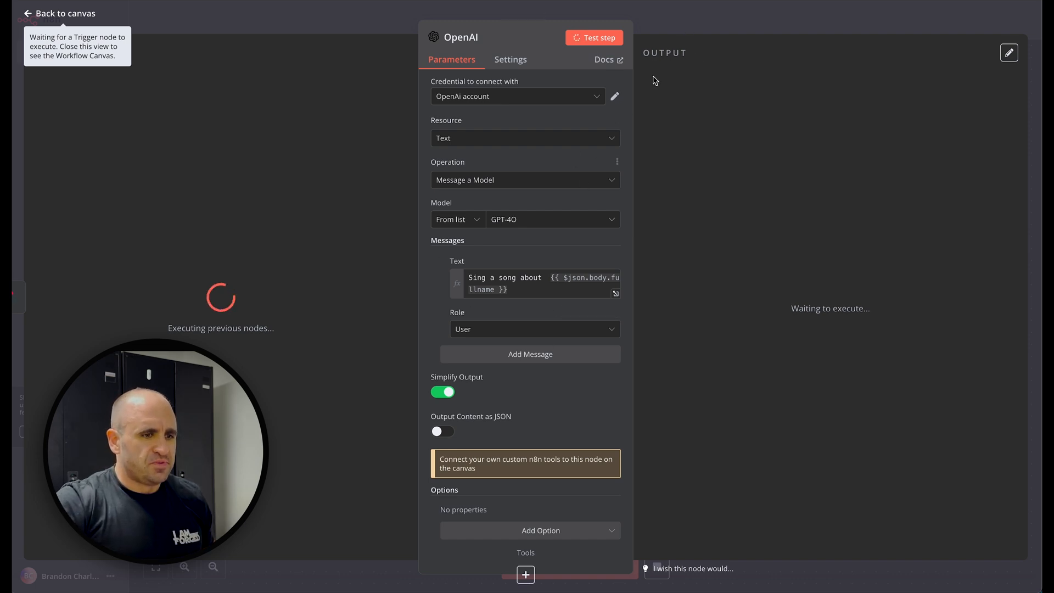
Step: Preview the song prompt expression's output, then go back to the workflow canvas
left_click(541, 283)
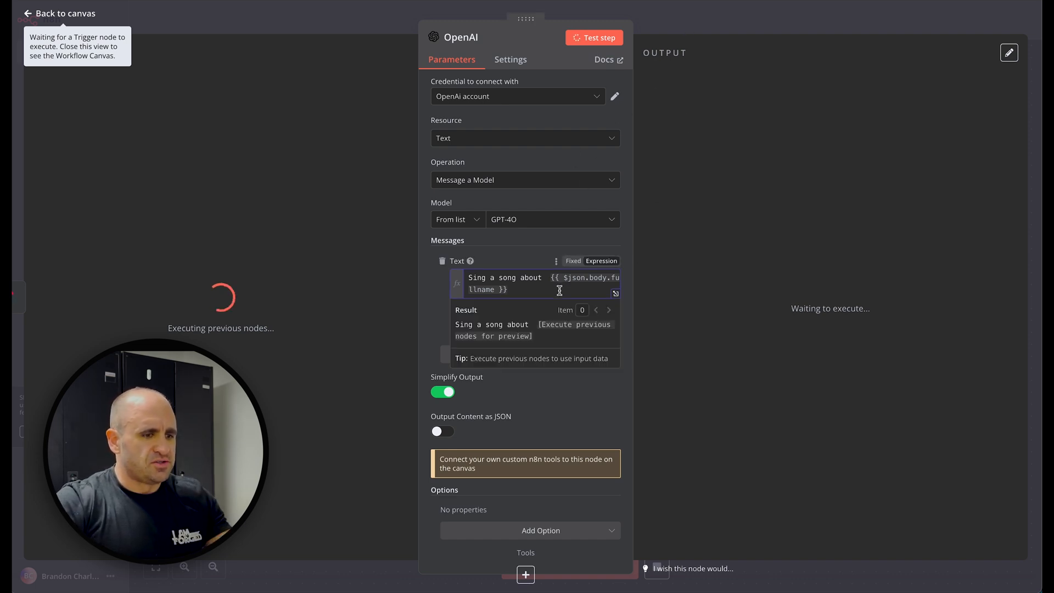
left_click(56, 12)
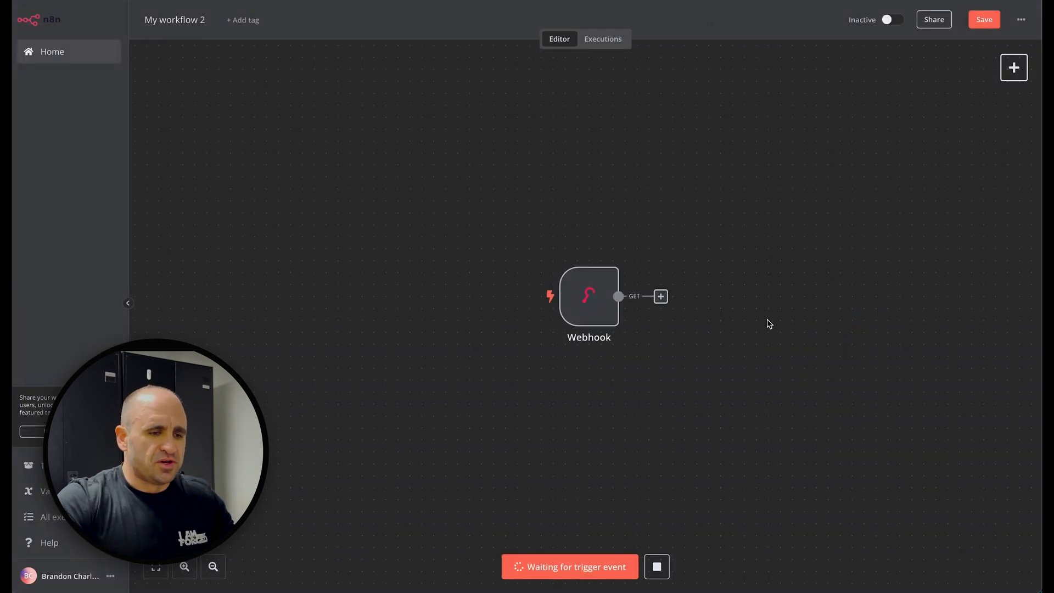
Step: Connect a Respond to Webhook node after the Webhook trigger and close its settings
left_click(661, 297)
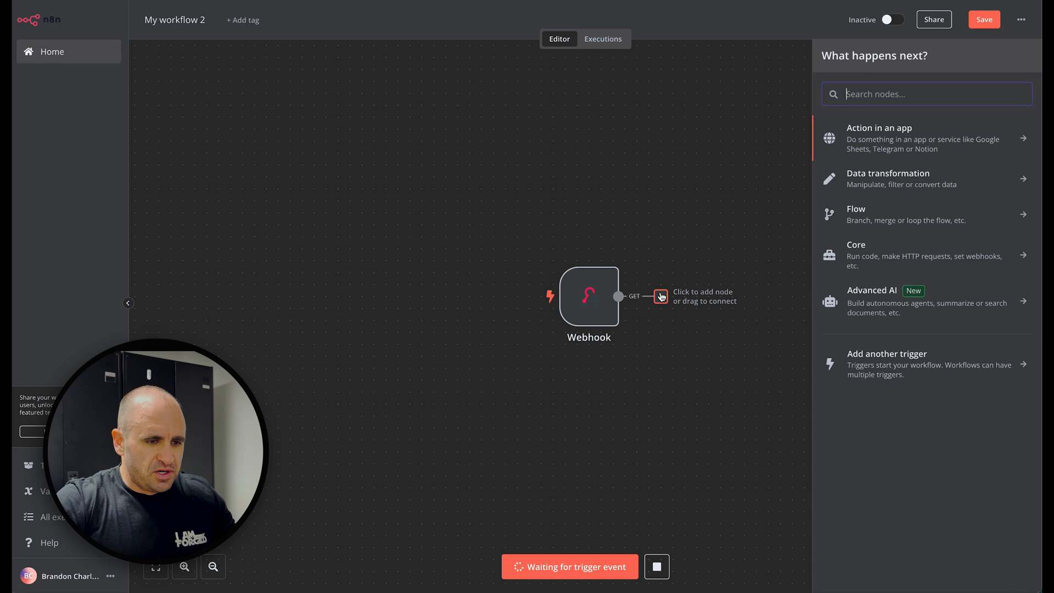
mouse_move(1005, 73)
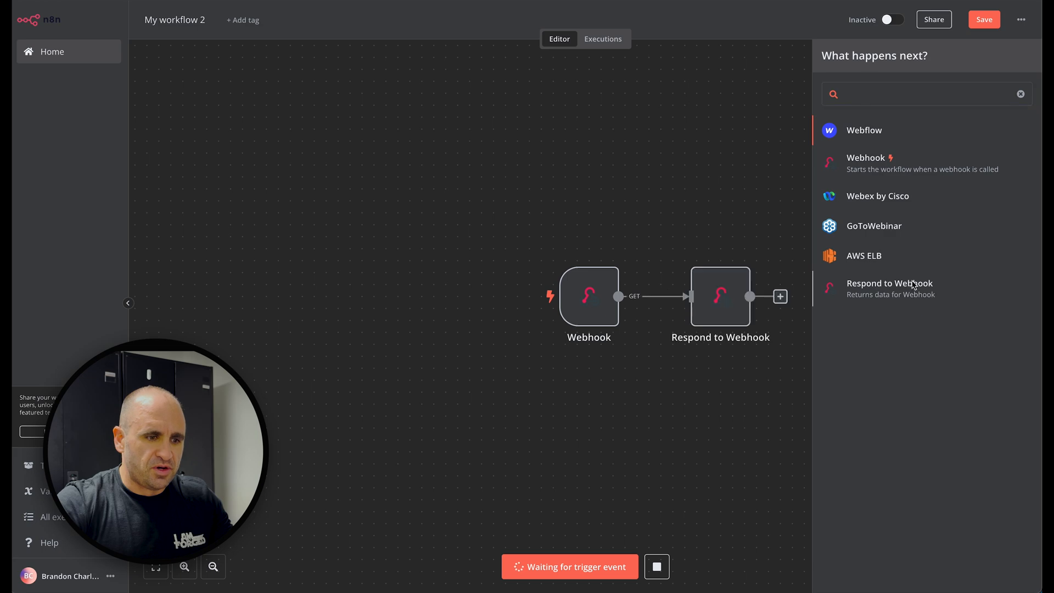
left_click(891, 288)
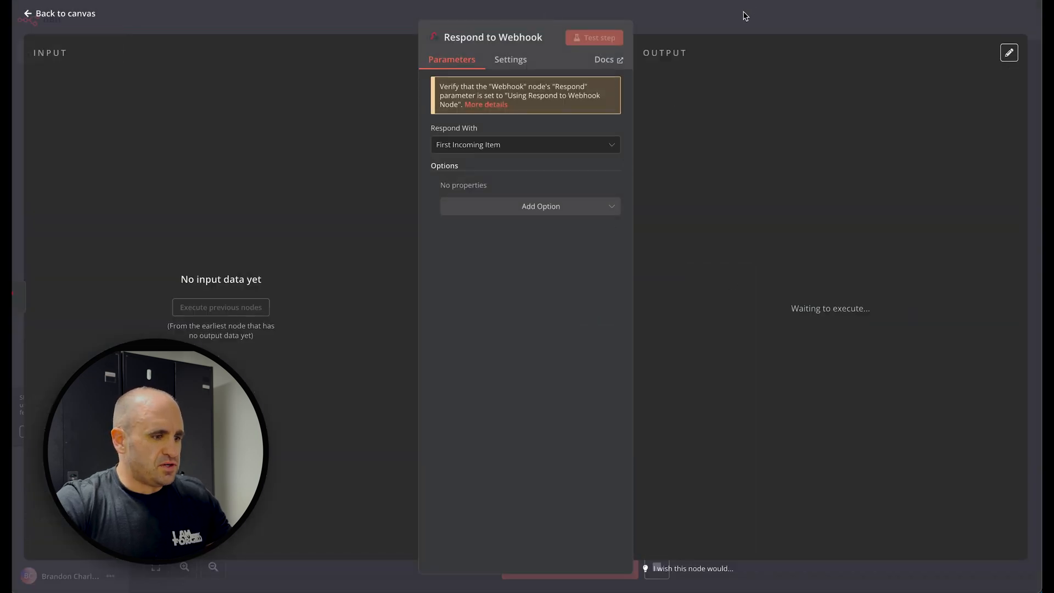
left_click(57, 14)
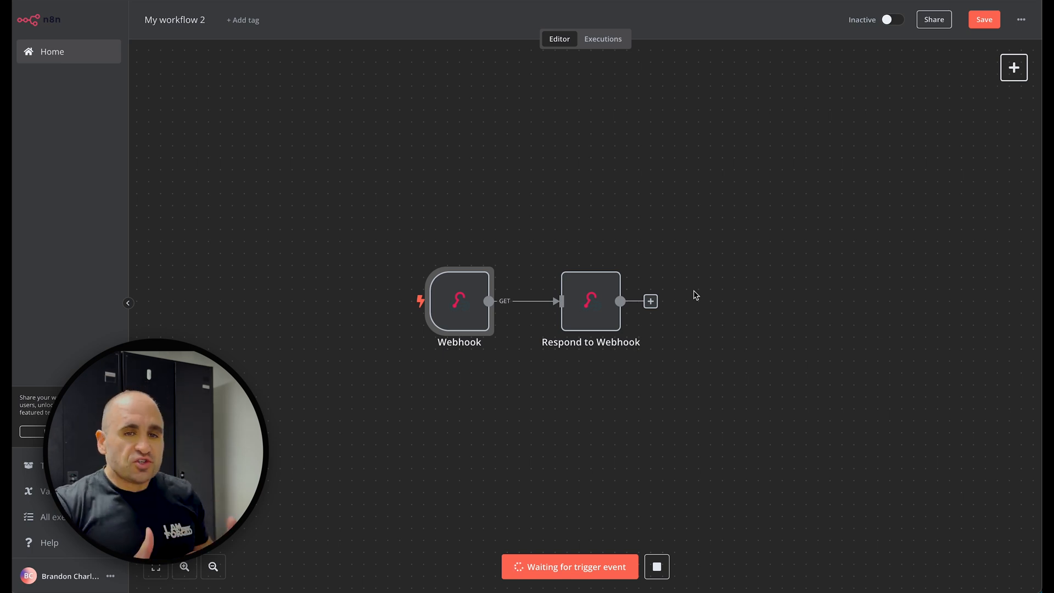
mouse_move(689, 298)
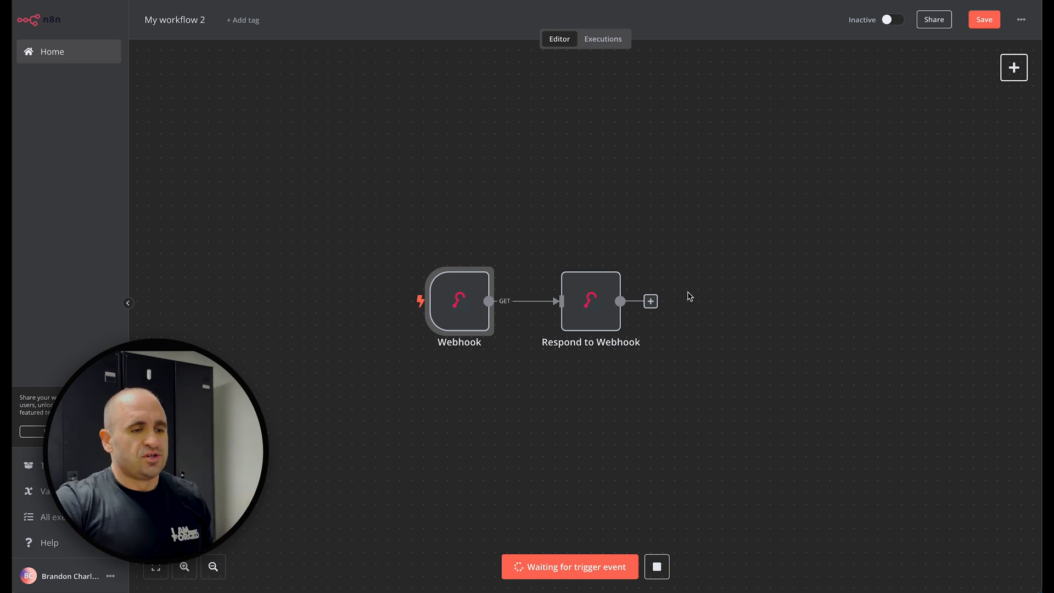
left_click(650, 301)
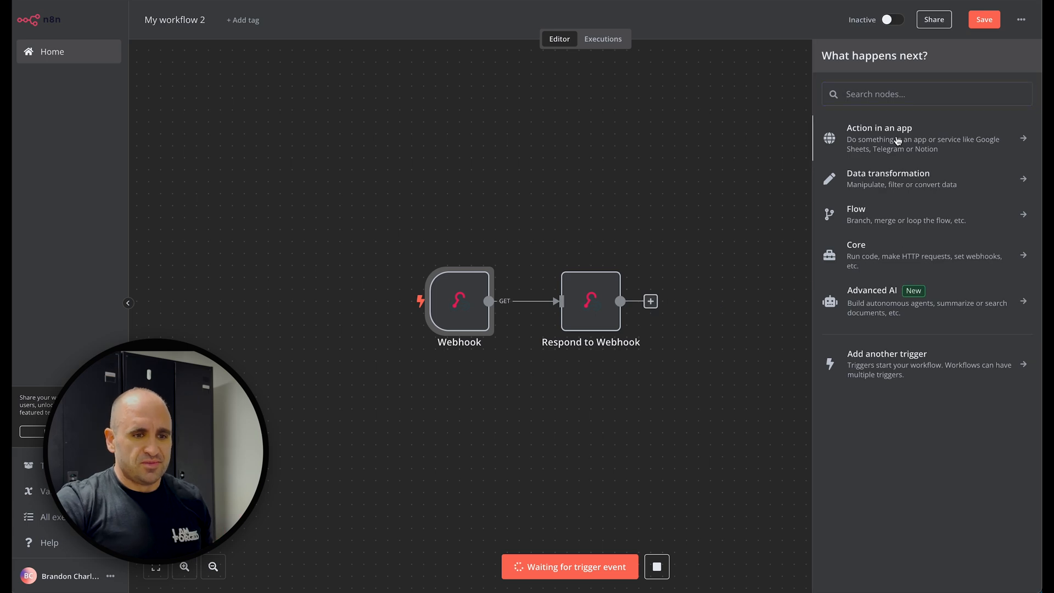
left_click(895, 137)
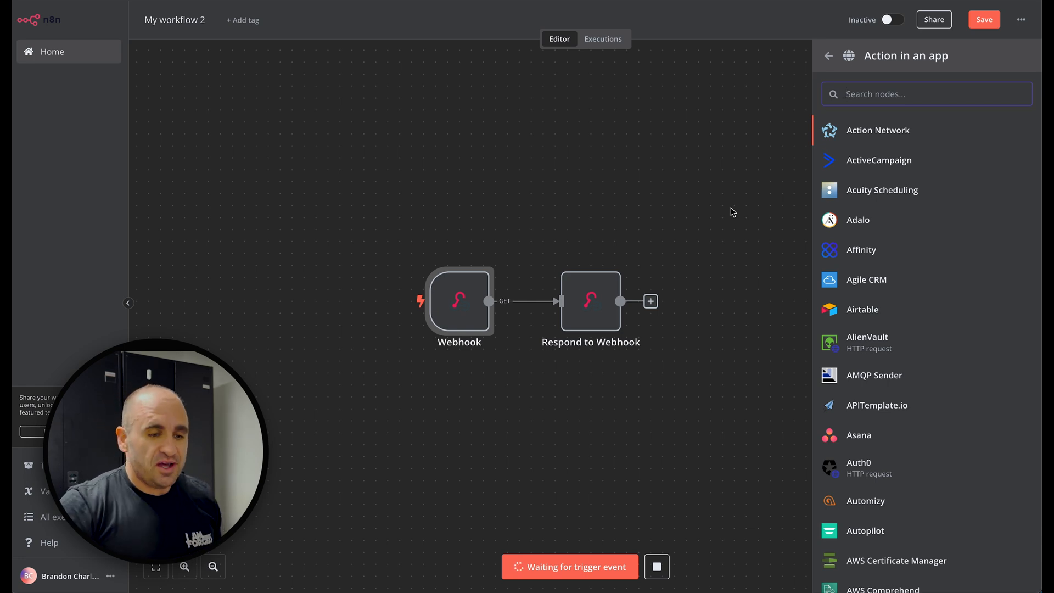
left_click(829, 56)
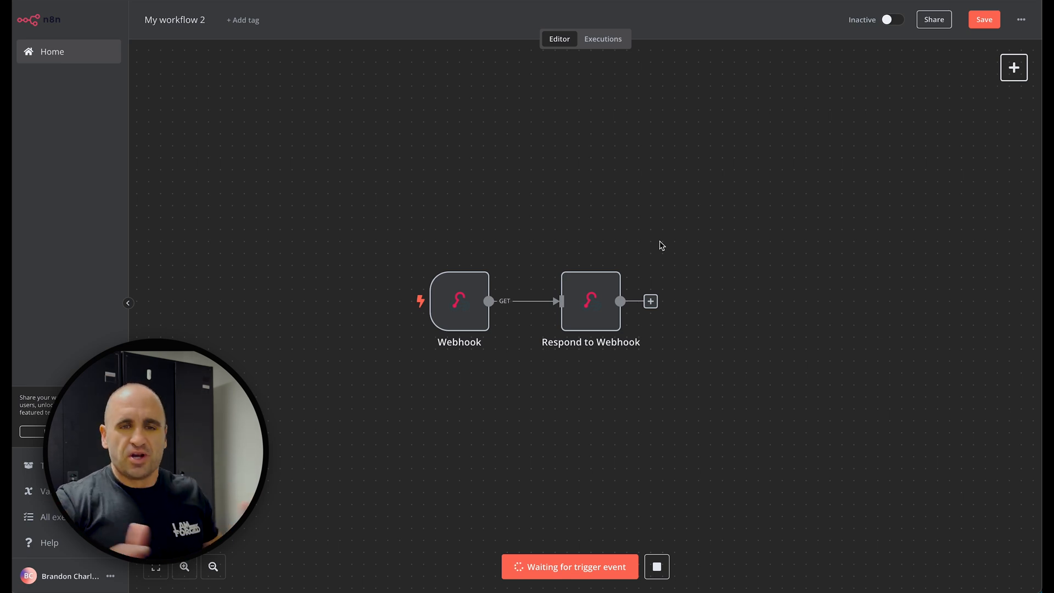
mouse_move(592, 306)
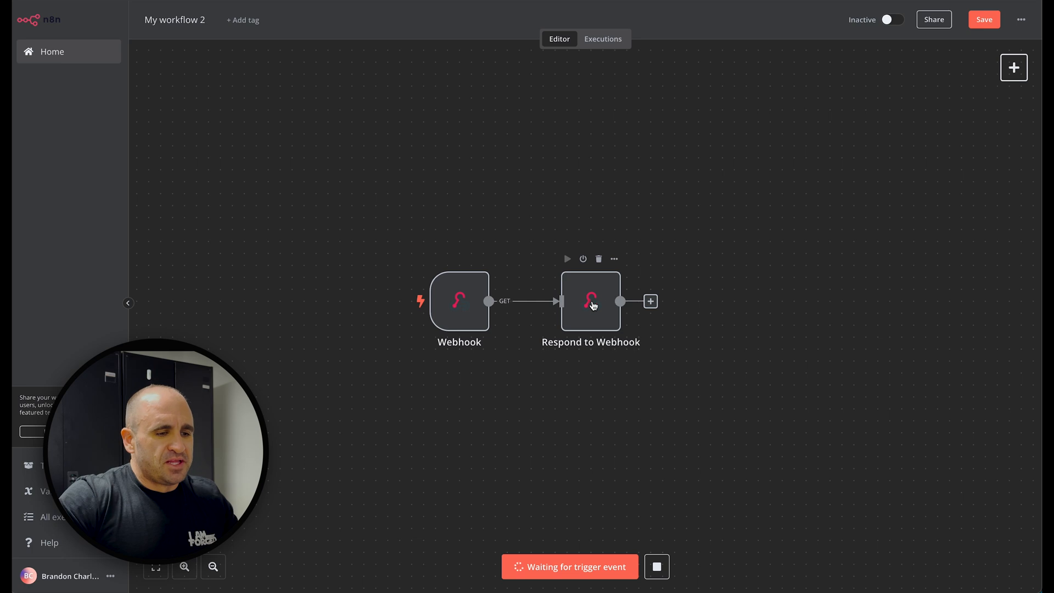
mouse_move(454, 315)
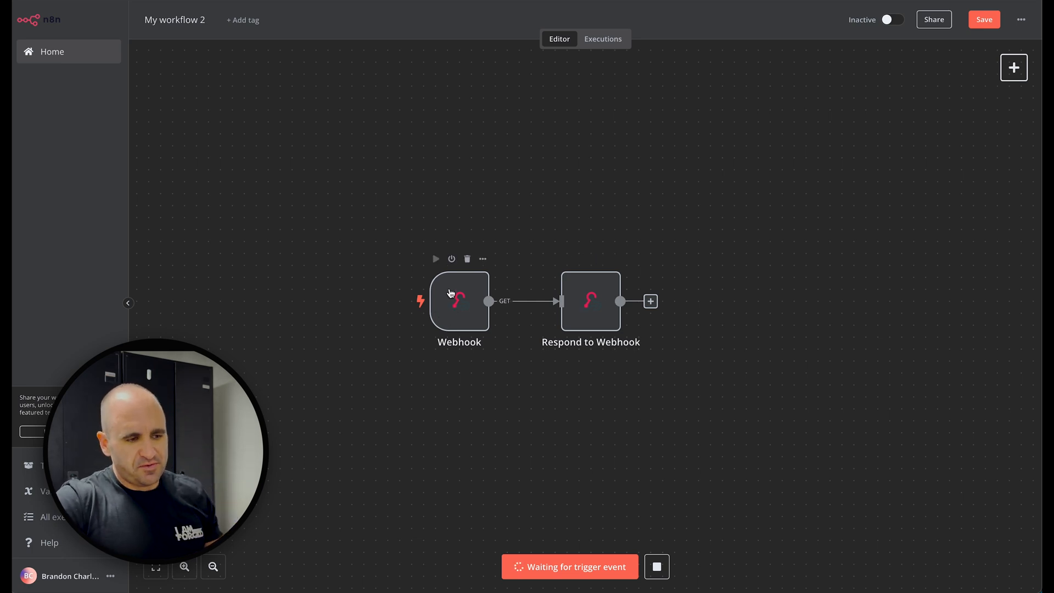
Step: Set the Webhook node's Respond option to "Using 'Respond to Webhook' Node"
double_click(459, 302)
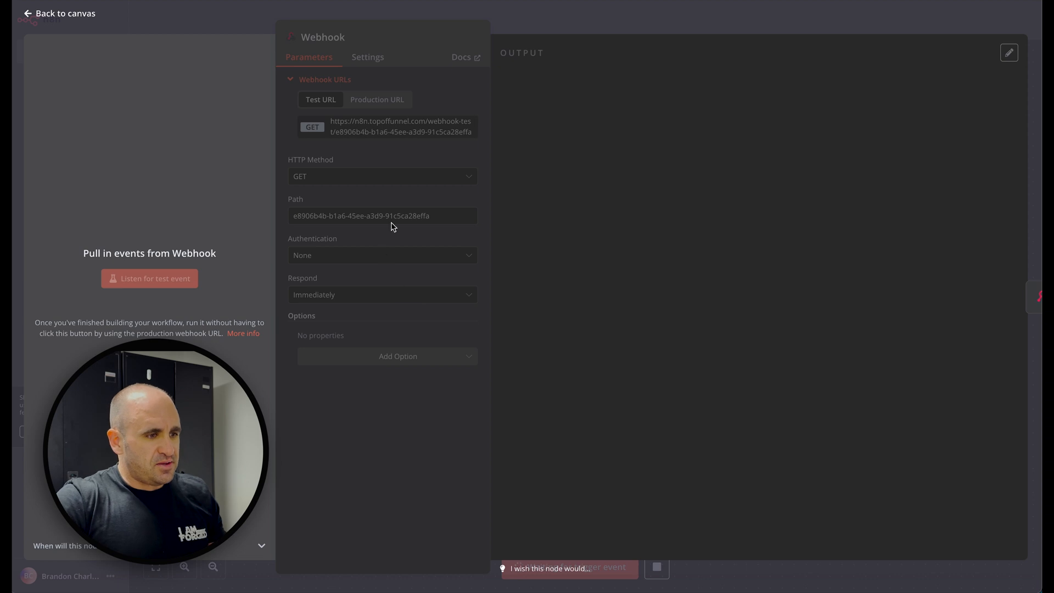
left_click(60, 13)
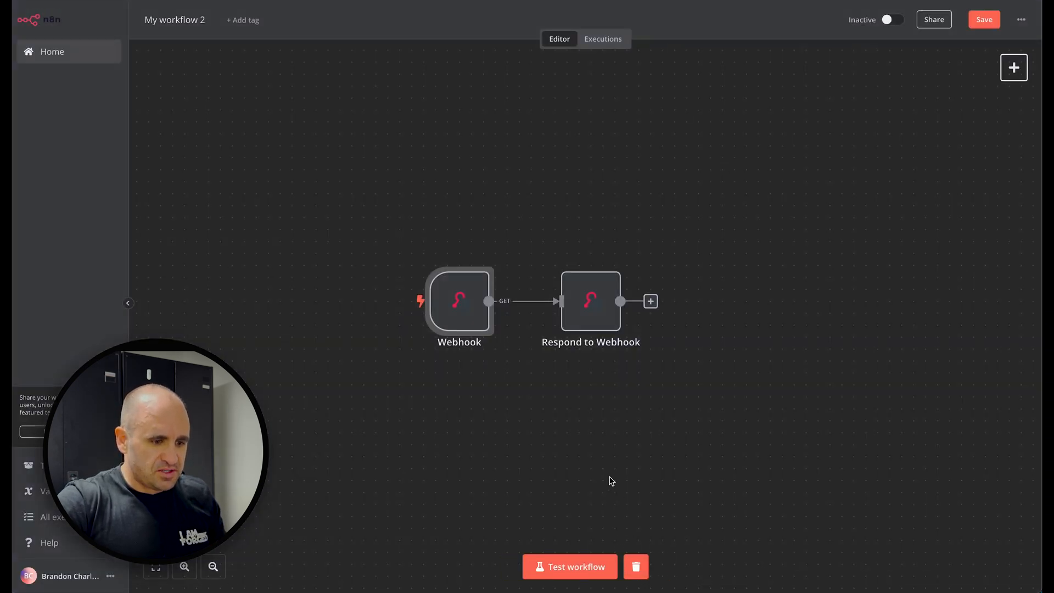
double_click(459, 302)
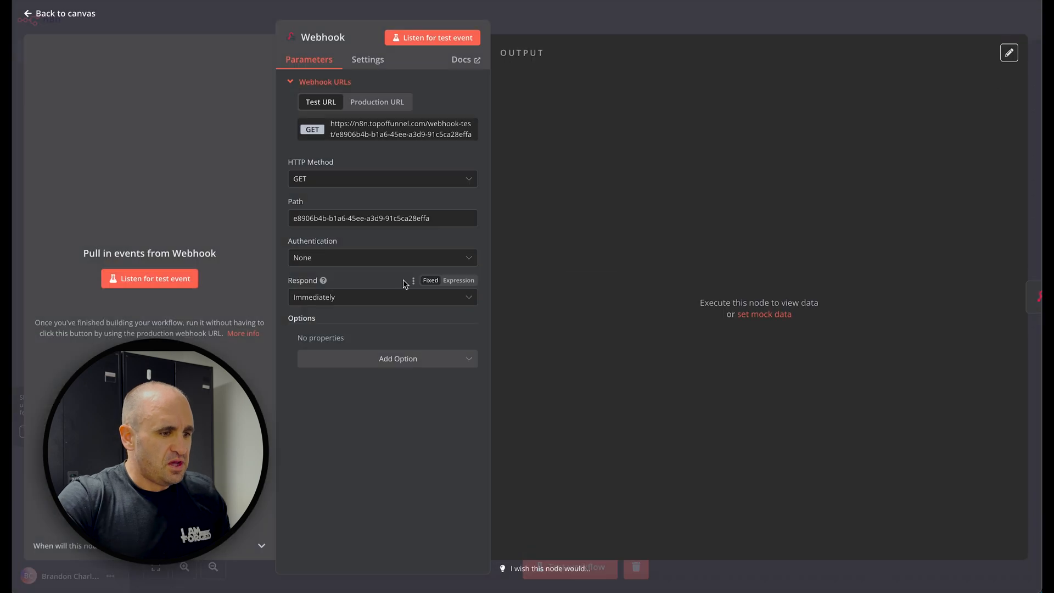
left_click(383, 297)
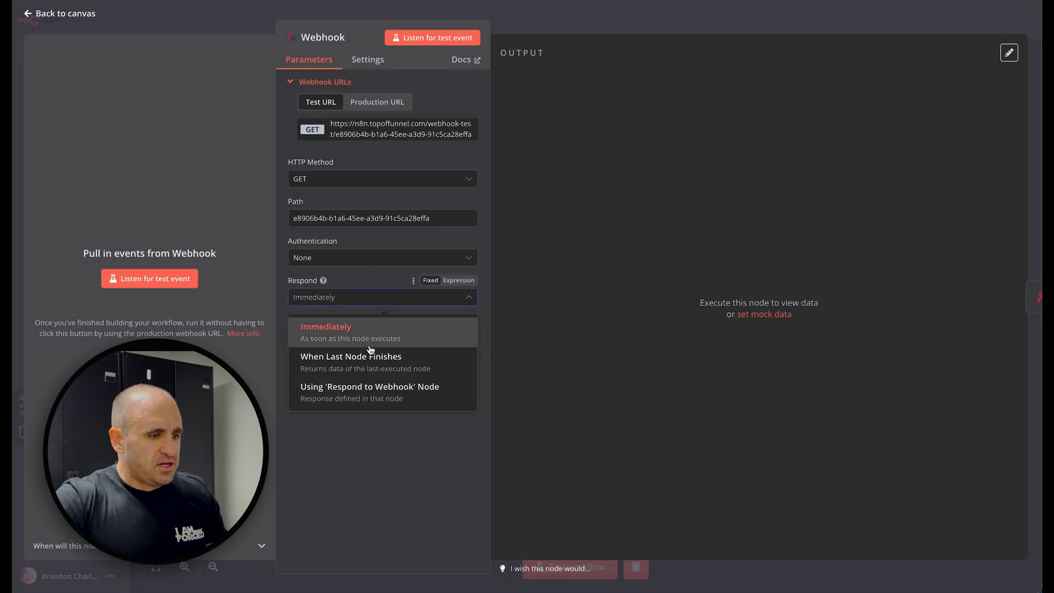
left_click(369, 386)
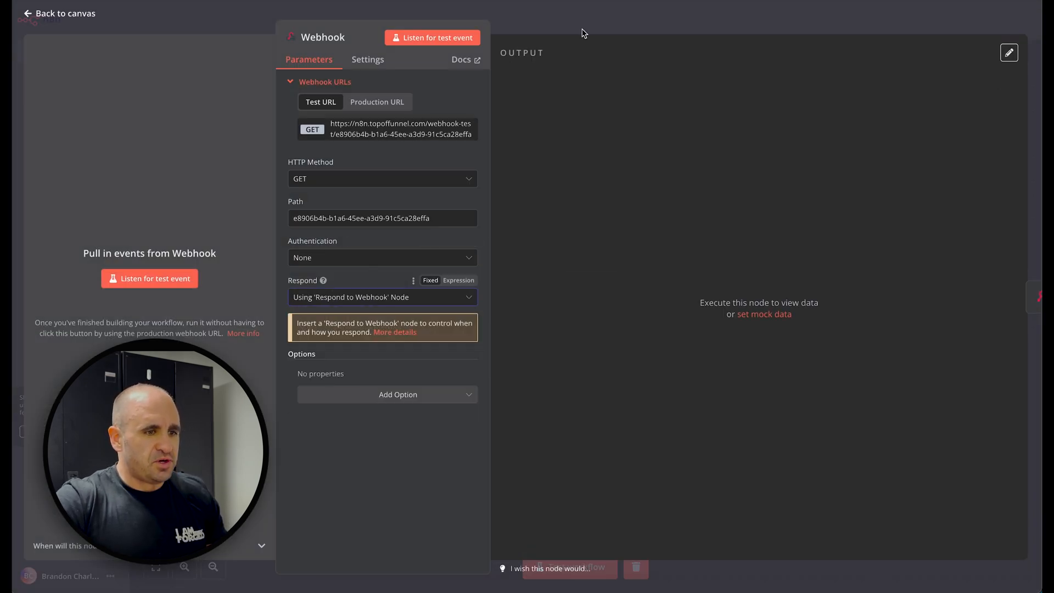
left_click(57, 14)
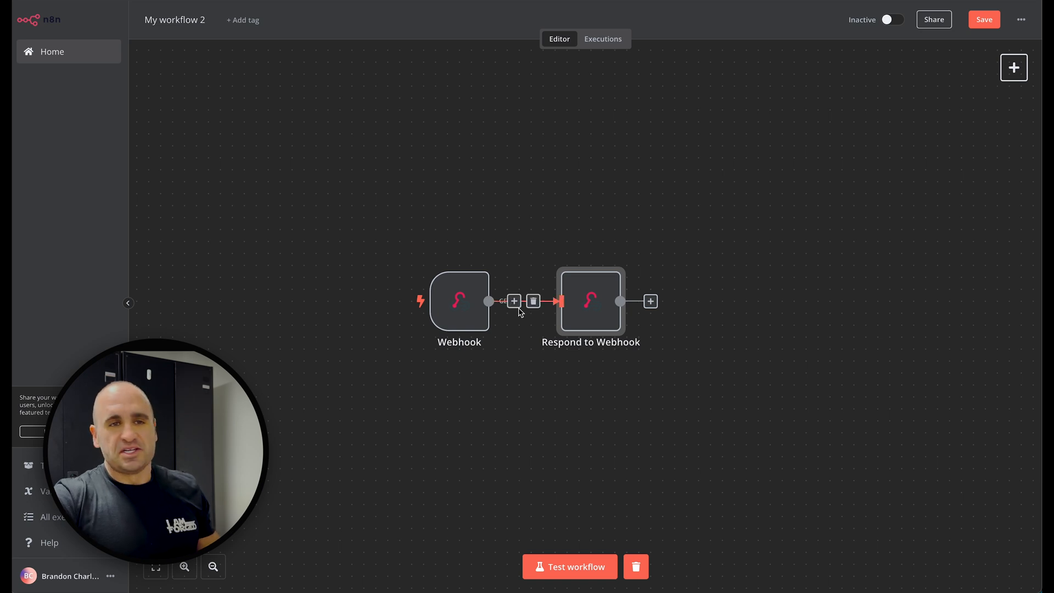
mouse_move(517, 290)
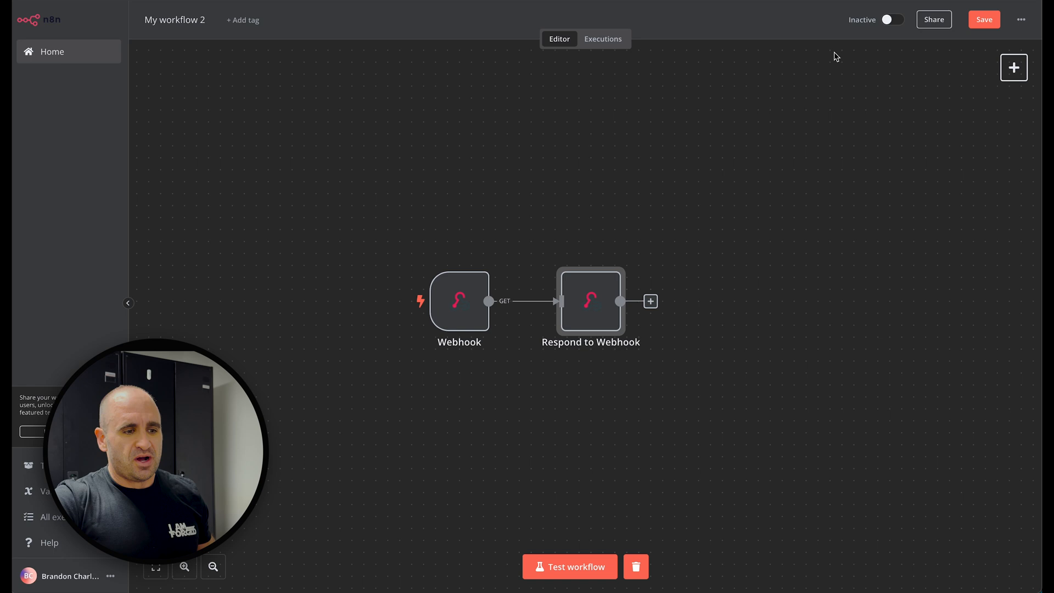
mouse_move(472, 299)
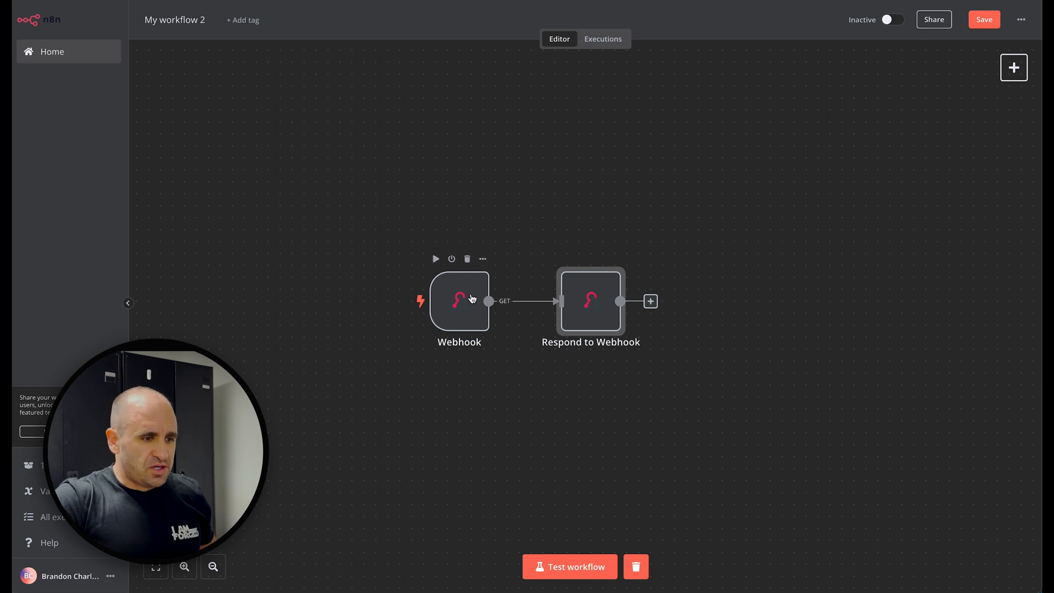
double_click(460, 301)
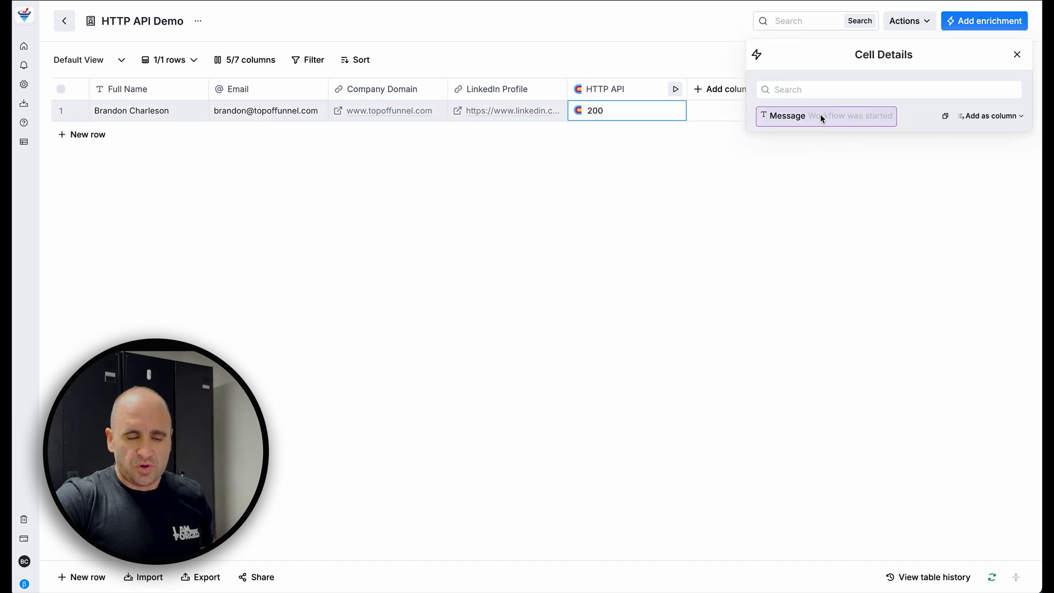
Step: Close Cell Details and queue the contact row's HTTP API request to run again
left_click(1016, 54)
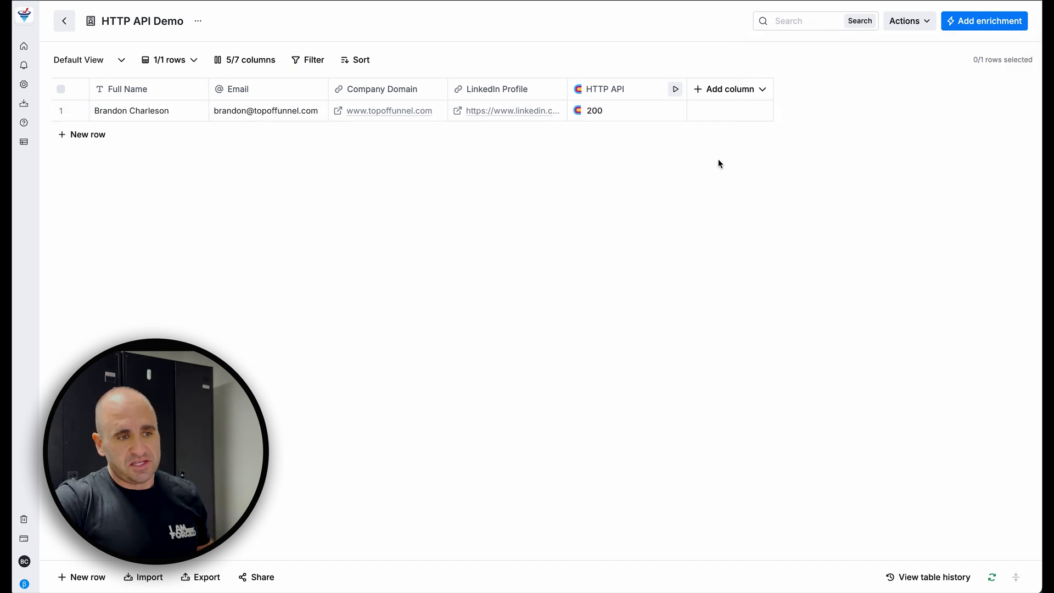
left_click(675, 89)
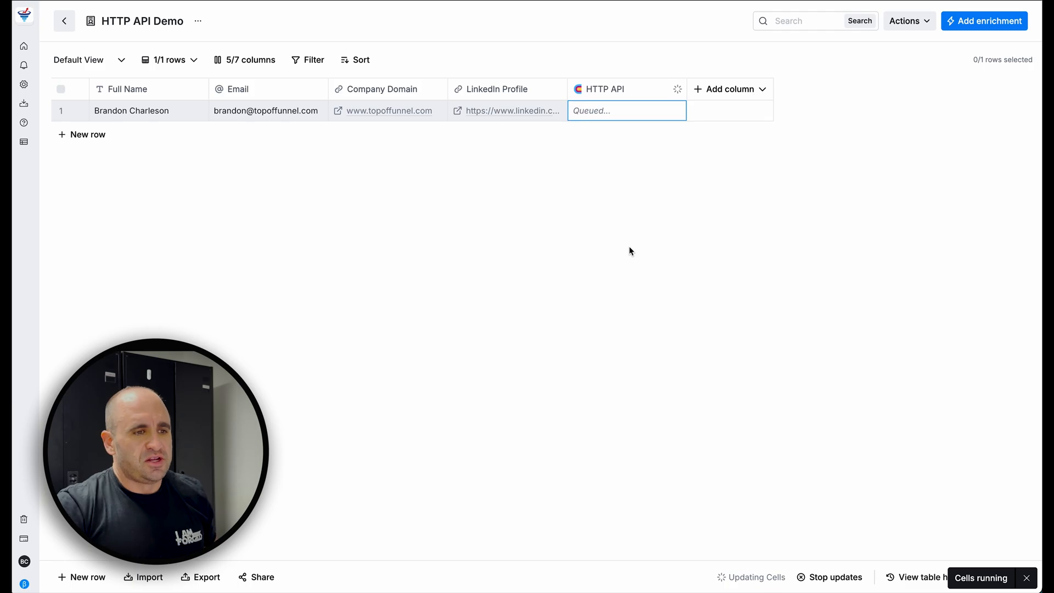